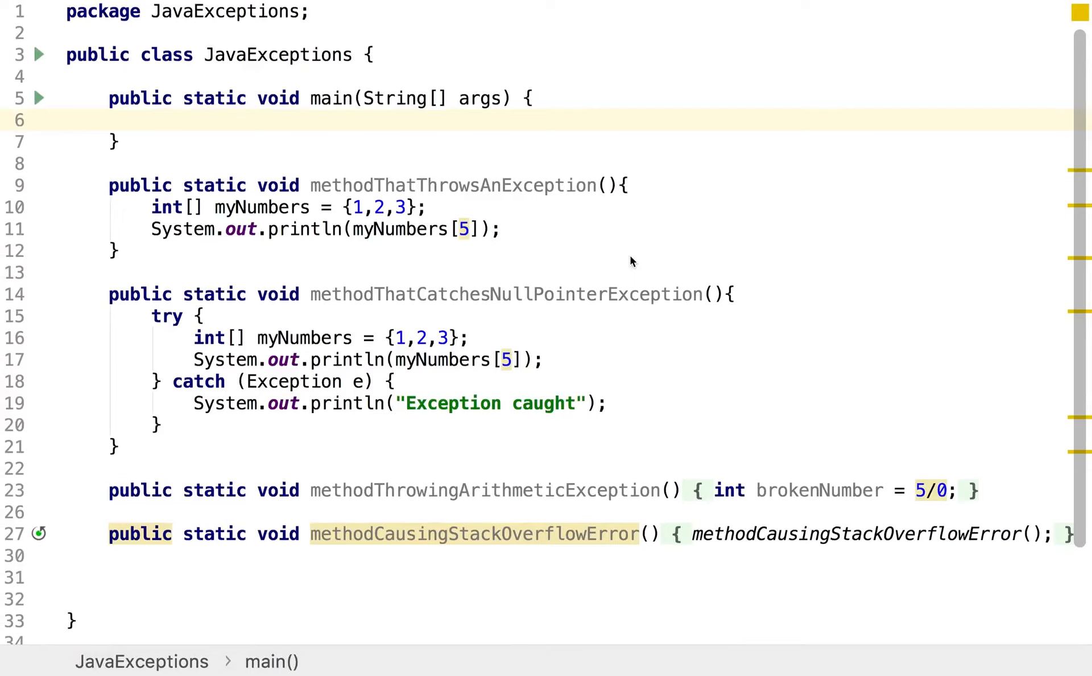
{"action": "mouse_move", "coordinate": [425, 185]}
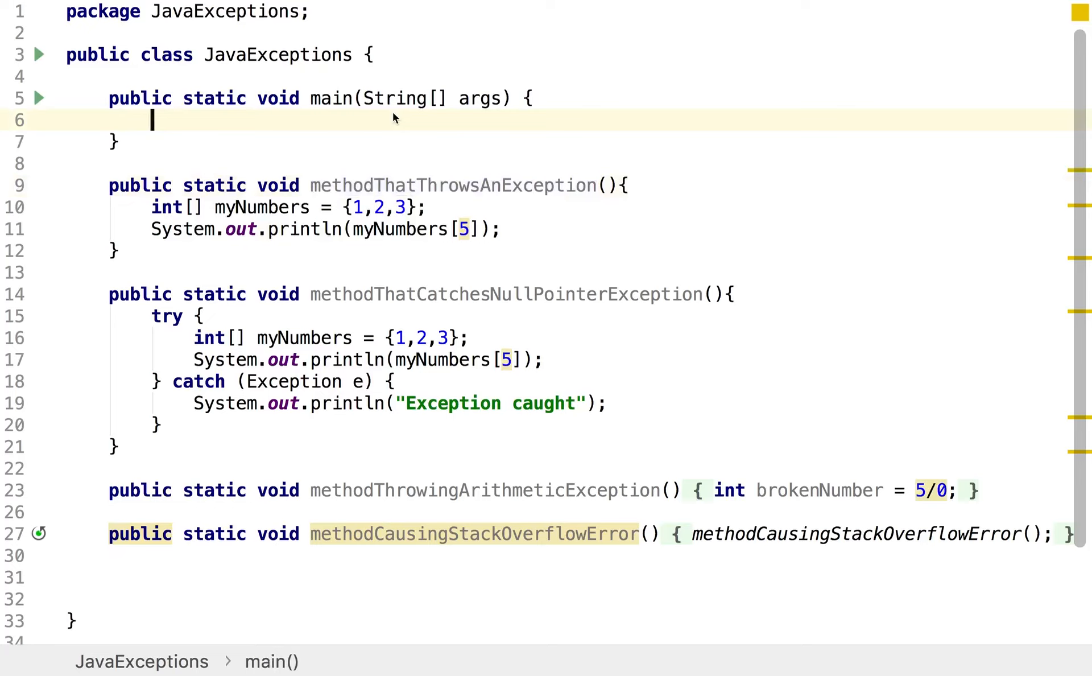
{"action": "mouse_move", "coordinate": [382, 128]}
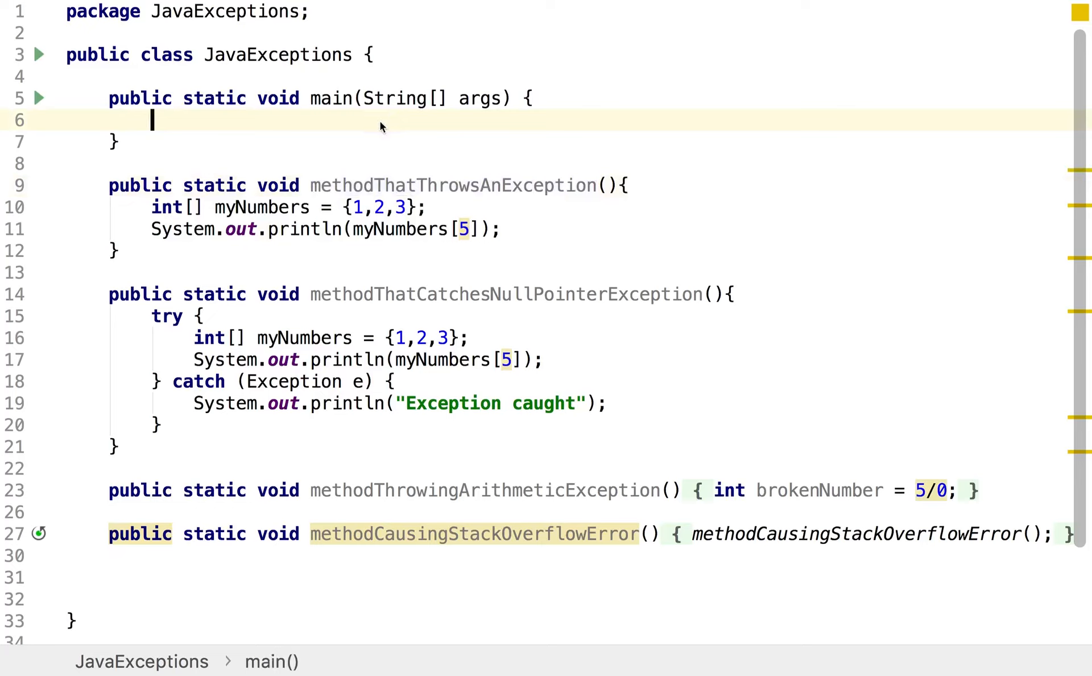
{"action": "mouse_move", "coordinate": [122, 186]}
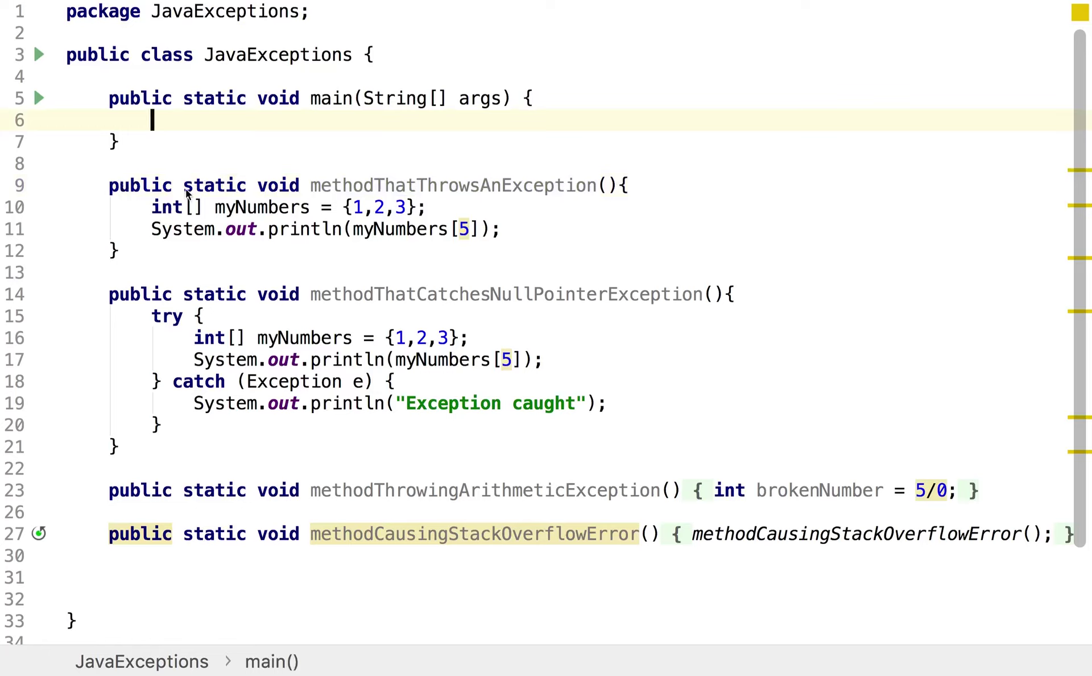
{"action": "mouse_move", "coordinate": [239, 217]}
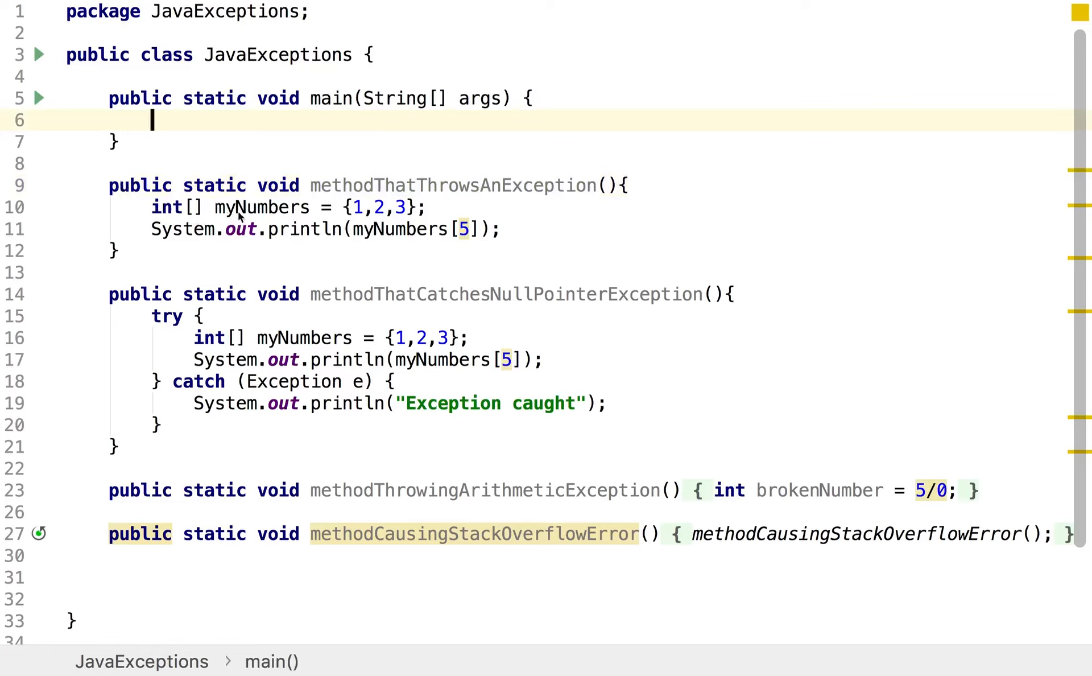
{"action": "mouse_move", "coordinate": [355, 221]}
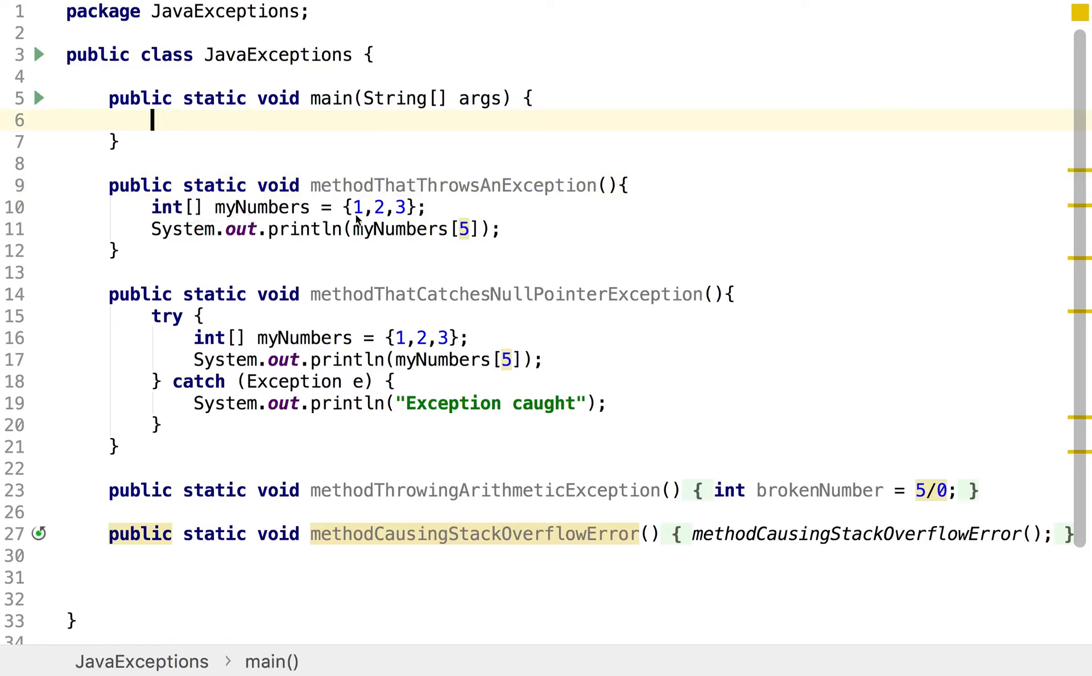
{"action": "mouse_move", "coordinate": [385, 213]}
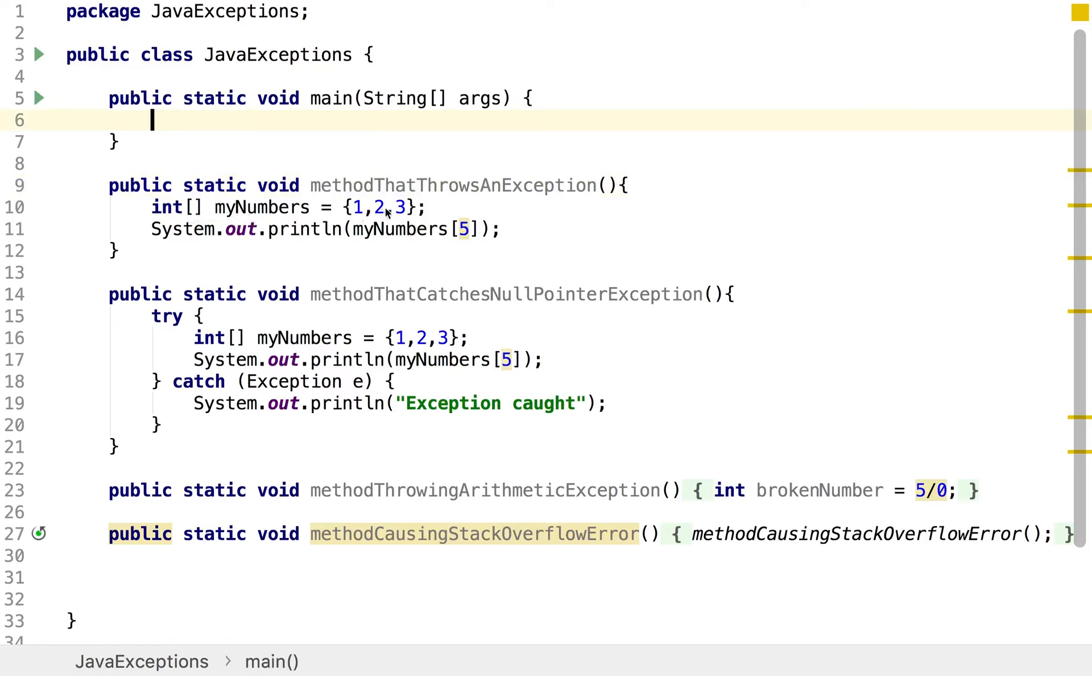
{"action": "mouse_move", "coordinate": [357, 245]}
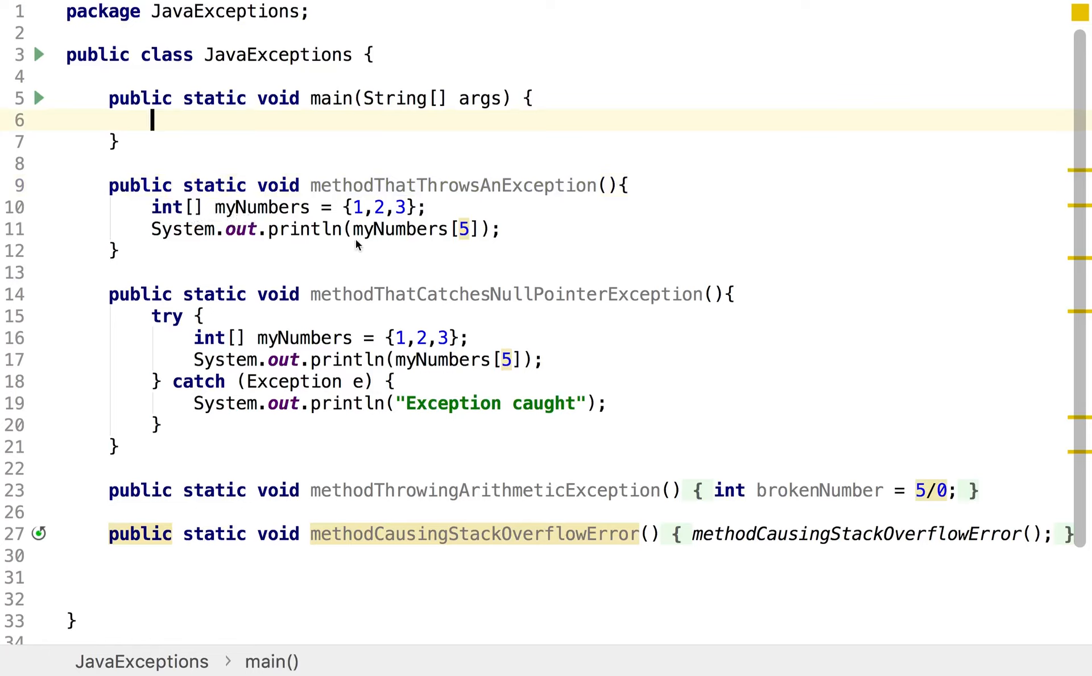
{"action": "mouse_move", "coordinate": [461, 242]}
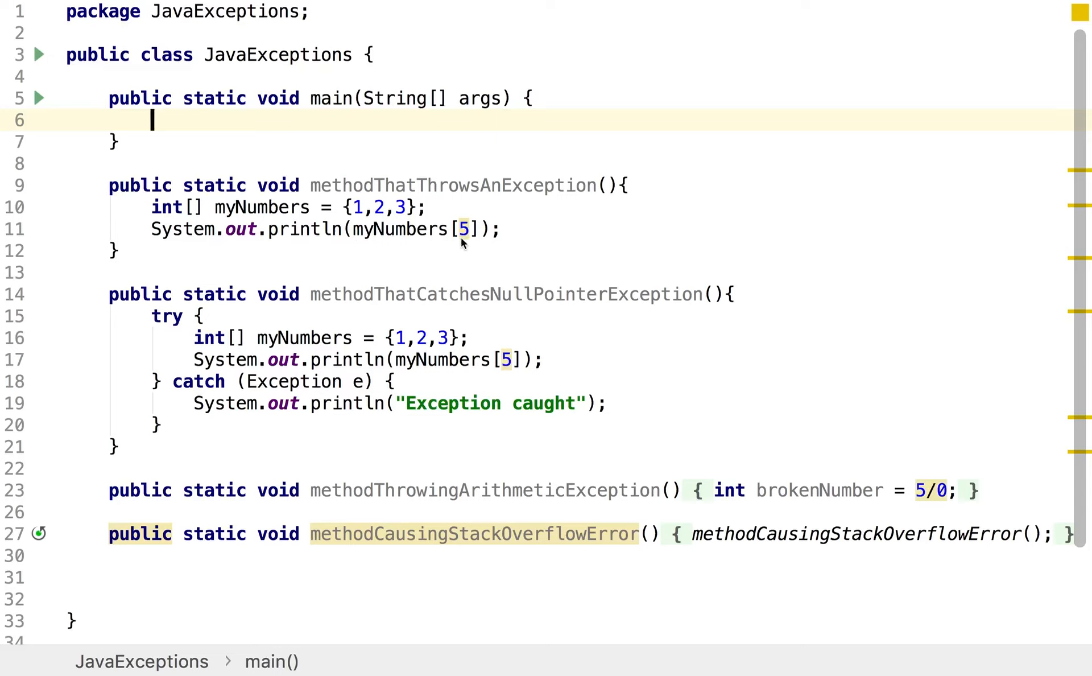
{"action": "mouse_move", "coordinate": [381, 218]}
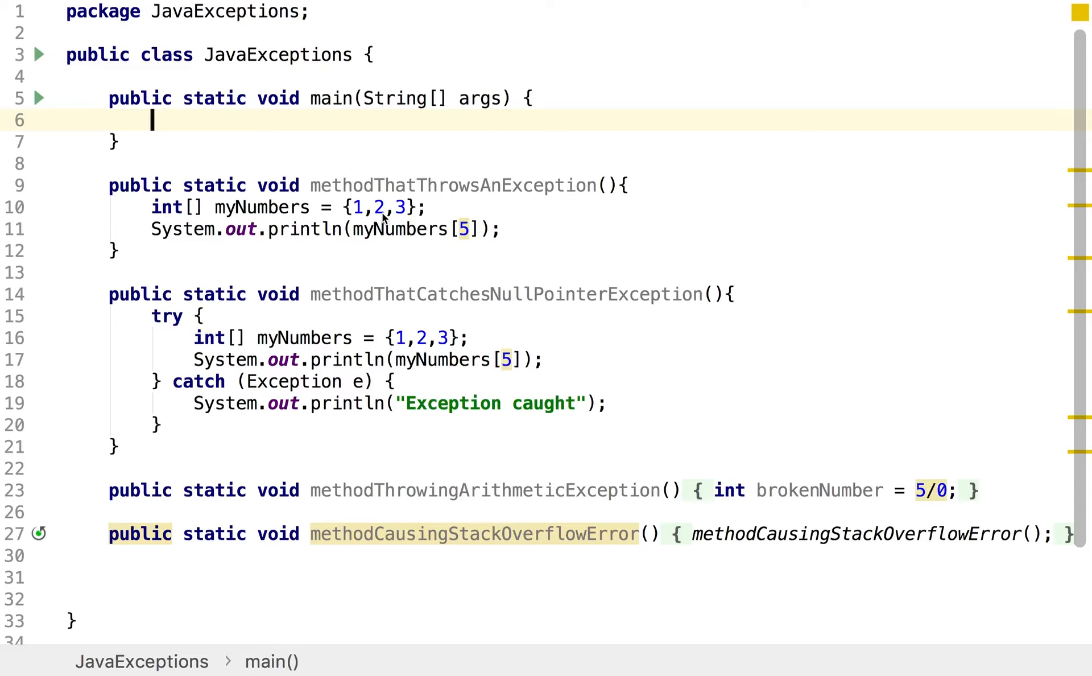
{"action": "mouse_move", "coordinate": [379, 217]}
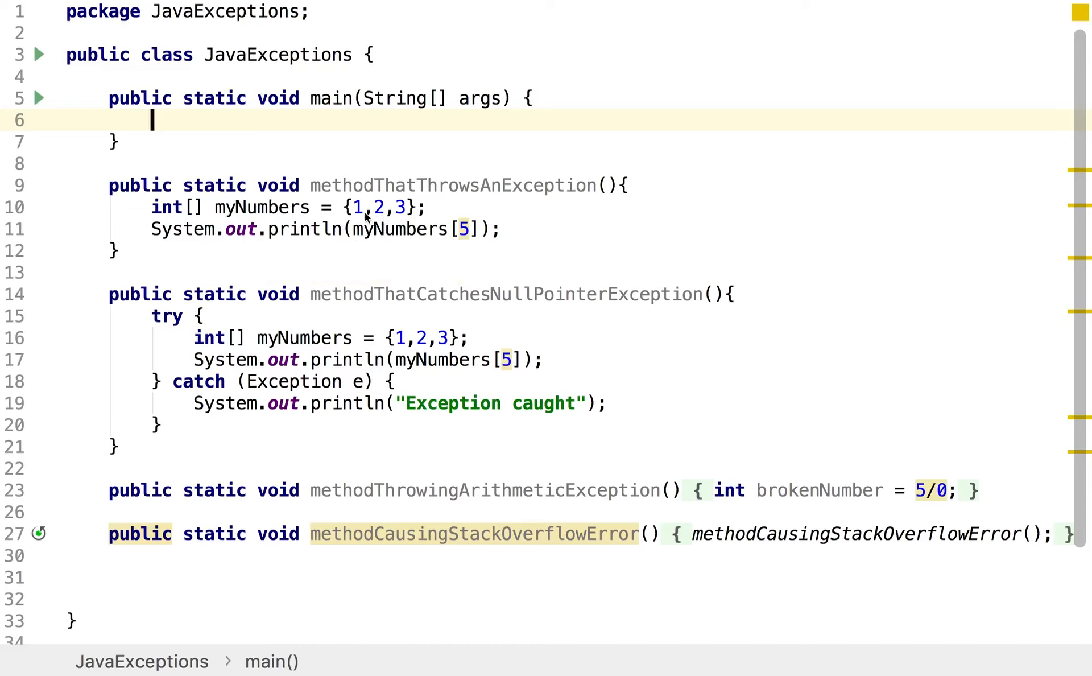
{"action": "mouse_move", "coordinate": [389, 213]}
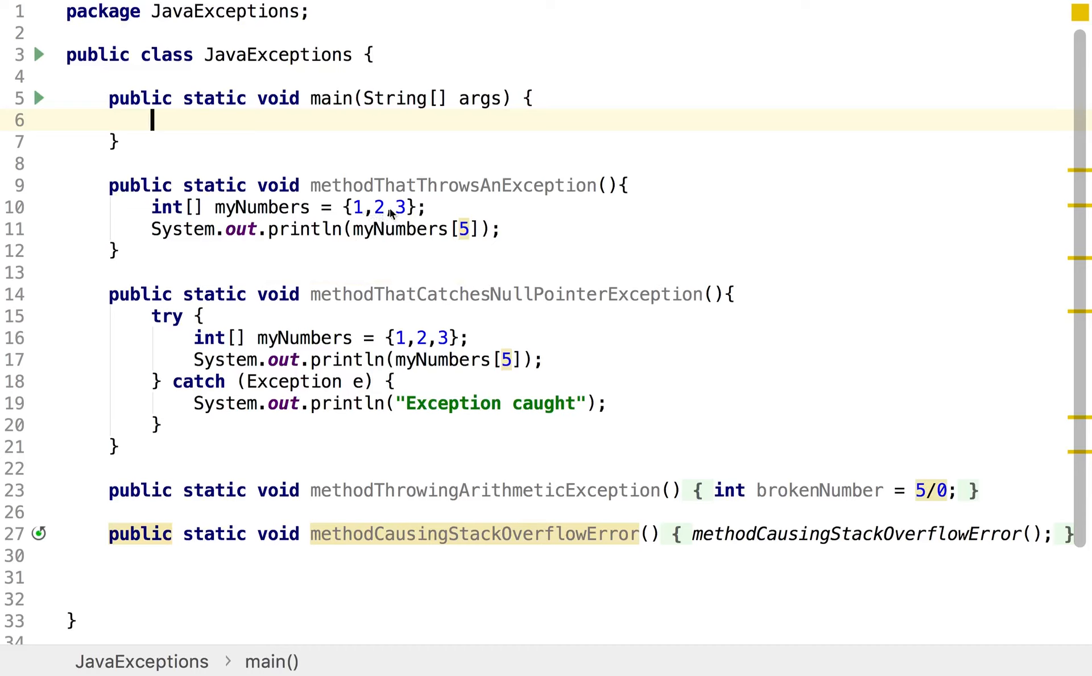
- Insert a call to methodThatThrowsAnException in main using autocomplete
{"action": "type", "text": "metho"}
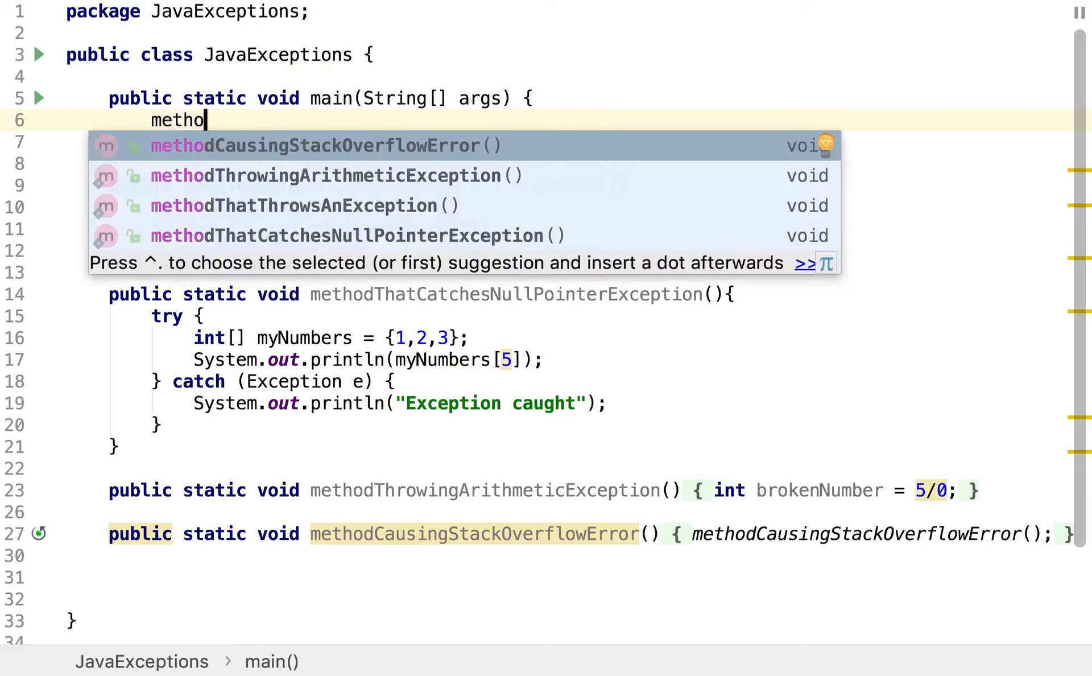
{"action": "left_click", "coordinate": [321, 205]}
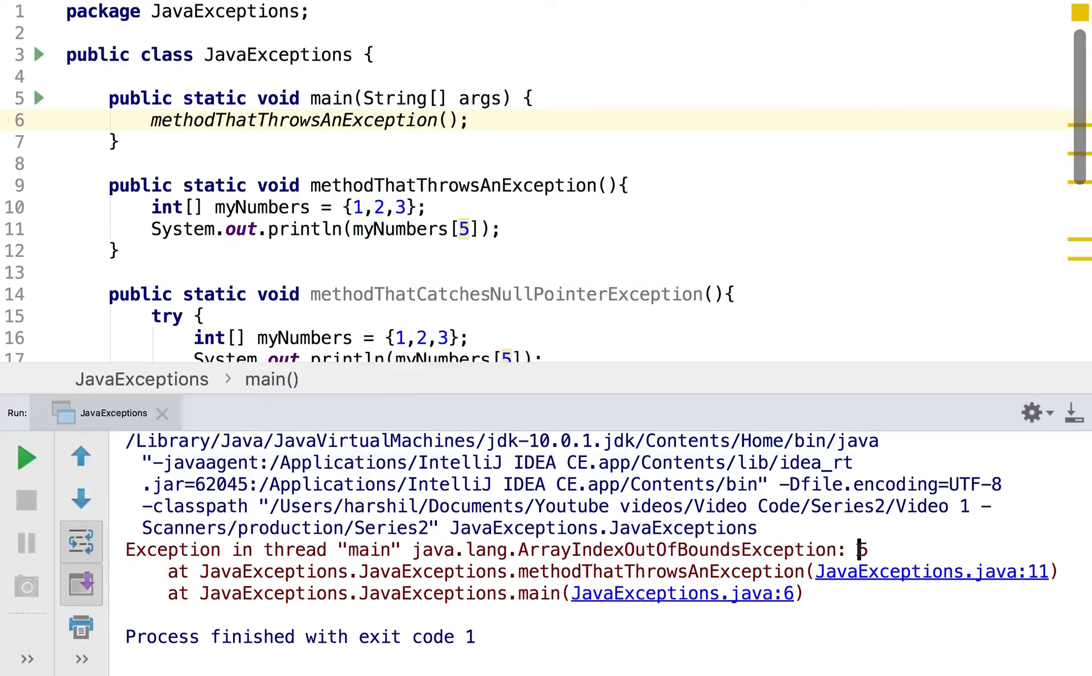
{"action": "mouse_move", "coordinate": [461, 229]}
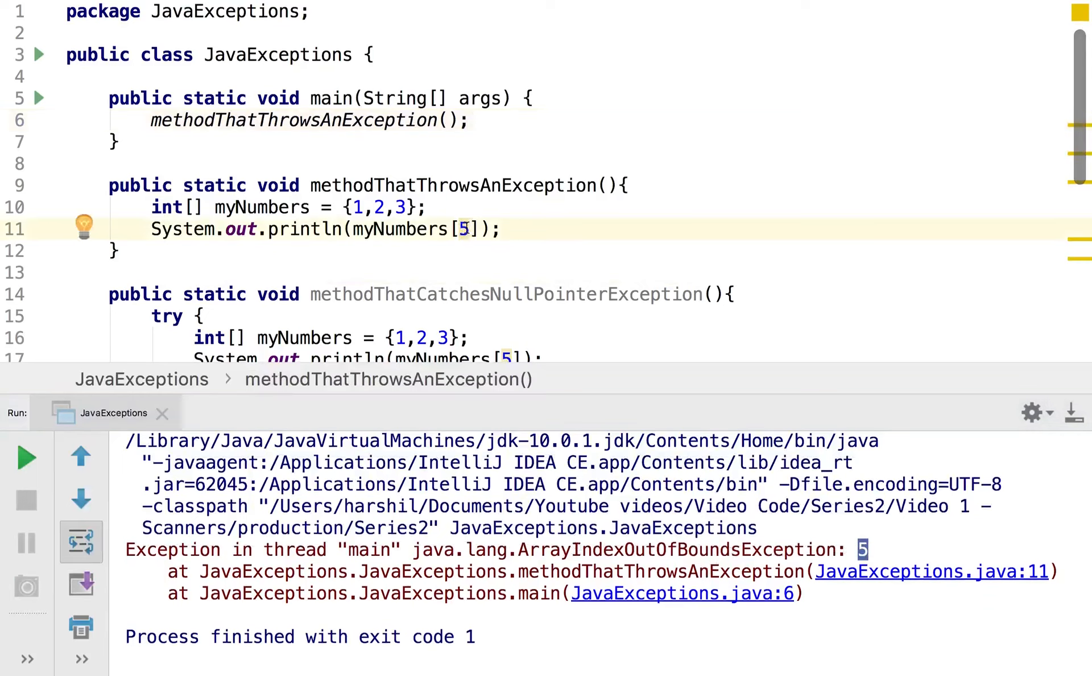
{"action": "mouse_move", "coordinate": [580, 425]}
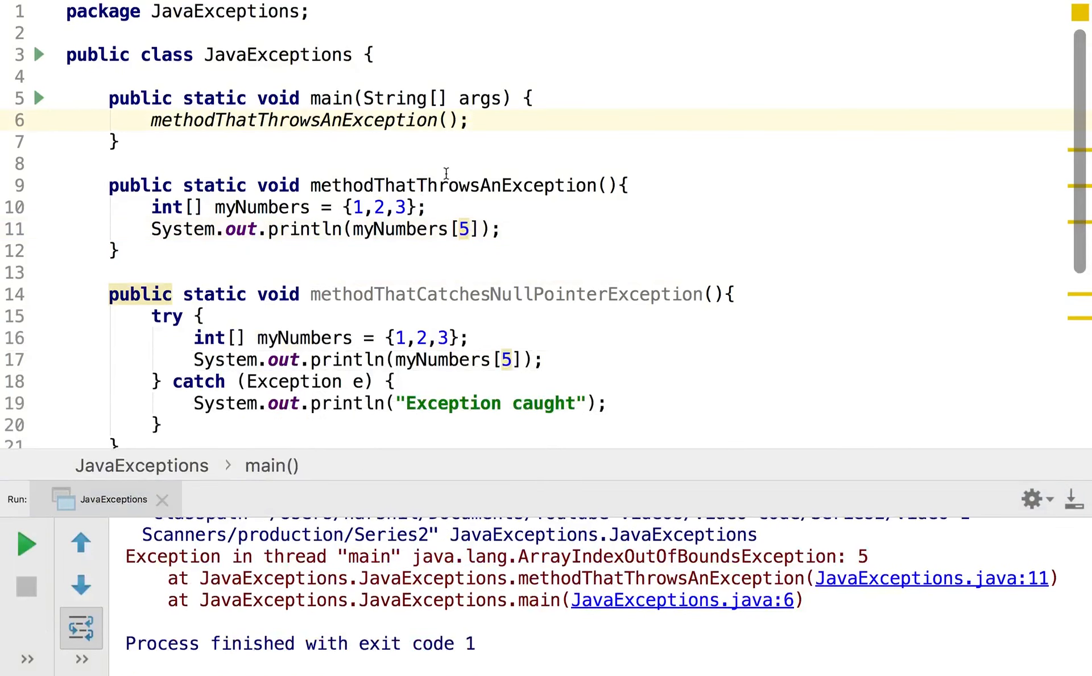
{"action": "mouse_move", "coordinate": [454, 244]}
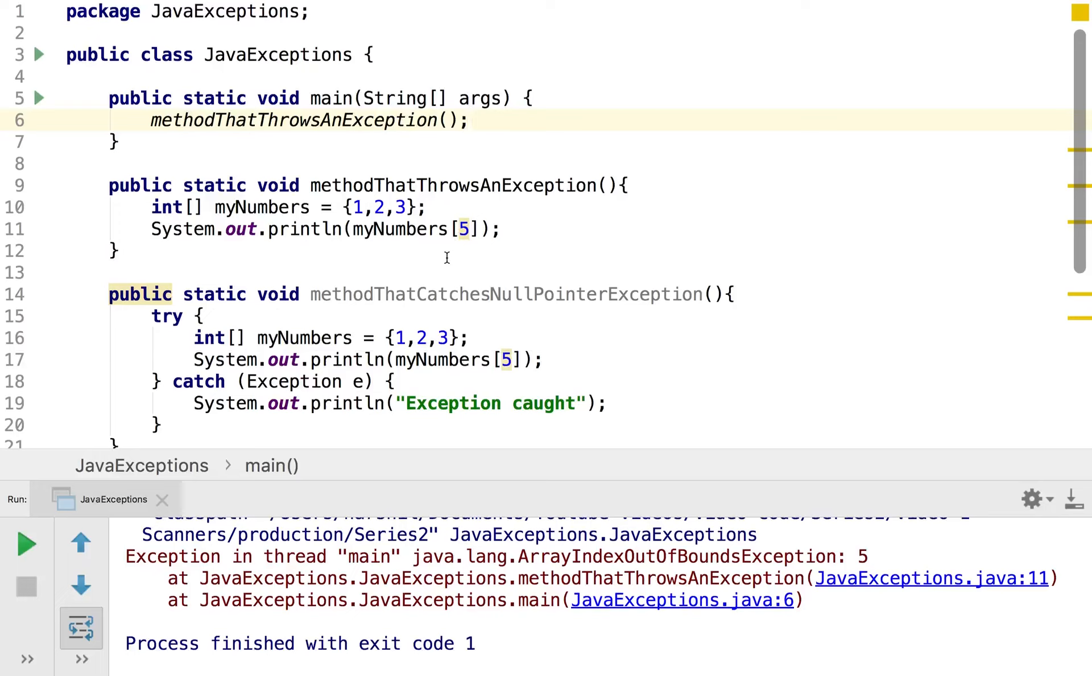
{"action": "mouse_move", "coordinate": [336, 340]}
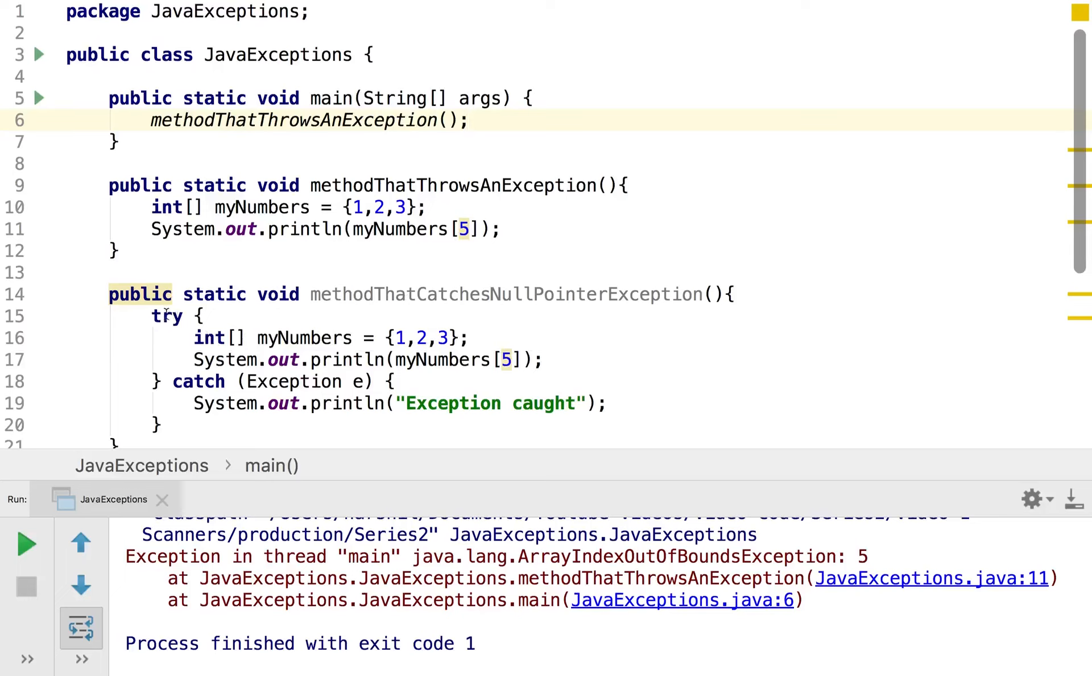
{"action": "double_click", "coordinate": [167, 315]}
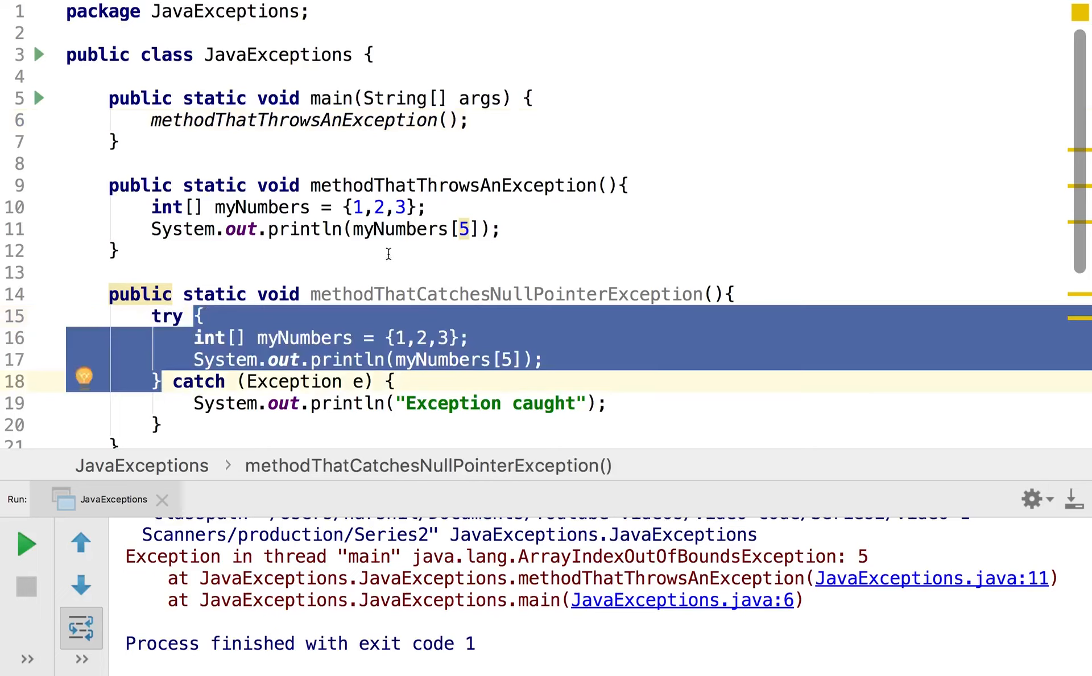
{"action": "mouse_move", "coordinate": [331, 213]}
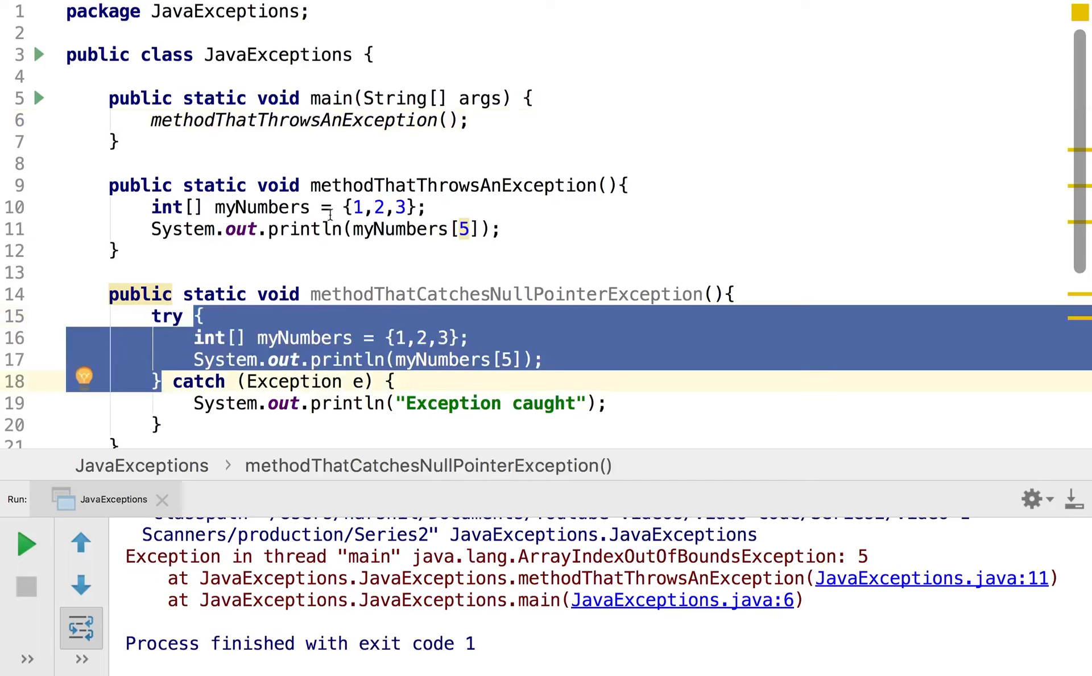
{"action": "mouse_move", "coordinate": [245, 357]}
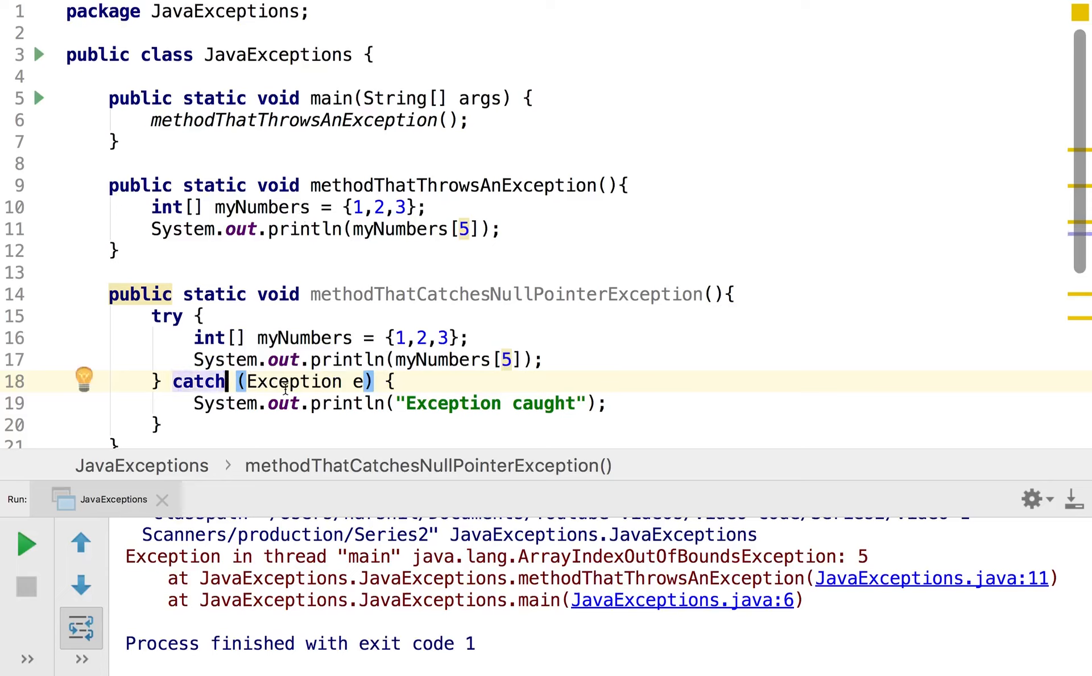
{"action": "mouse_move", "coordinate": [342, 338]}
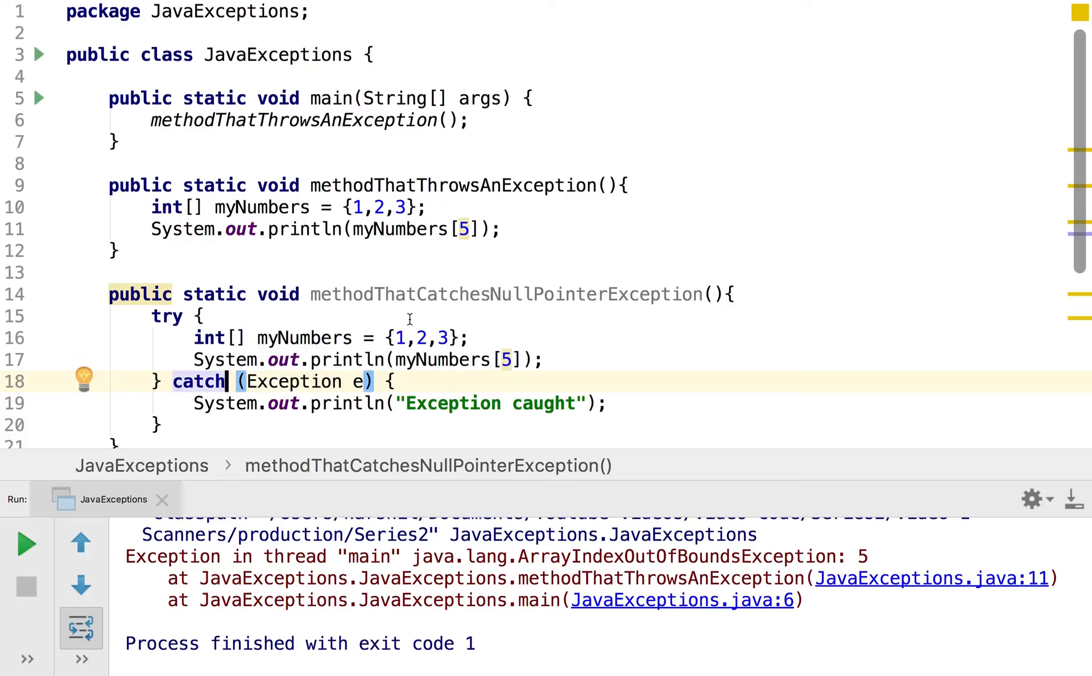
{"action": "mouse_move", "coordinate": [481, 294]}
{"action": "type", "text": "Array"}
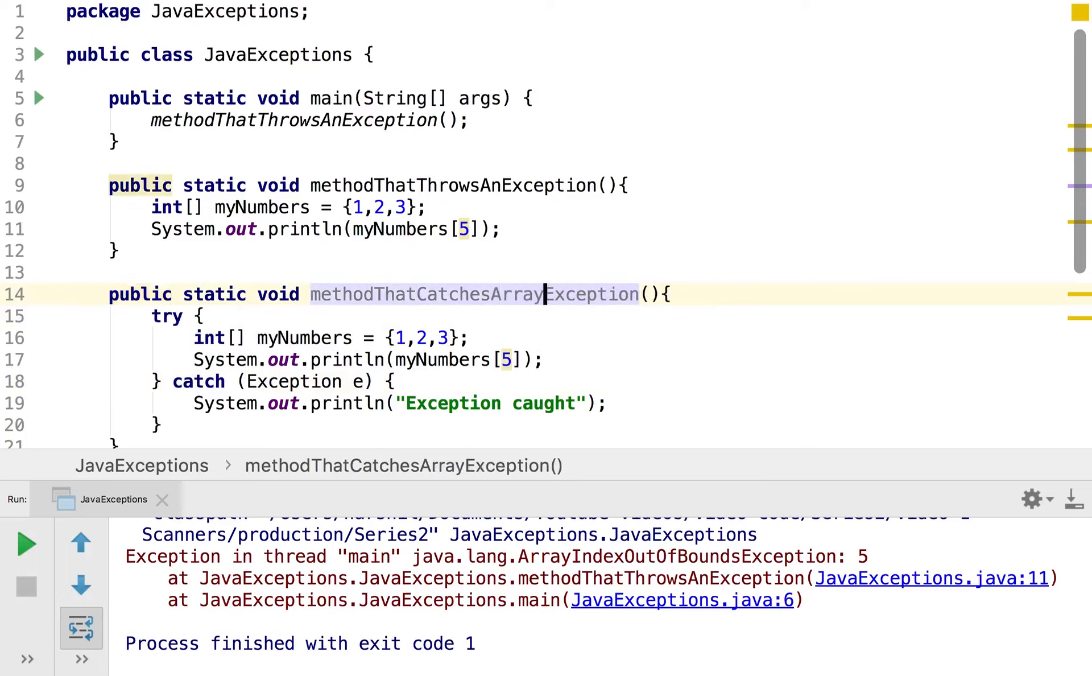
- Rename the method to methodThatCatchesArrayIndexOutOfBoundsException, run main, and select the catch's Exception type
{"action": "type", "text": "Index"}
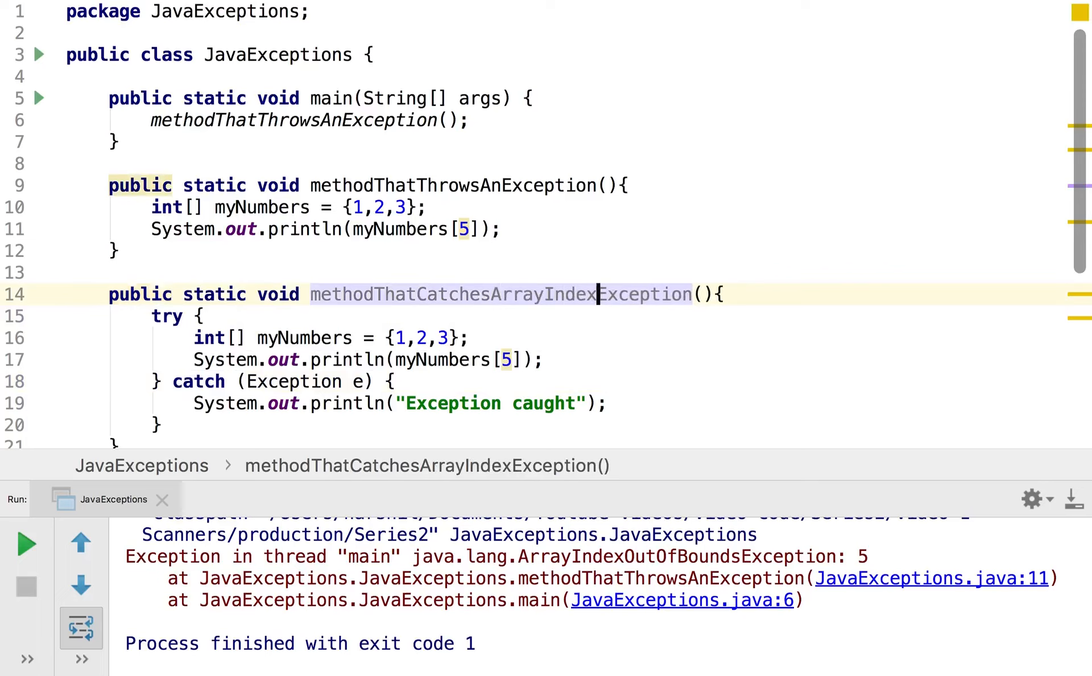
{"action": "type", "text": "OutOfBounds"}
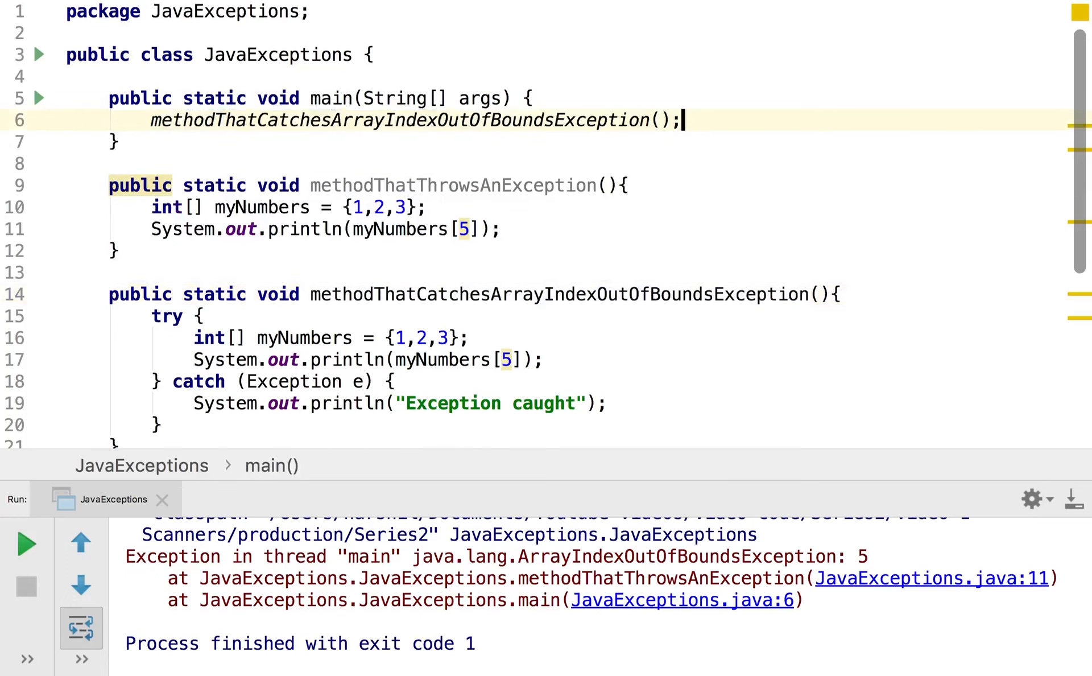
{"action": "mouse_move", "coordinate": [38, 101]}
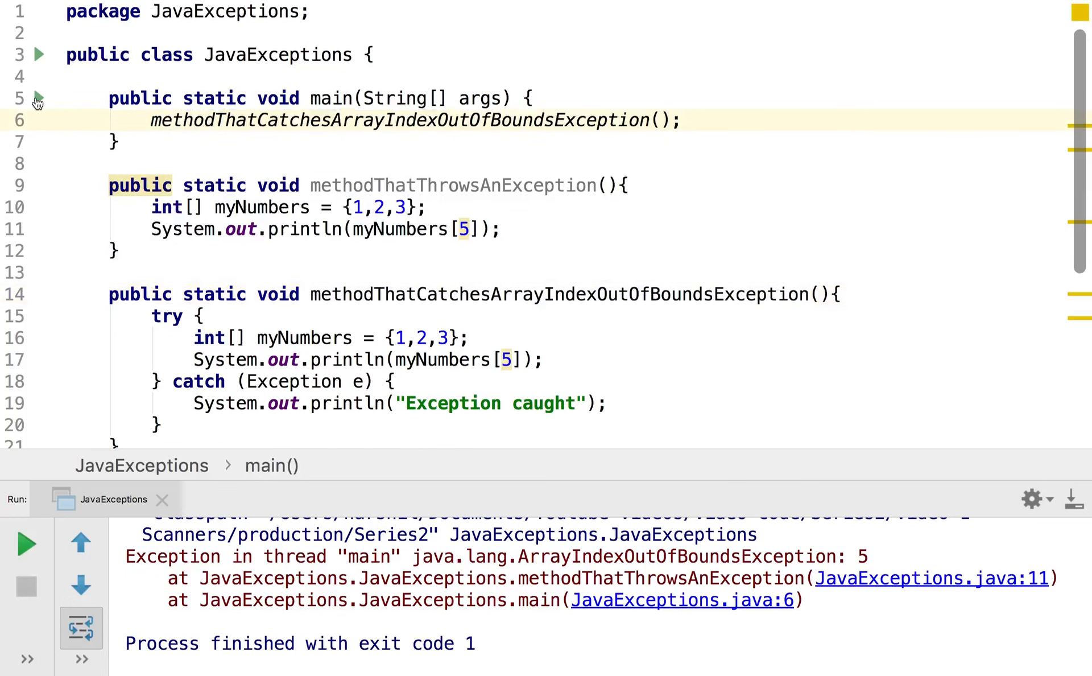
{"action": "left_click", "coordinate": [39, 99]}
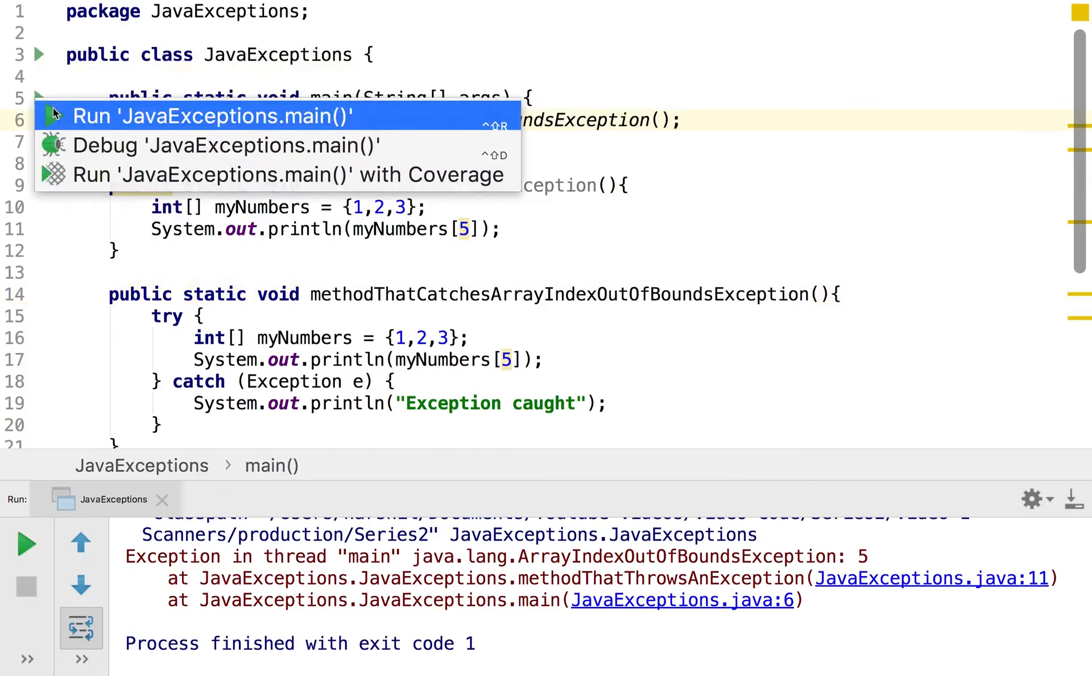
{"action": "left_click", "coordinate": [212, 116]}
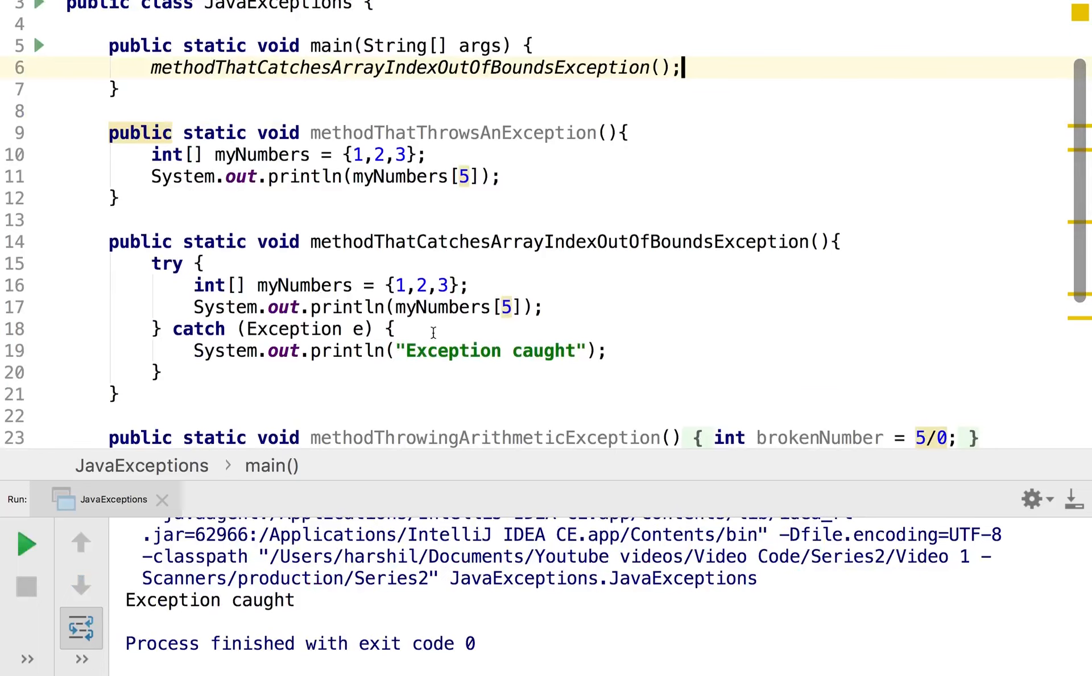
{"action": "double_click", "coordinate": [292, 328]}
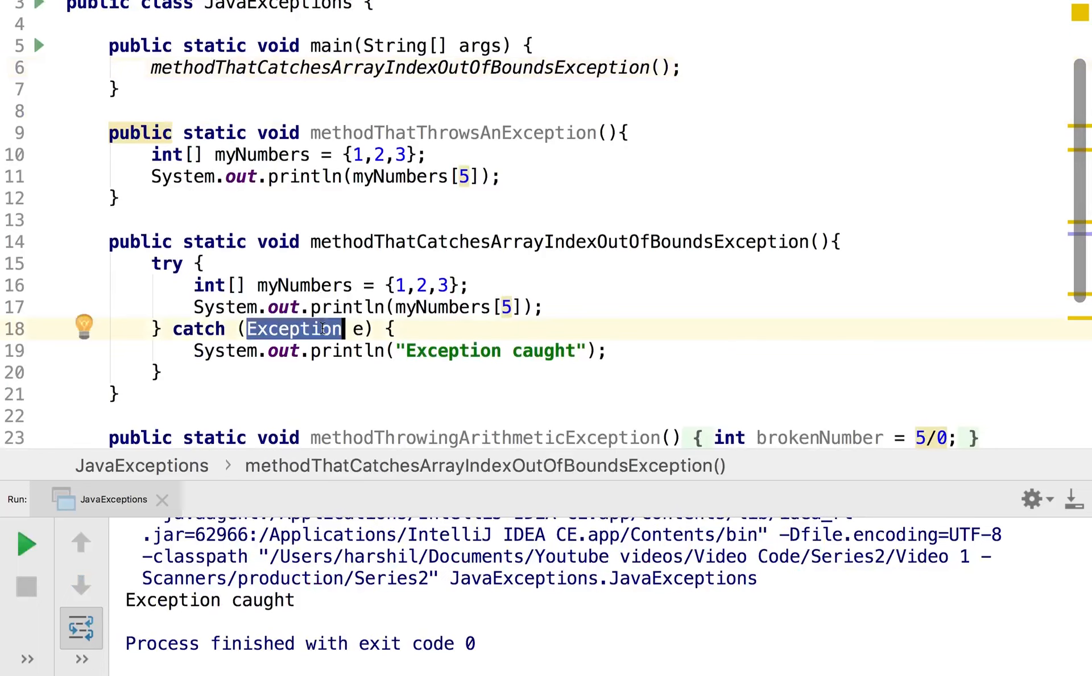
{"action": "mouse_move", "coordinate": [323, 333]}
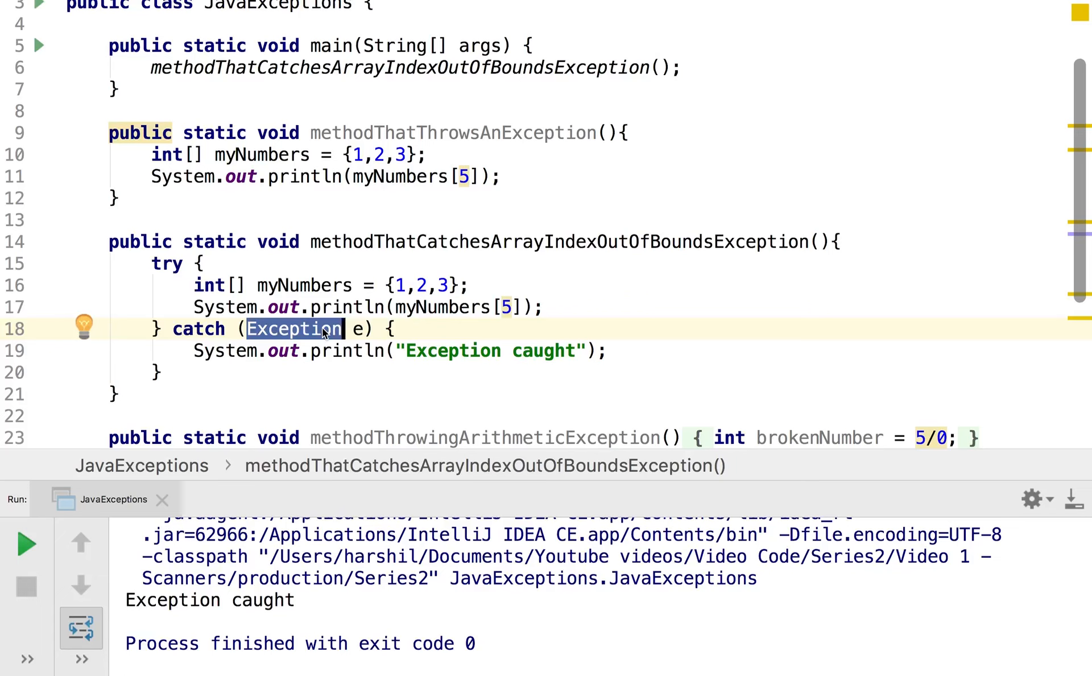
- Change the catch clause to ArrayIndexOutOfBoundsException and rerun the program
{"action": "type", "text": "A"}
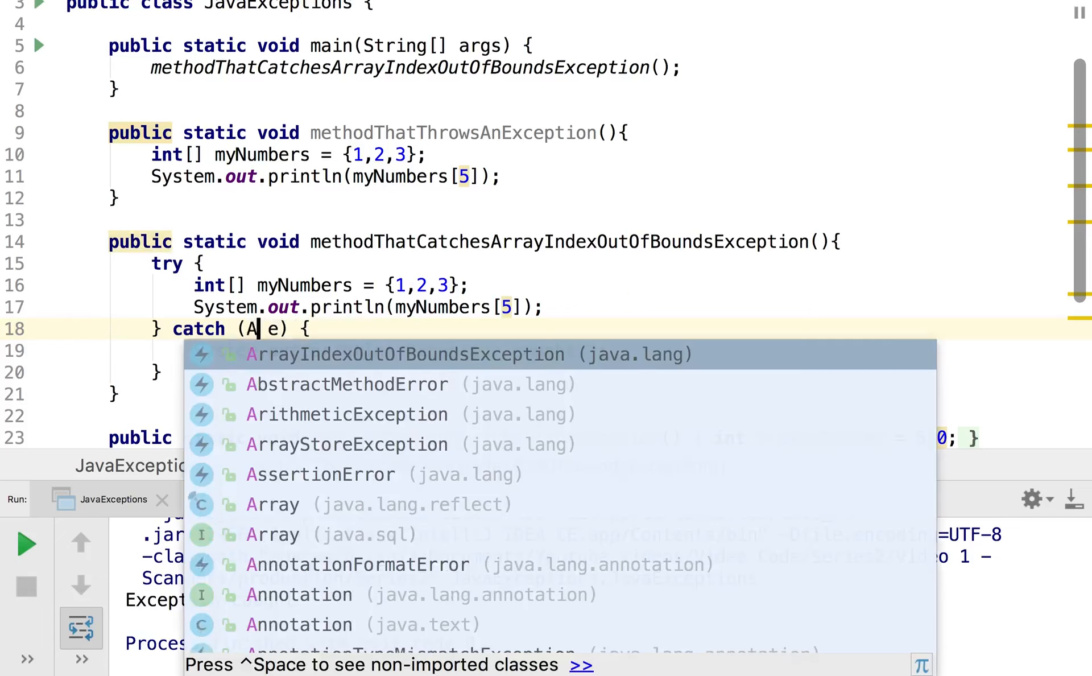
{"action": "left_click", "coordinate": [404, 354]}
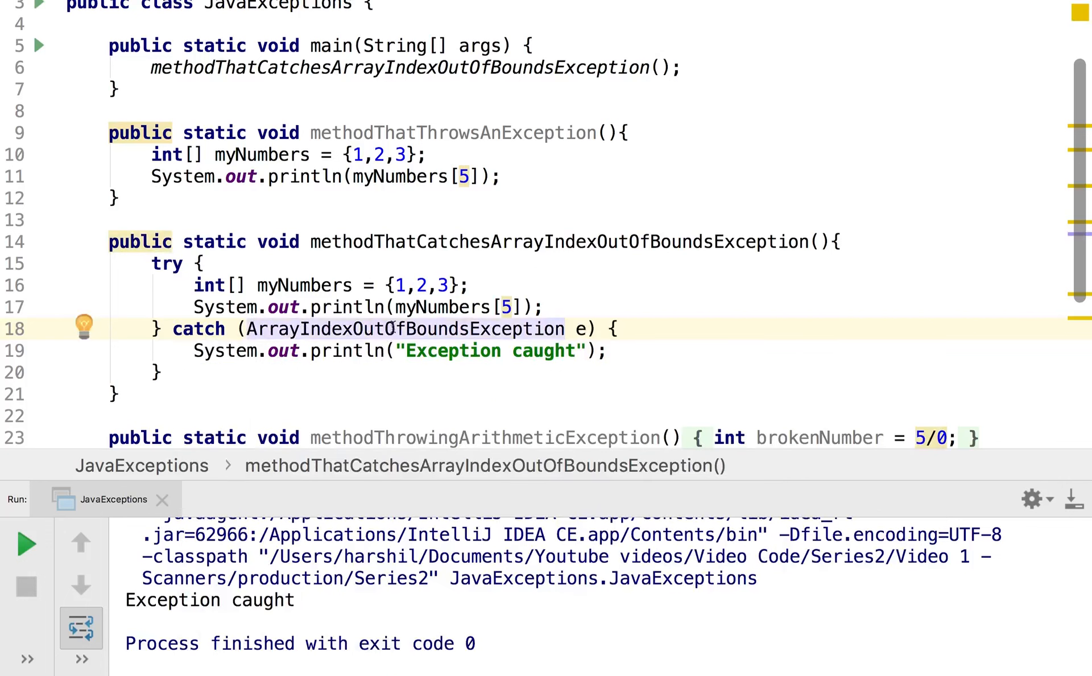
{"action": "mouse_move", "coordinate": [394, 307]}
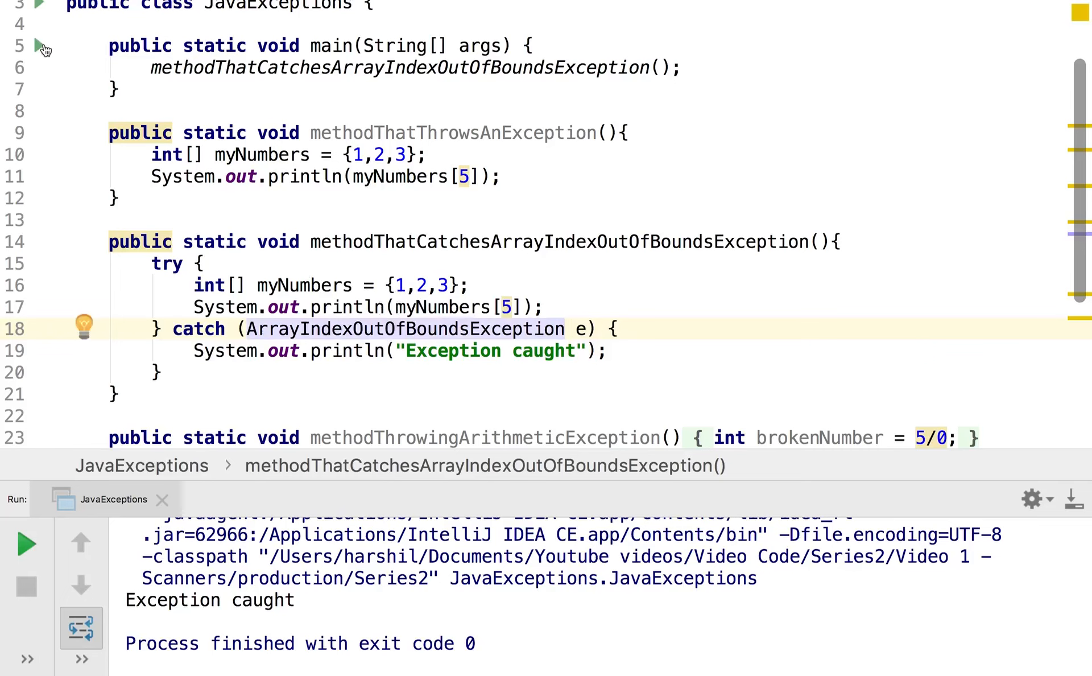
{"action": "left_click", "coordinate": [25, 545]}
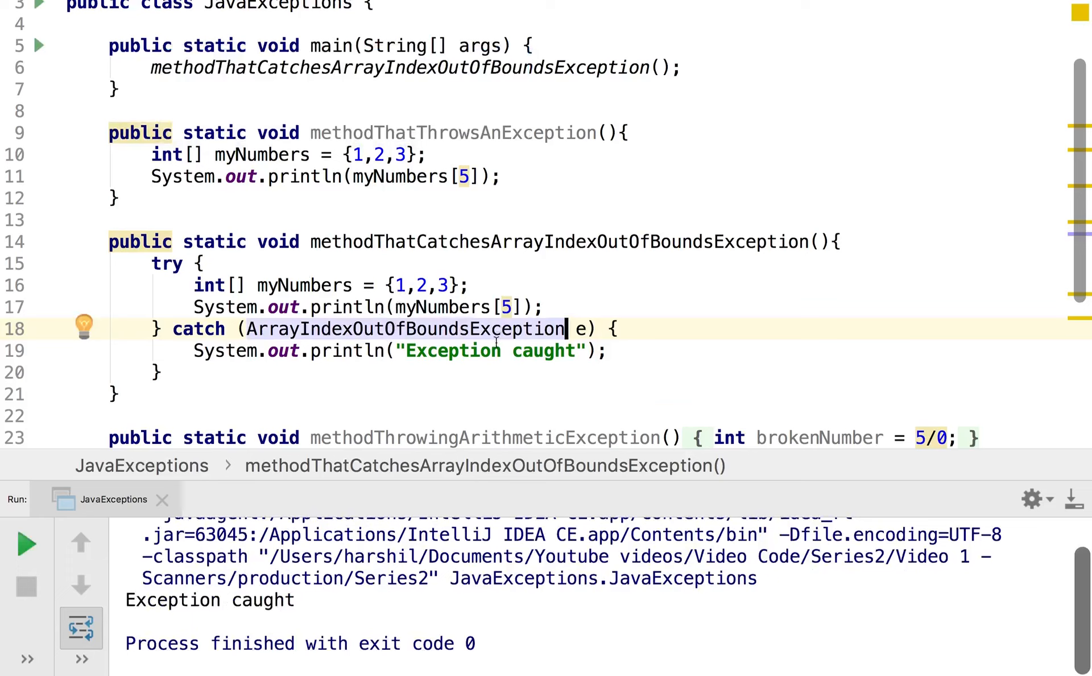
- Place the caret in the catch clause and select the caught exception type
{"action": "left_click", "coordinate": [447, 351]}
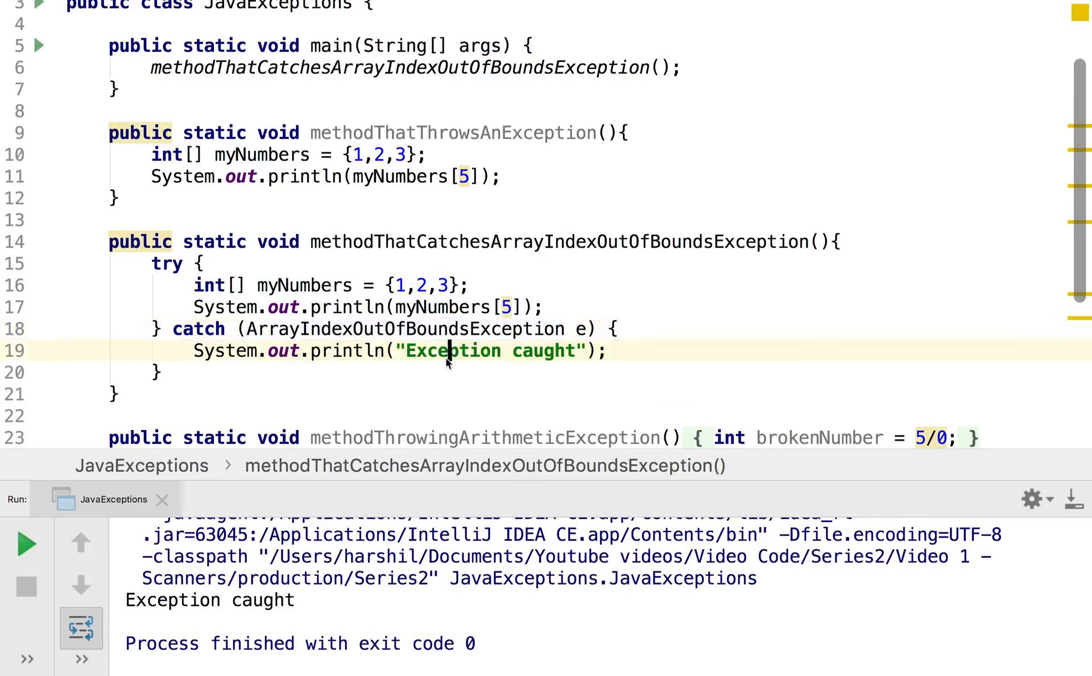
{"action": "left_click", "coordinate": [157, 372]}
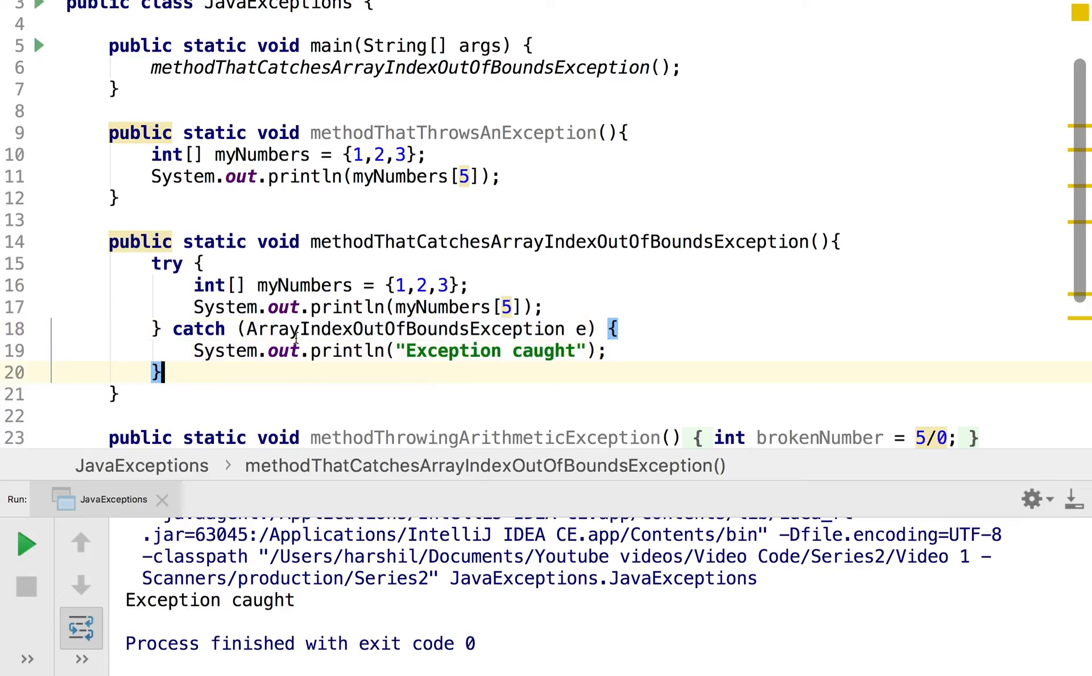
{"action": "double_click", "coordinate": [407, 328]}
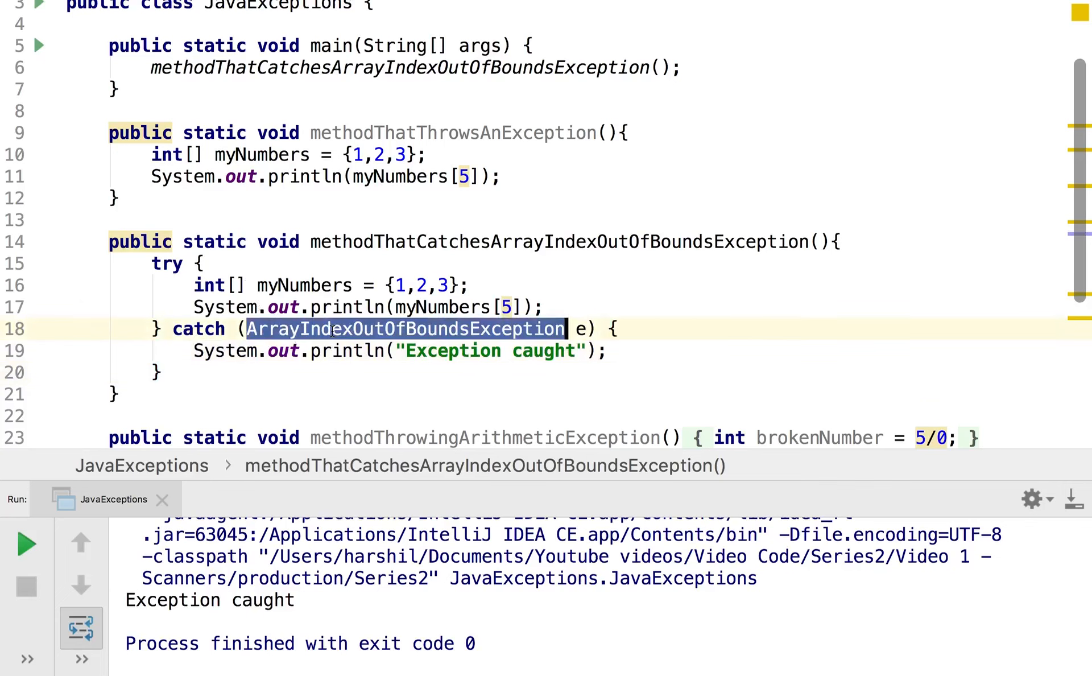
{"action": "type", "text": "Nu e) {"}
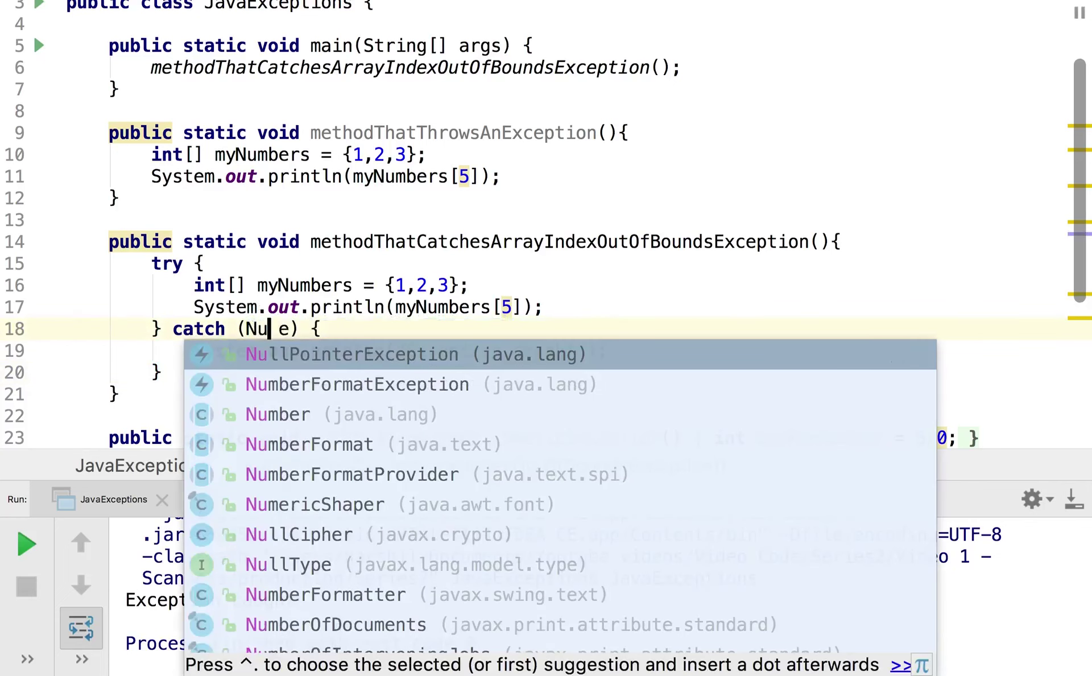
{"action": "left_click", "coordinate": [351, 354]}
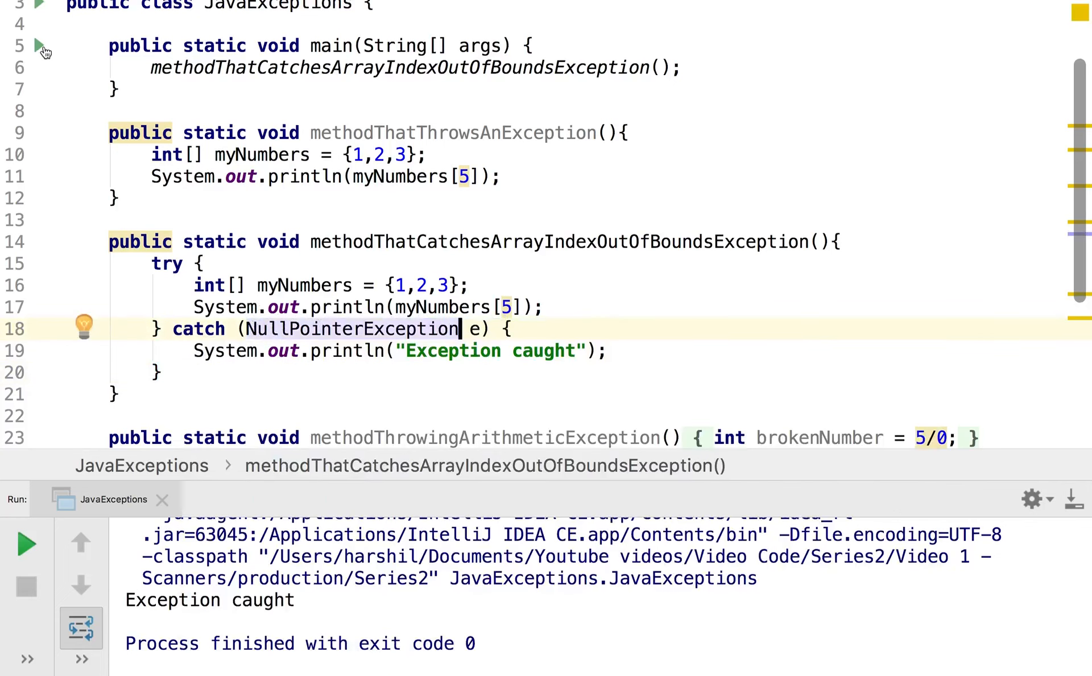
{"action": "left_click", "coordinate": [26, 544]}
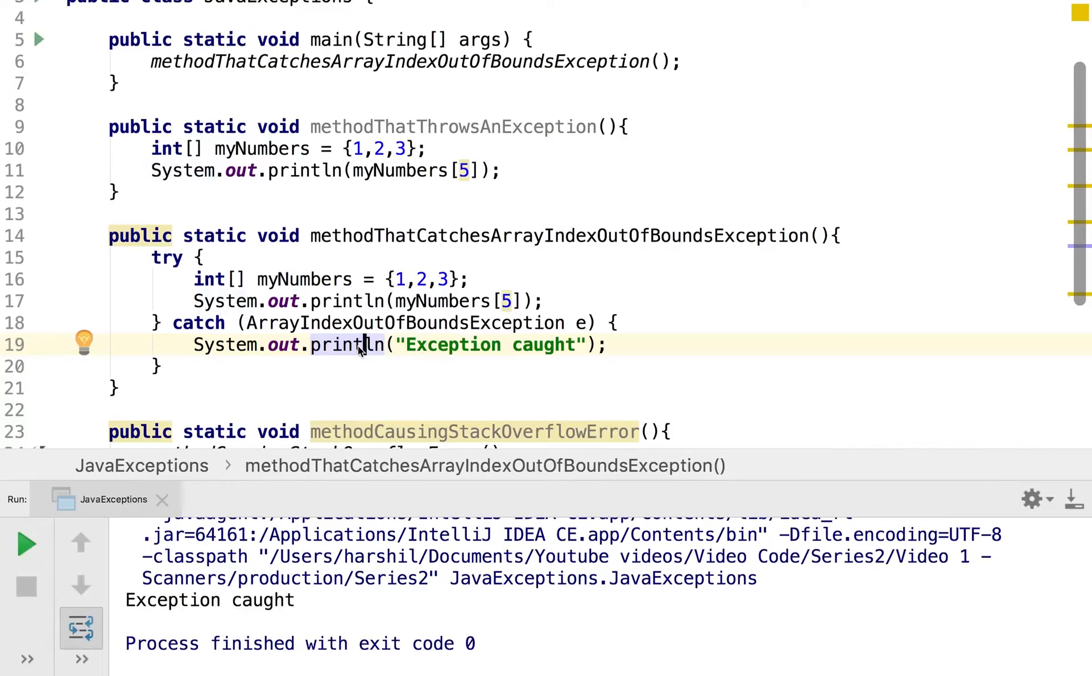
{"action": "mouse_move", "coordinate": [374, 326]}
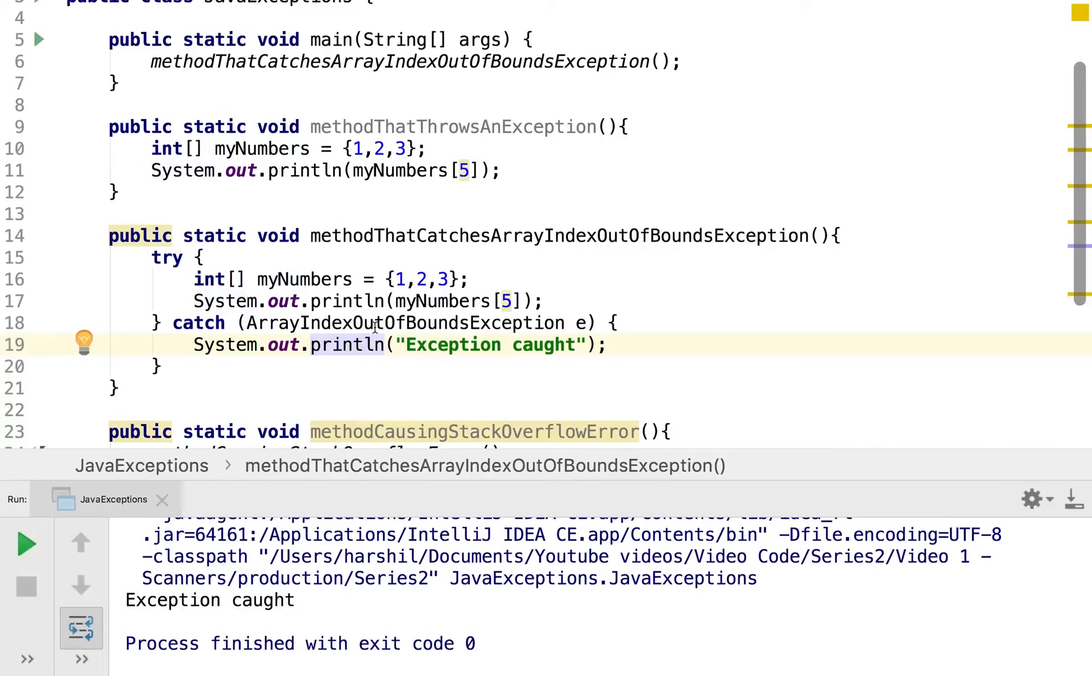
{"action": "mouse_move", "coordinate": [333, 619]}
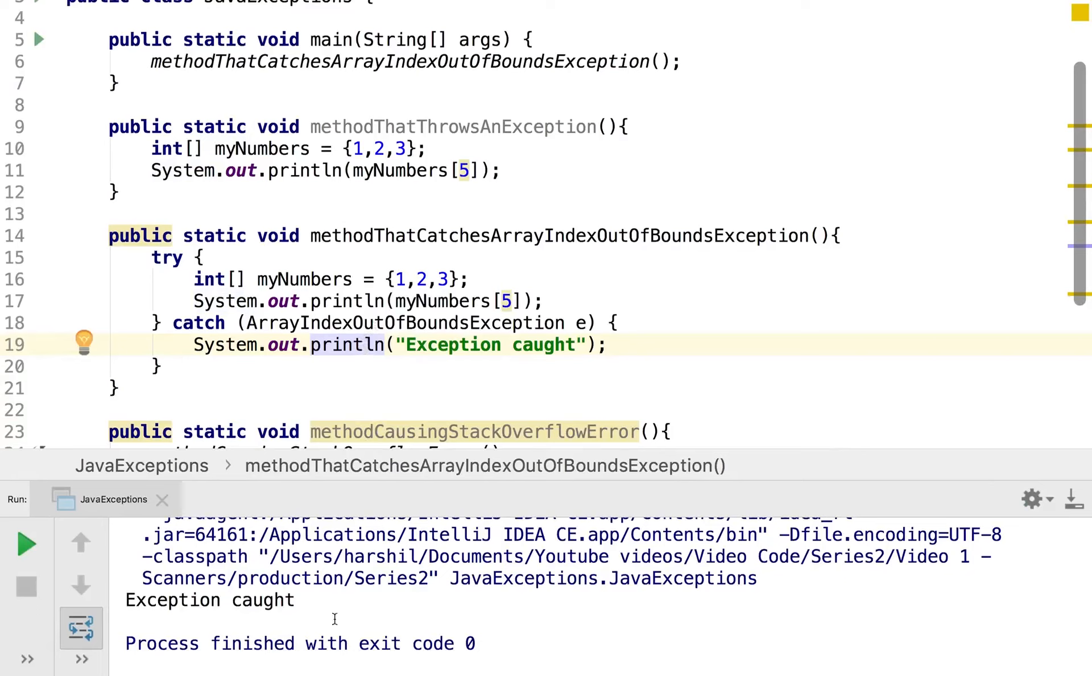
{"action": "mouse_move", "coordinate": [417, 374]}
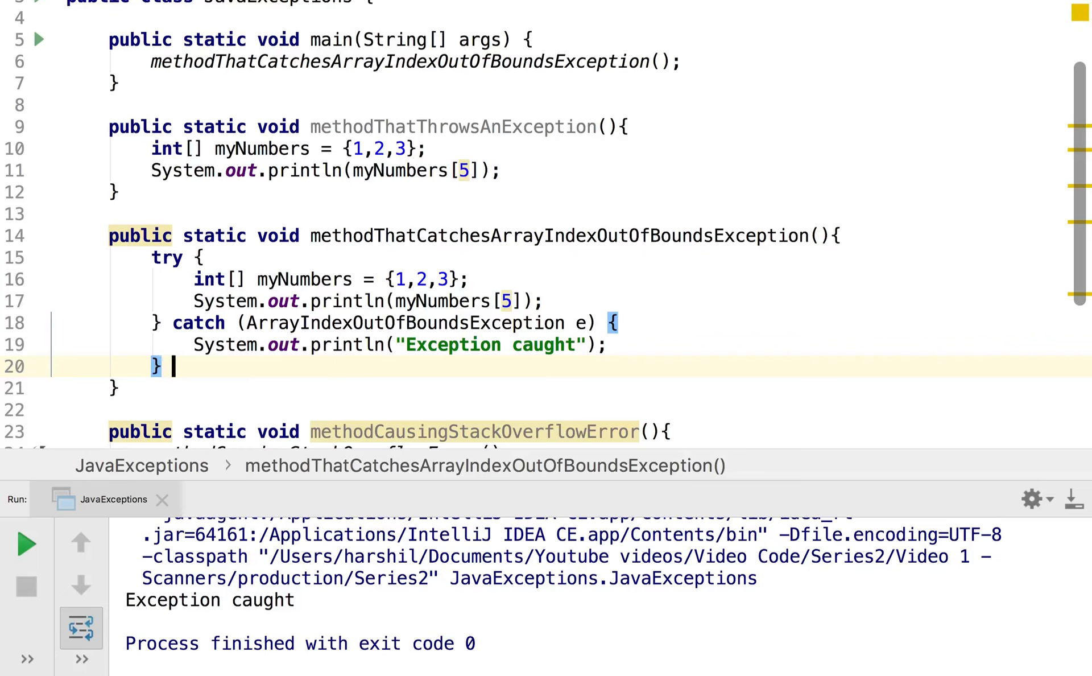
- Write finally { System.out.println("WE ARE IN THE FINALLY BLOCK"); }, fixing the BLOXK typo
{"action": "type", "text": "finally {"}
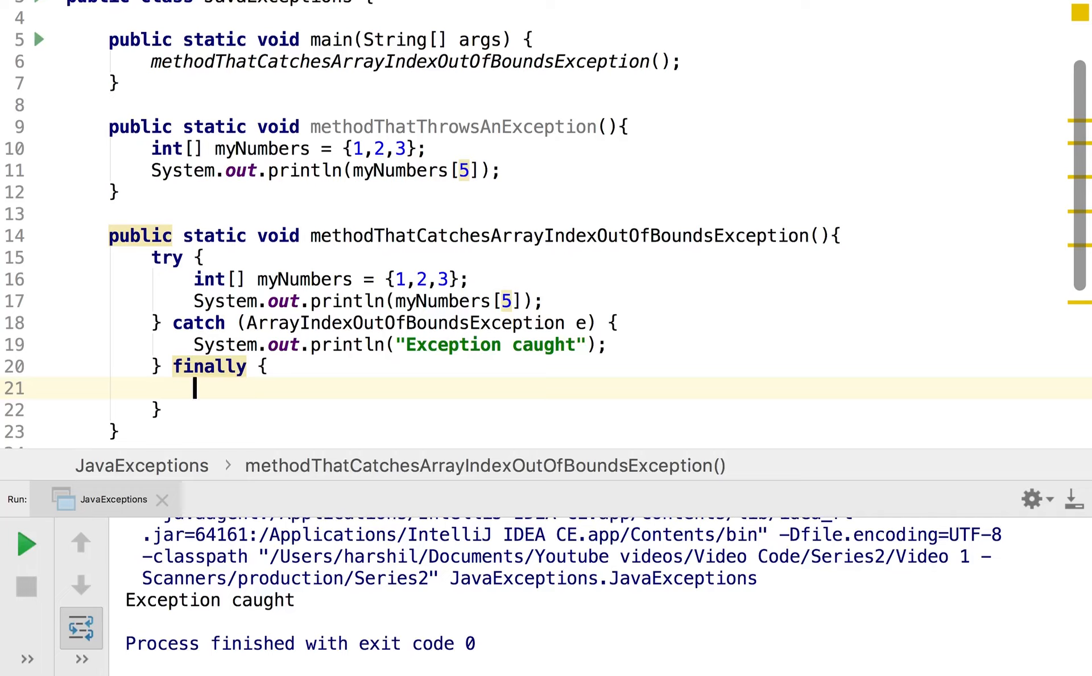
{"action": "mouse_move", "coordinate": [293, 292]}
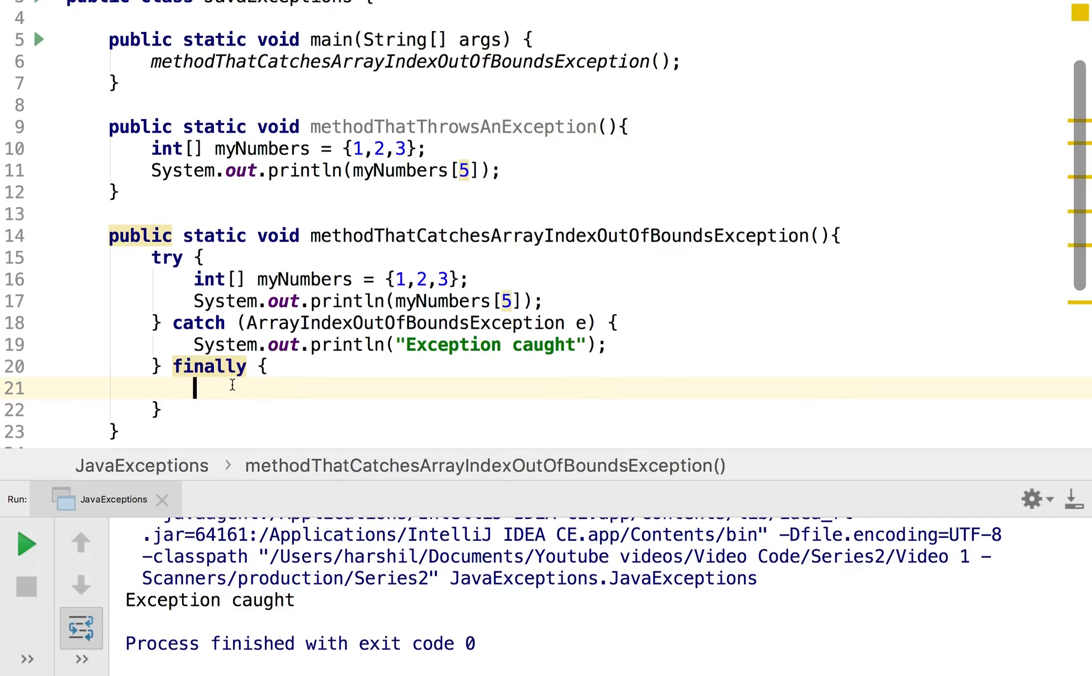
{"action": "type", "text": "System.out."}
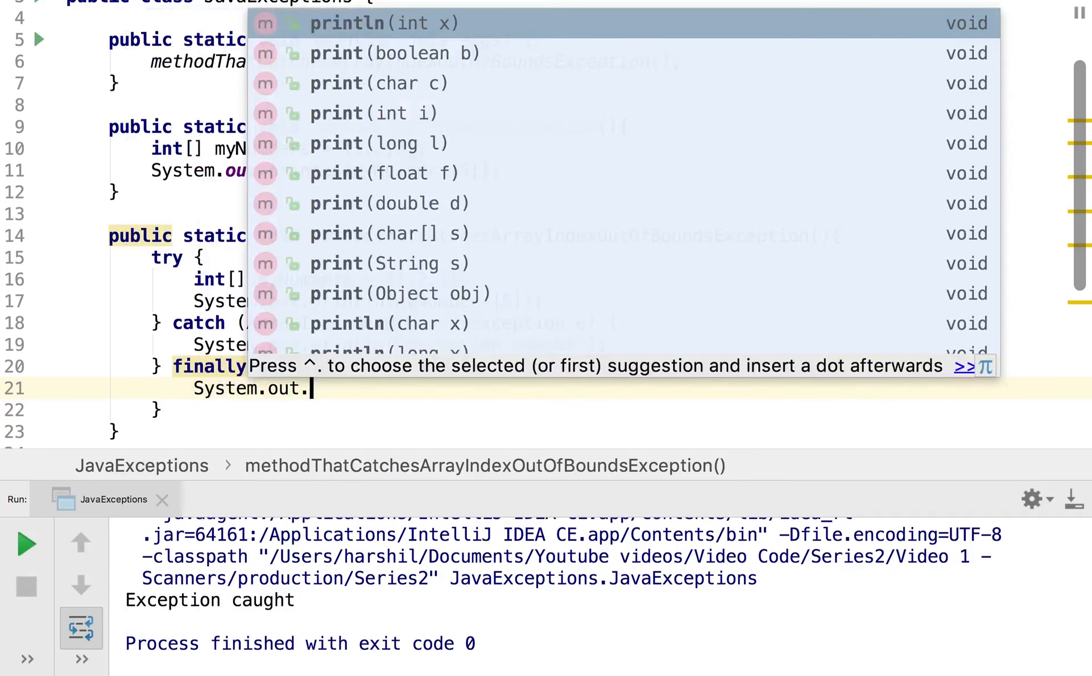
{"action": "type", "text": "println(\""}
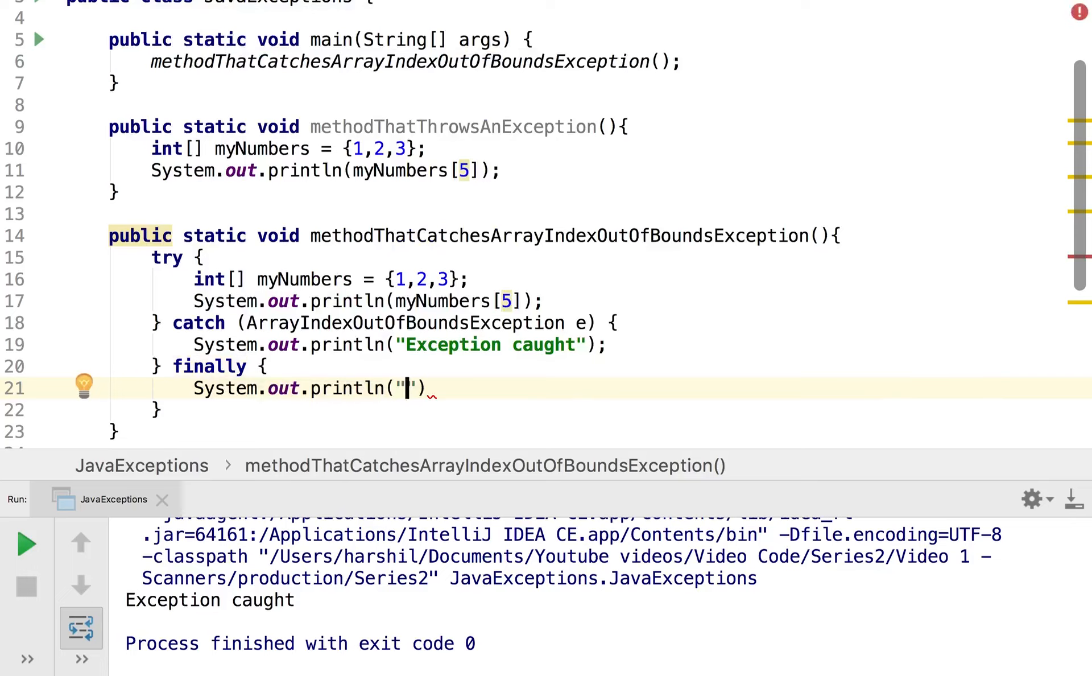
{"action": "type", "text": "HER"}
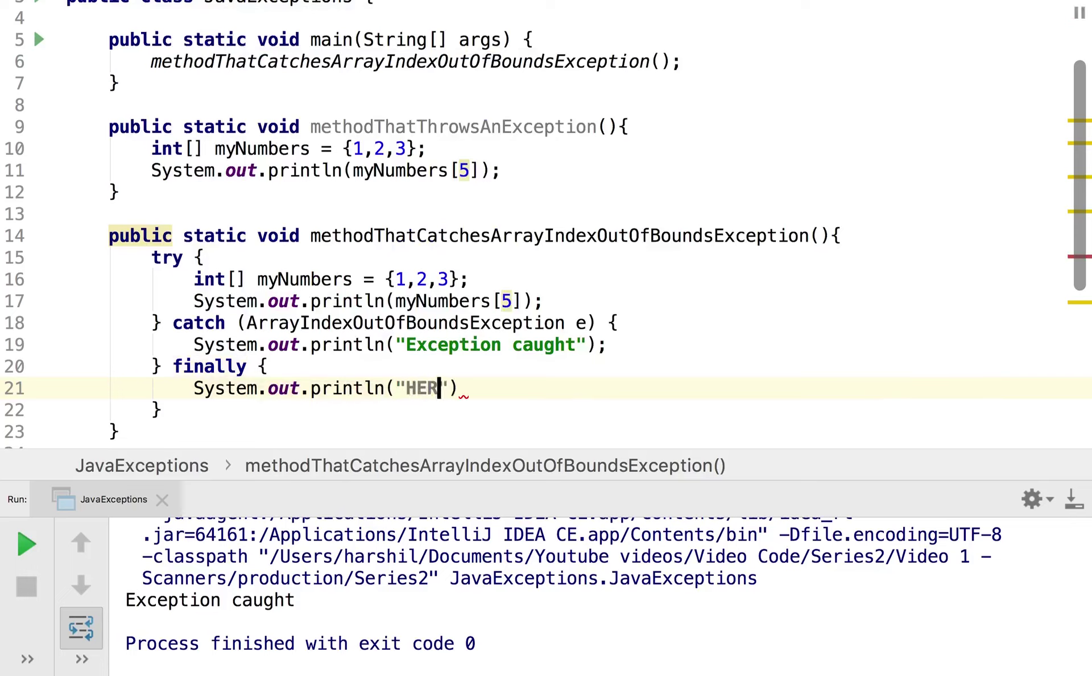
{"action": "type", "text": "WE A"}
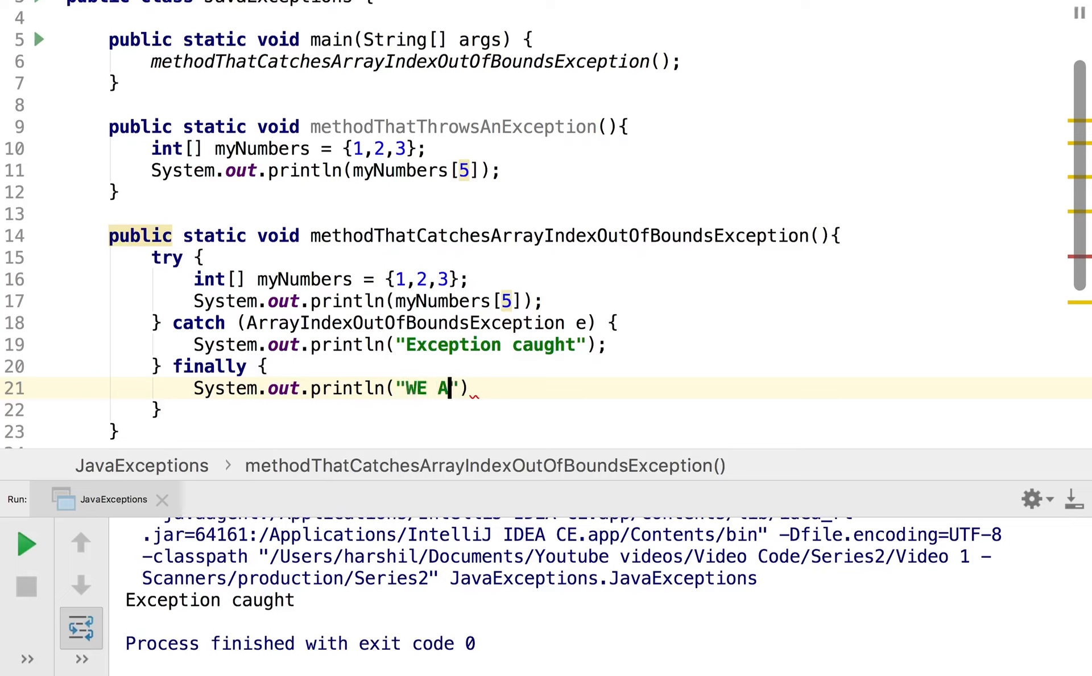
{"action": "type", "text": "RE IN THE FINALLY"}
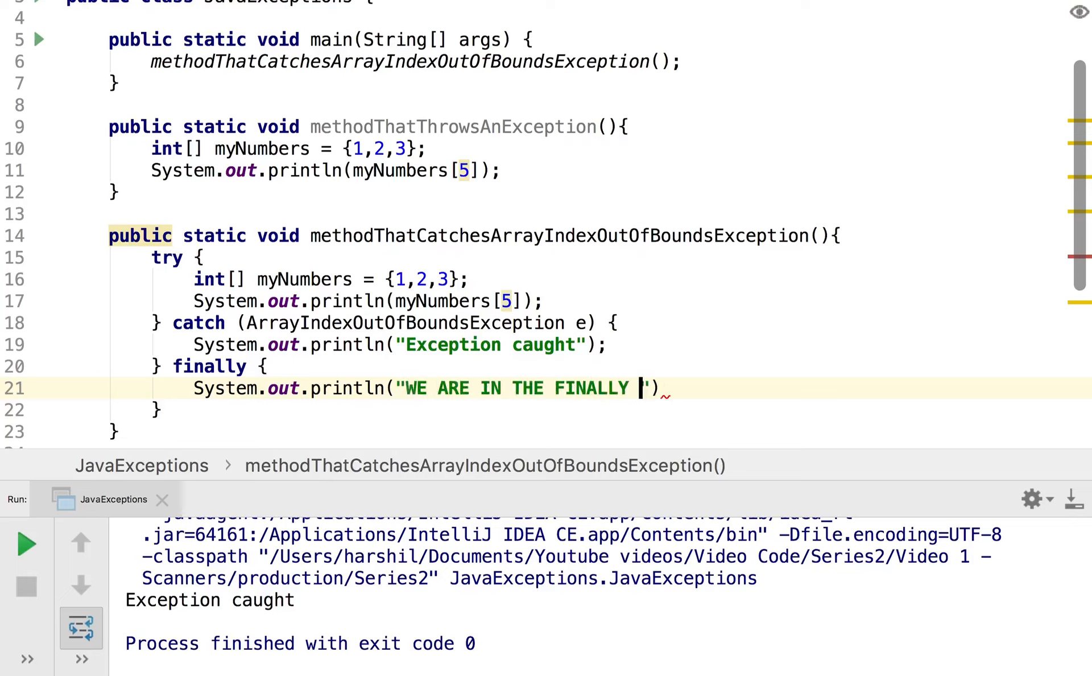
{"action": "type", "text": "BLOXK"}
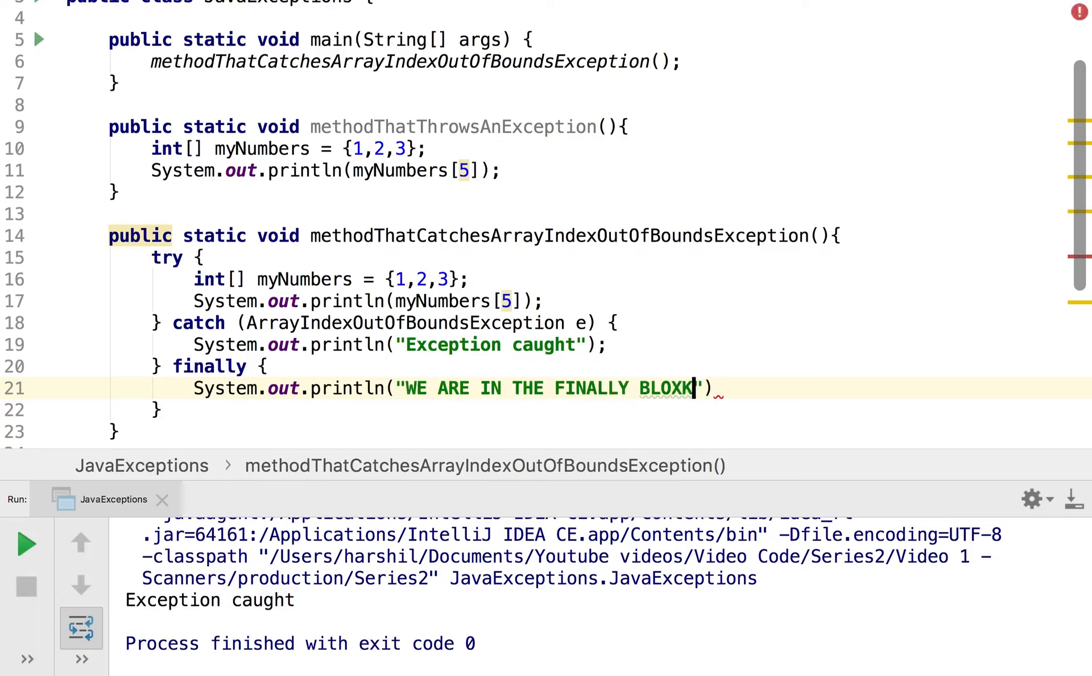
{"action": "key", "text": "Backspace"}
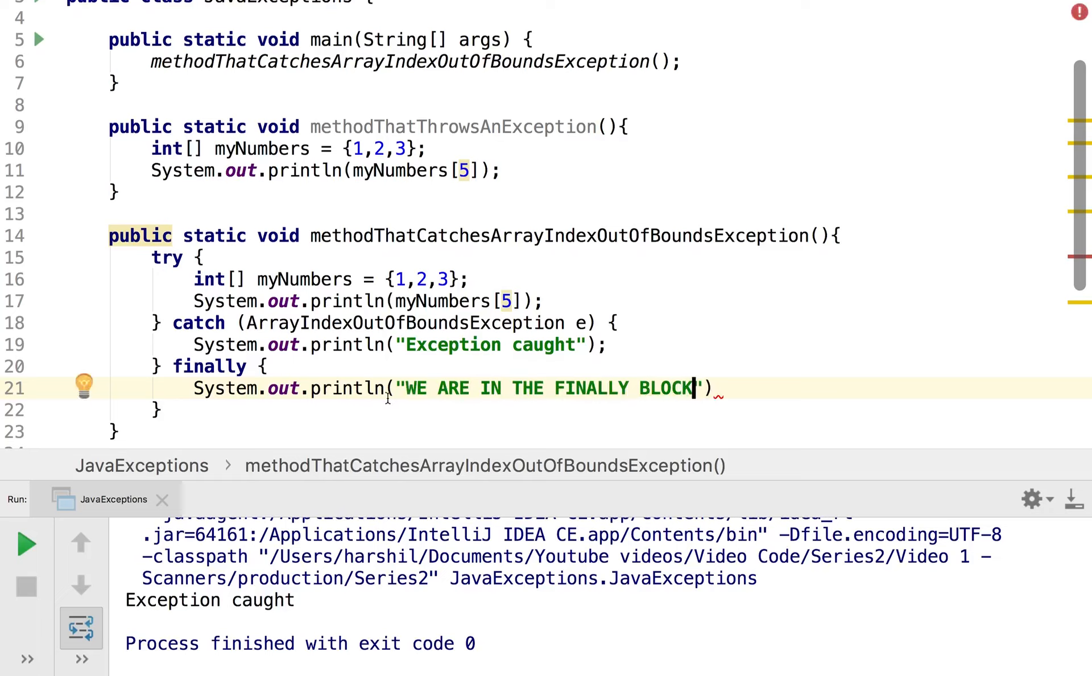
{"action": "type", "text": ";"}
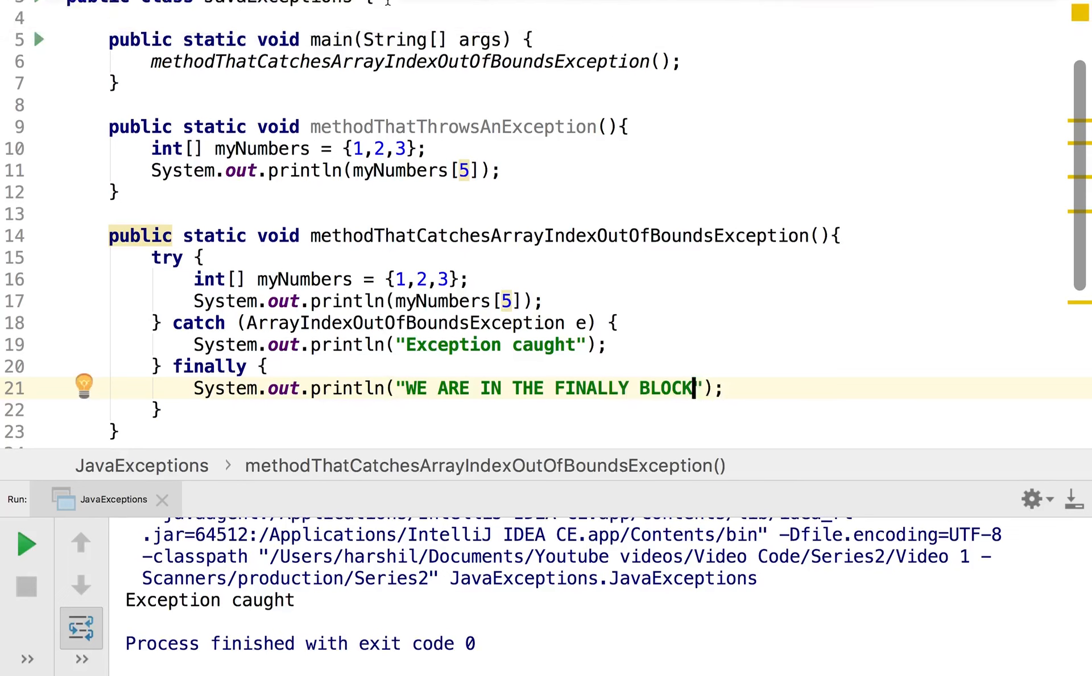
{"action": "mouse_move", "coordinate": [320, 285]}
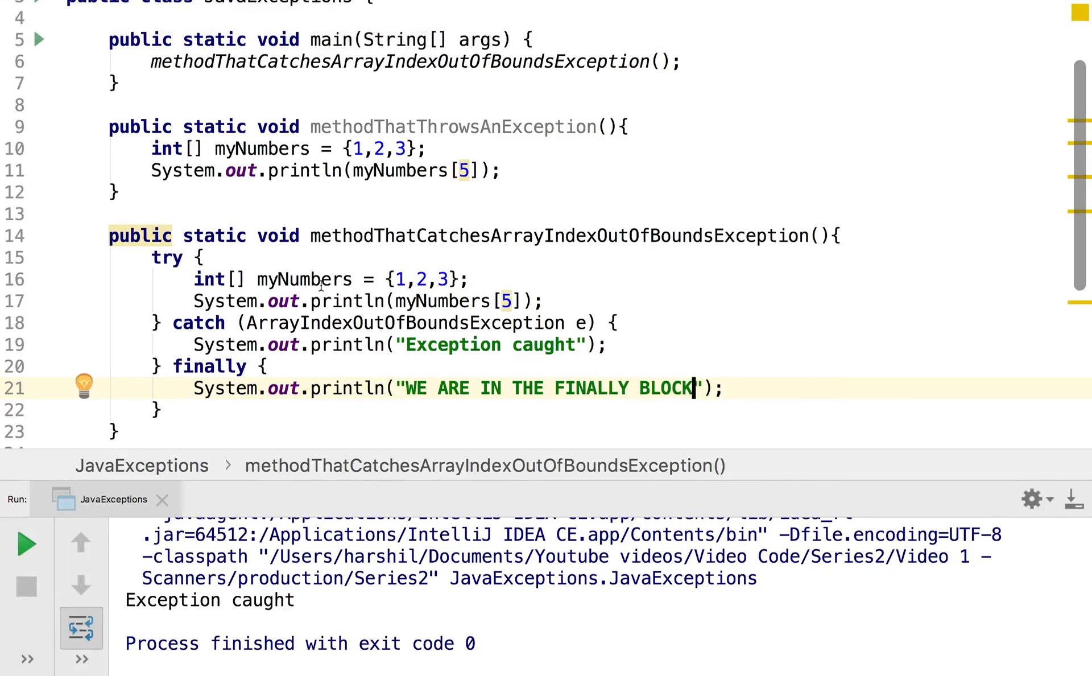
{"action": "mouse_move", "coordinate": [40, 40]}
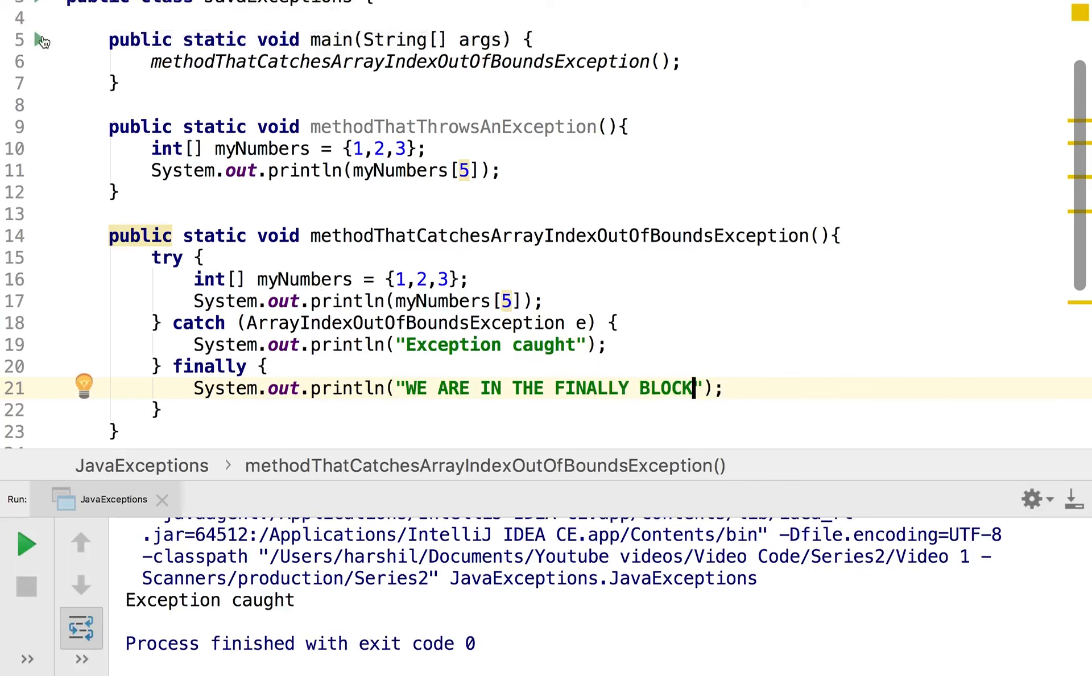
- Run main and confirm 'WE ARE IN THE FINALLY BLOCK' prints after 'Exception caught'
{"action": "left_click", "coordinate": [24, 543]}
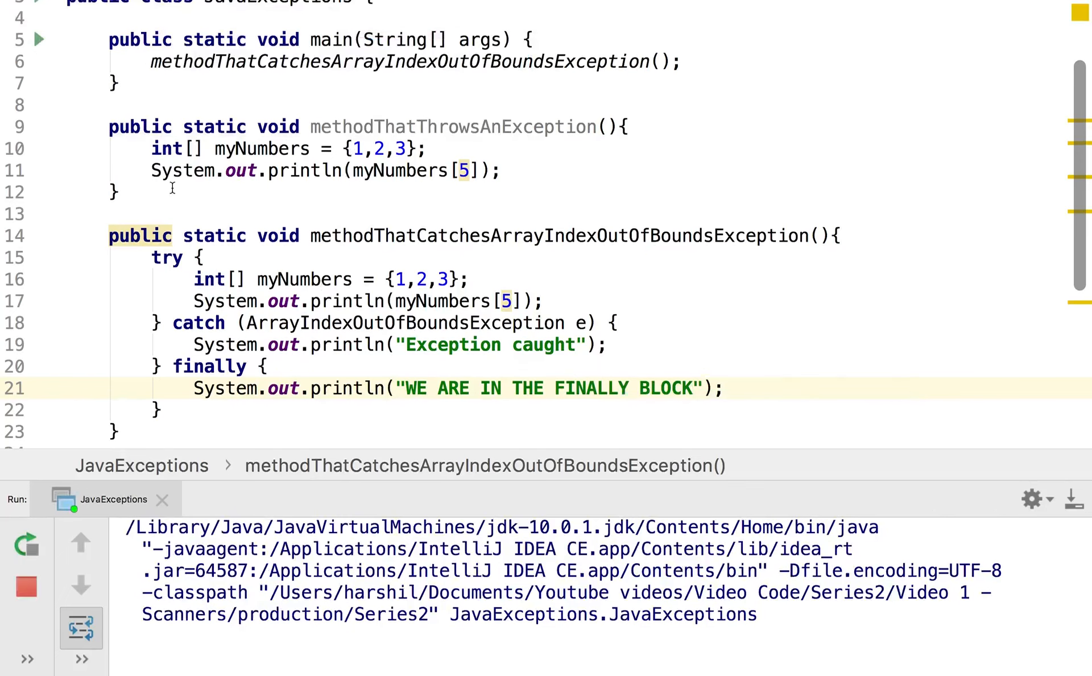
{"action": "left_click", "coordinate": [26, 543]}
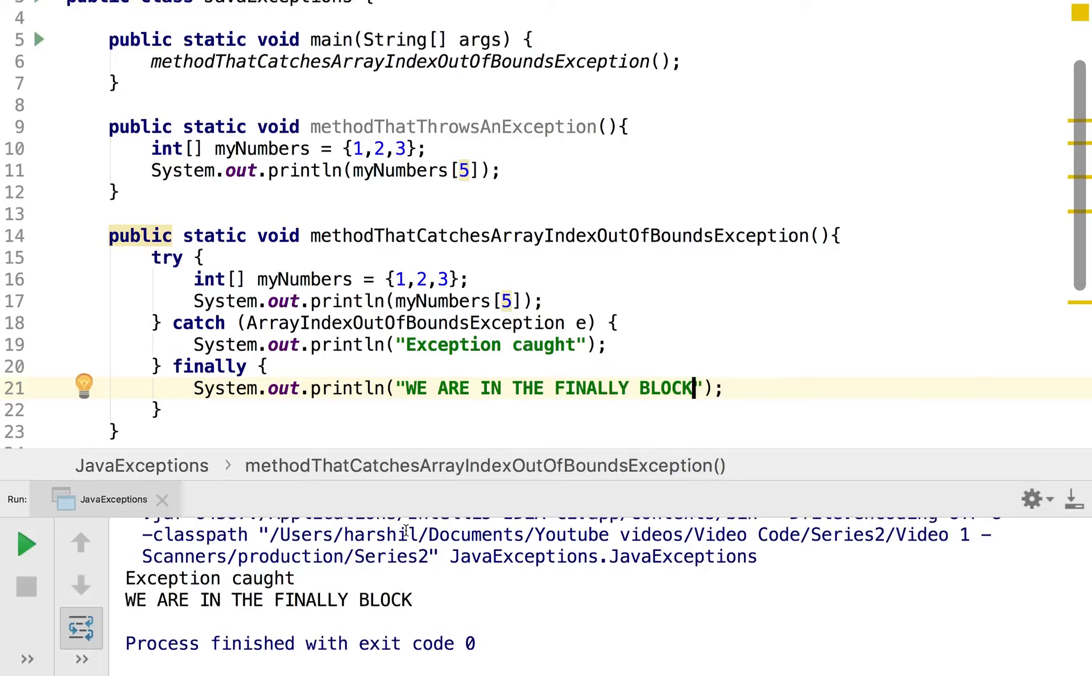
{"action": "mouse_move", "coordinate": [620, 384]}
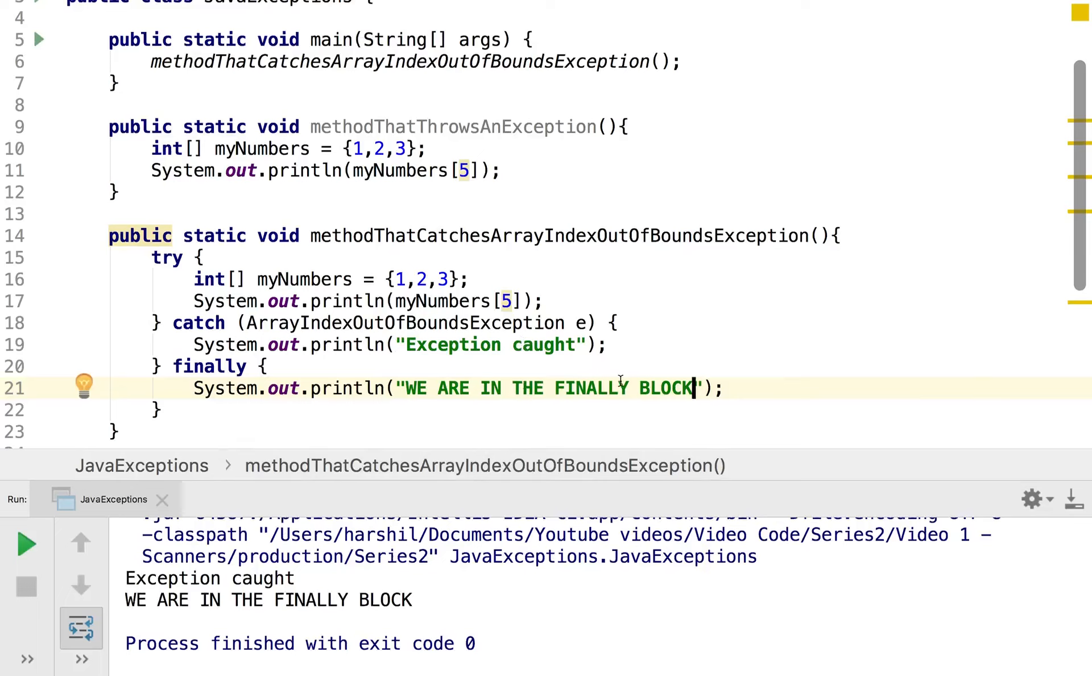
{"action": "mouse_move", "coordinate": [598, 395]}
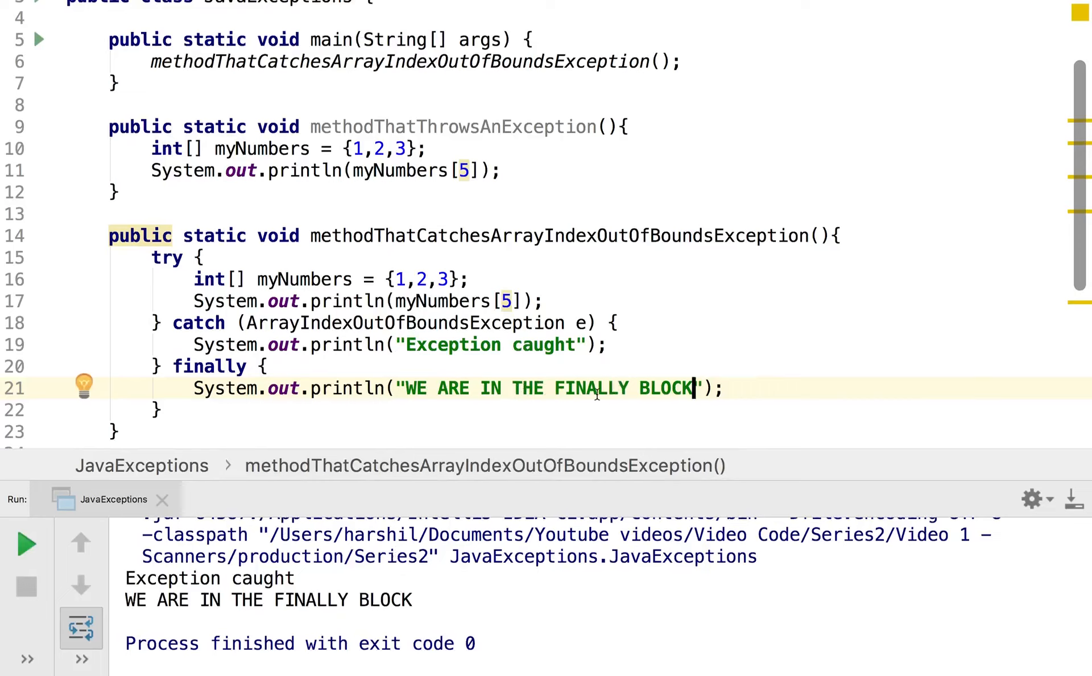
{"action": "mouse_move", "coordinate": [477, 344]}
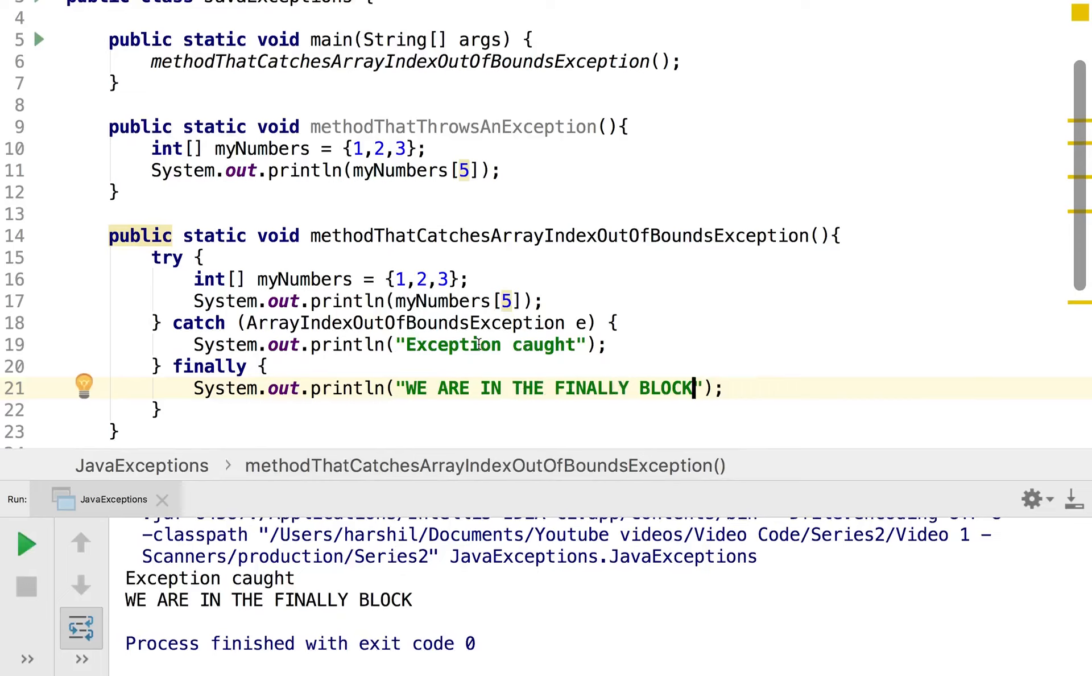
- Change the catch type from ArrayIndexOutOfBoundsException to NullPointerException
{"action": "double_click", "coordinate": [407, 323]}
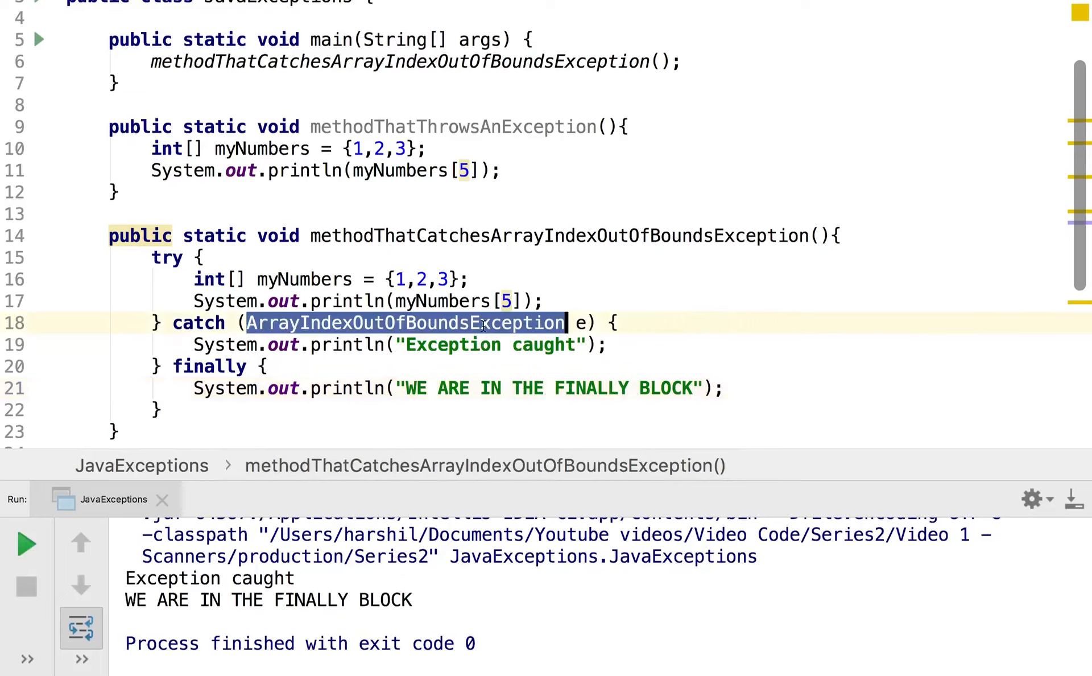
{"action": "mouse_move", "coordinate": [483, 328]}
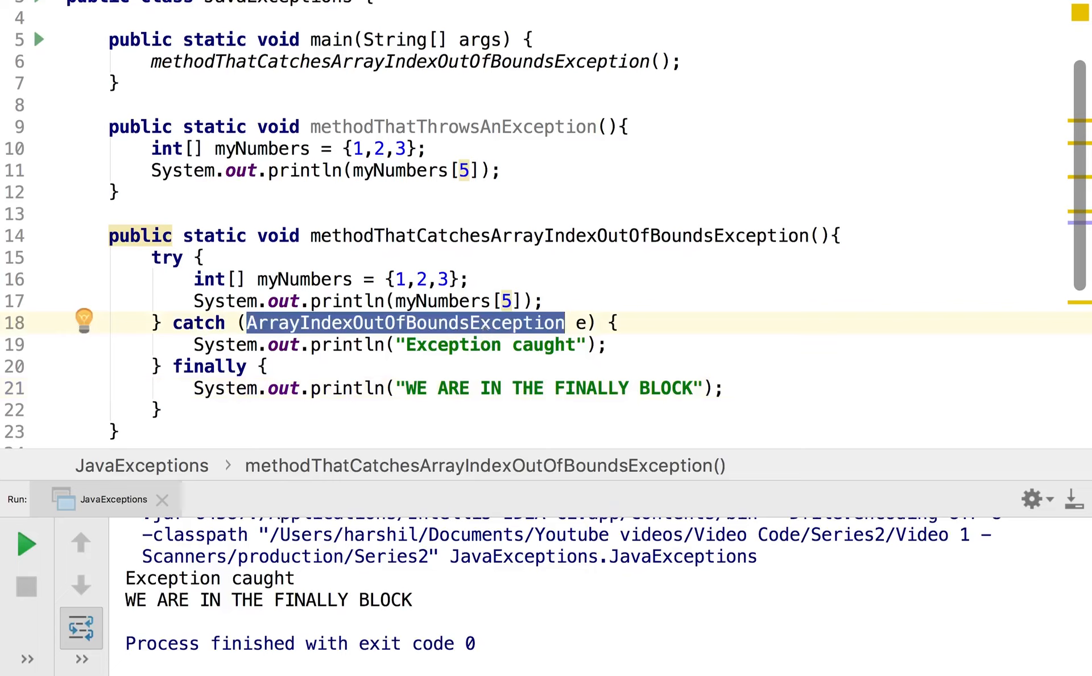
{"action": "type", "text": "NullPointe"}
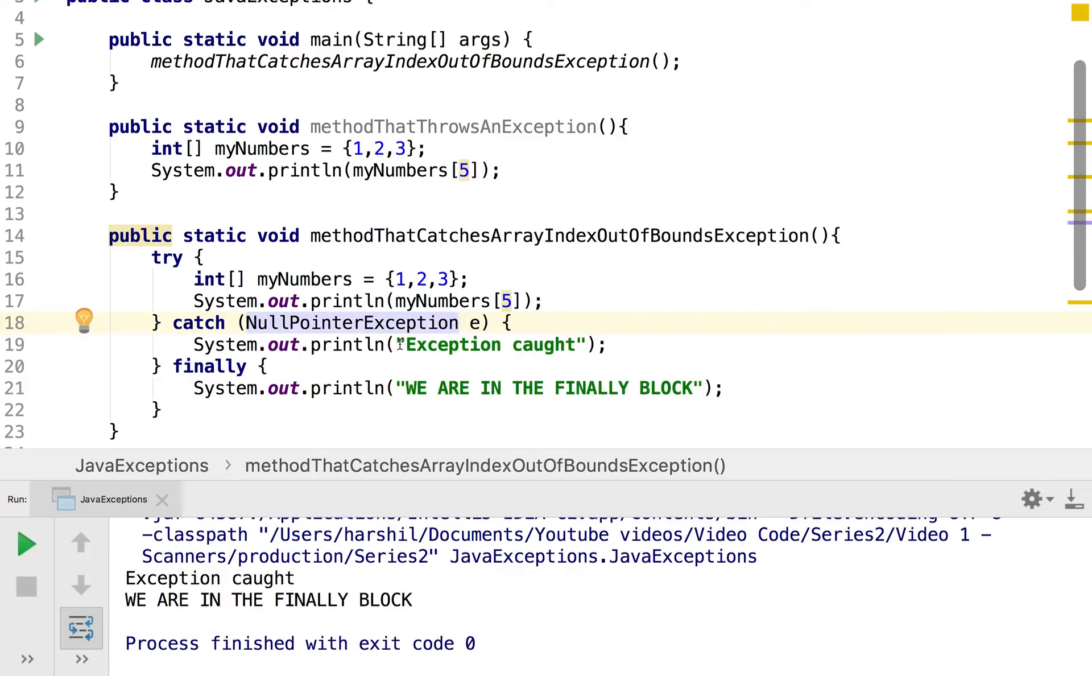
{"action": "left_click", "coordinate": [418, 301]}
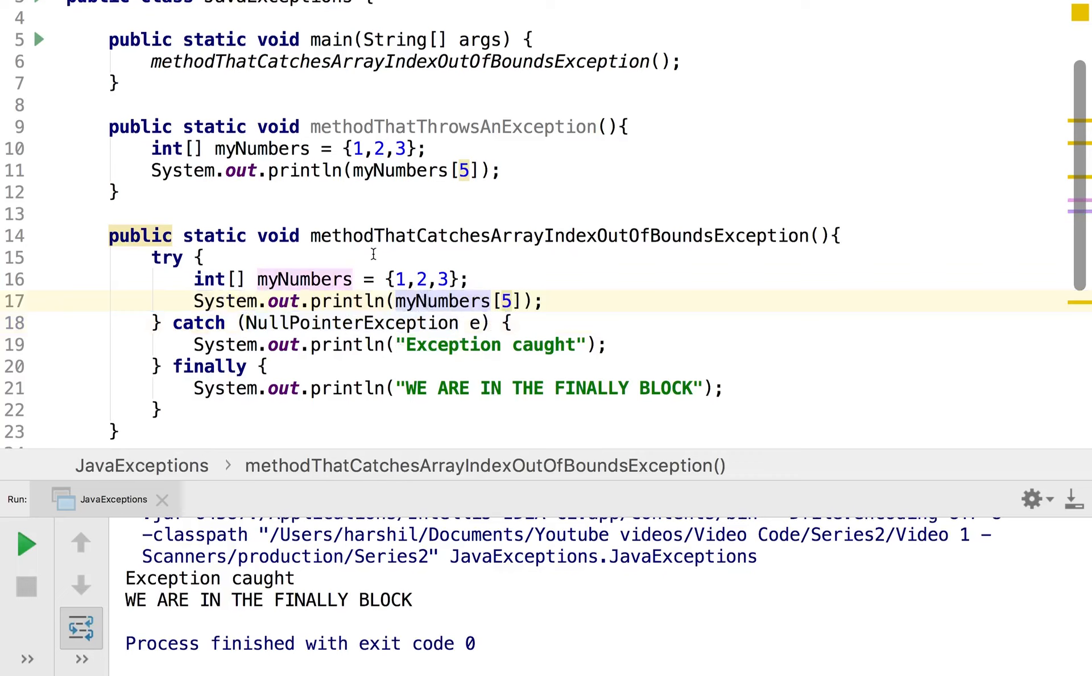
{"action": "mouse_move", "coordinate": [40, 40]}
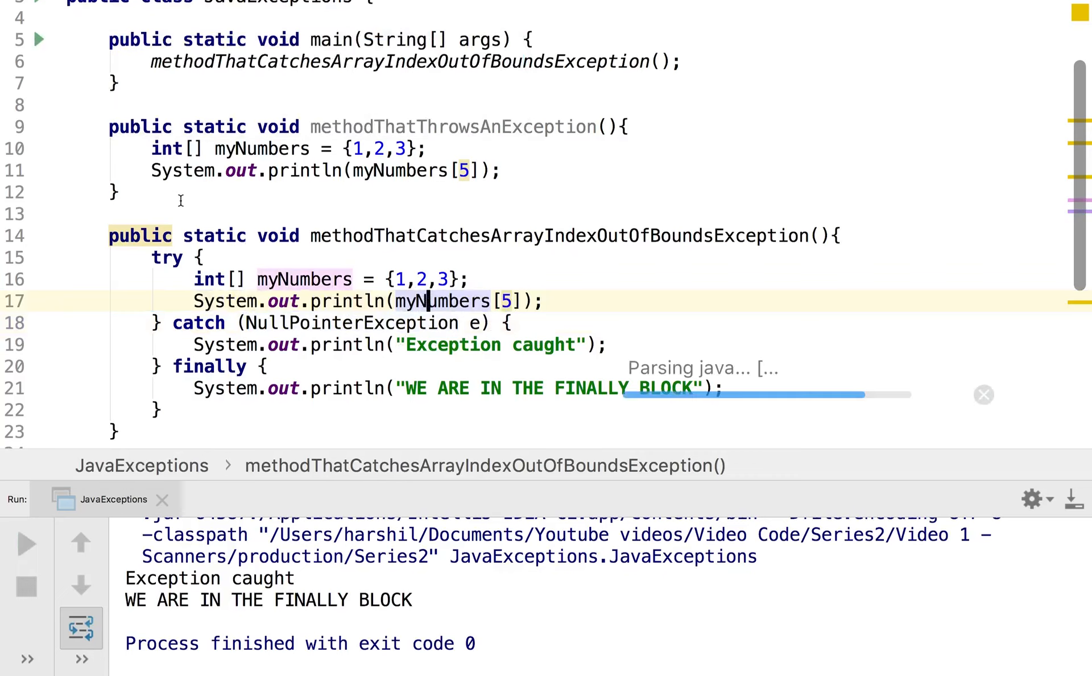
- Rerun the program and scroll through the uncaught exception output after the finally message
{"action": "left_click", "coordinate": [25, 544]}
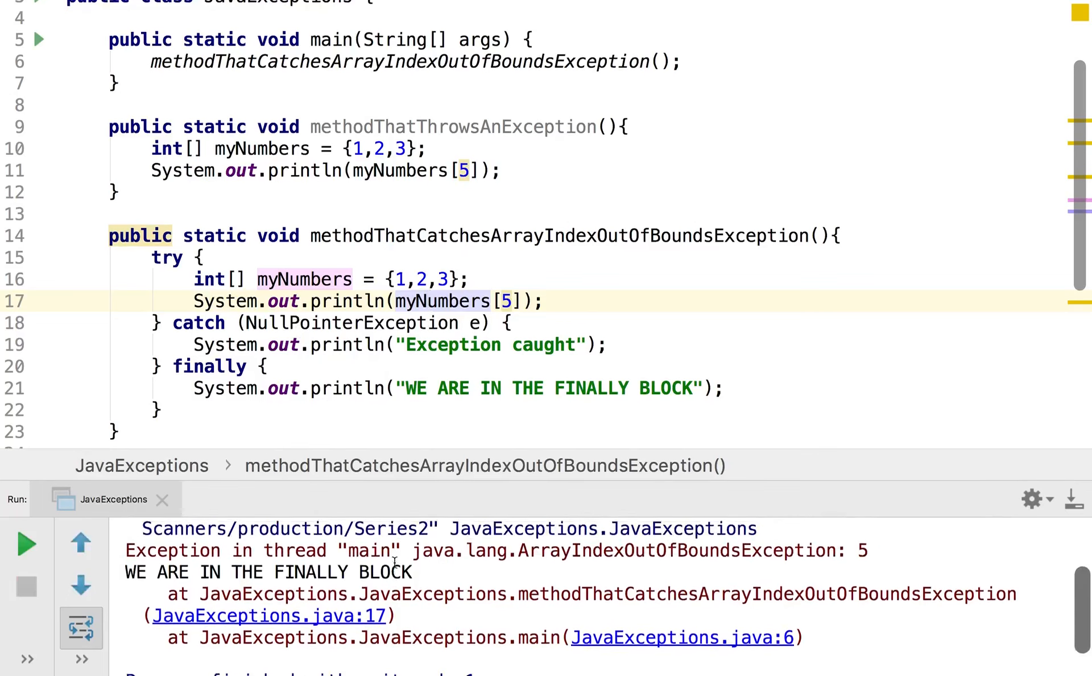
{"action": "scroll", "scroll_direction": "up", "scroll_amount": 3}
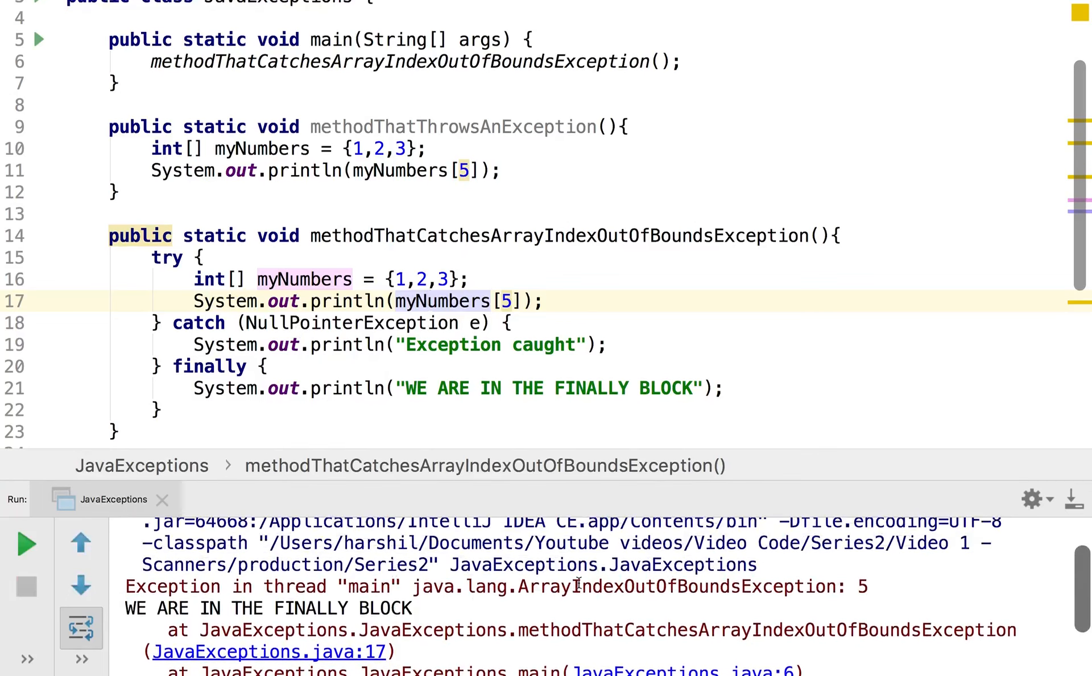
{"action": "mouse_move", "coordinate": [571, 613]}
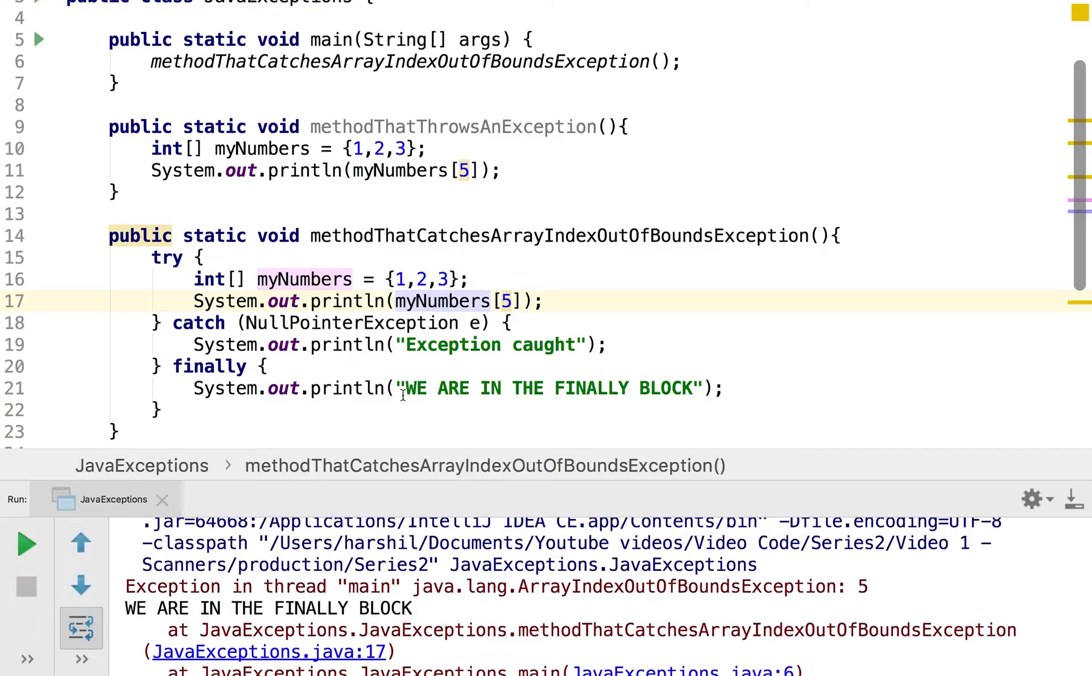
{"action": "scroll", "scroll_direction": "down", "scroll_amount": 3}
{"action": "type", "text": "public static void checkedException(){"}
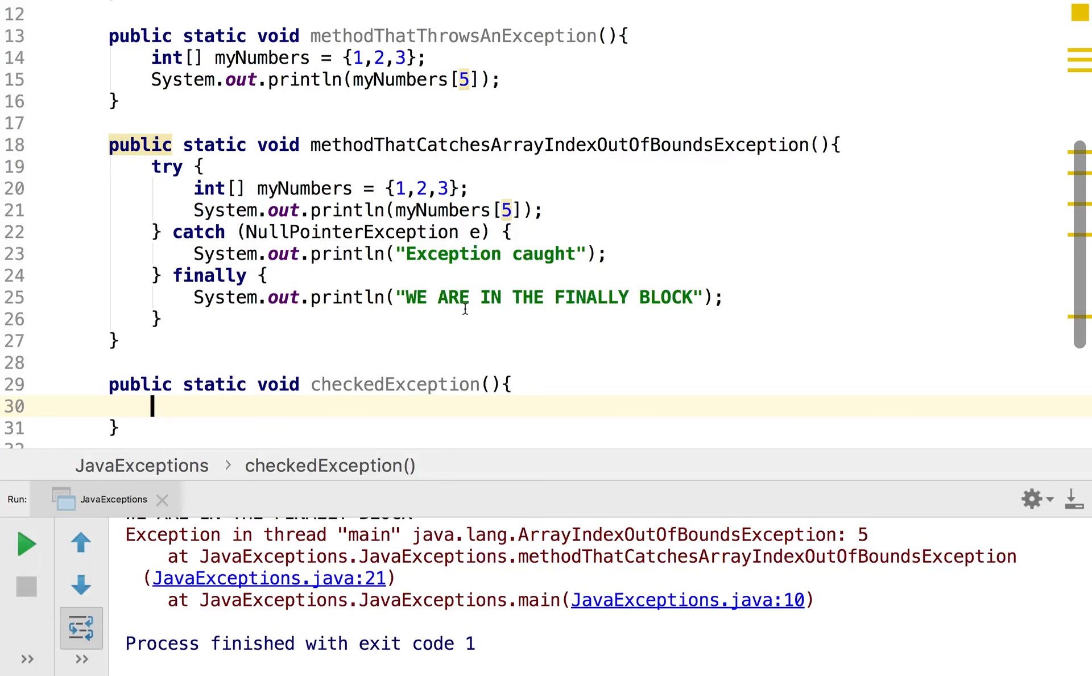
- Write Scanner s = new Scanner(new File("fakeFile")) inside checkedException
{"action": "type", "text": "Scanner"}
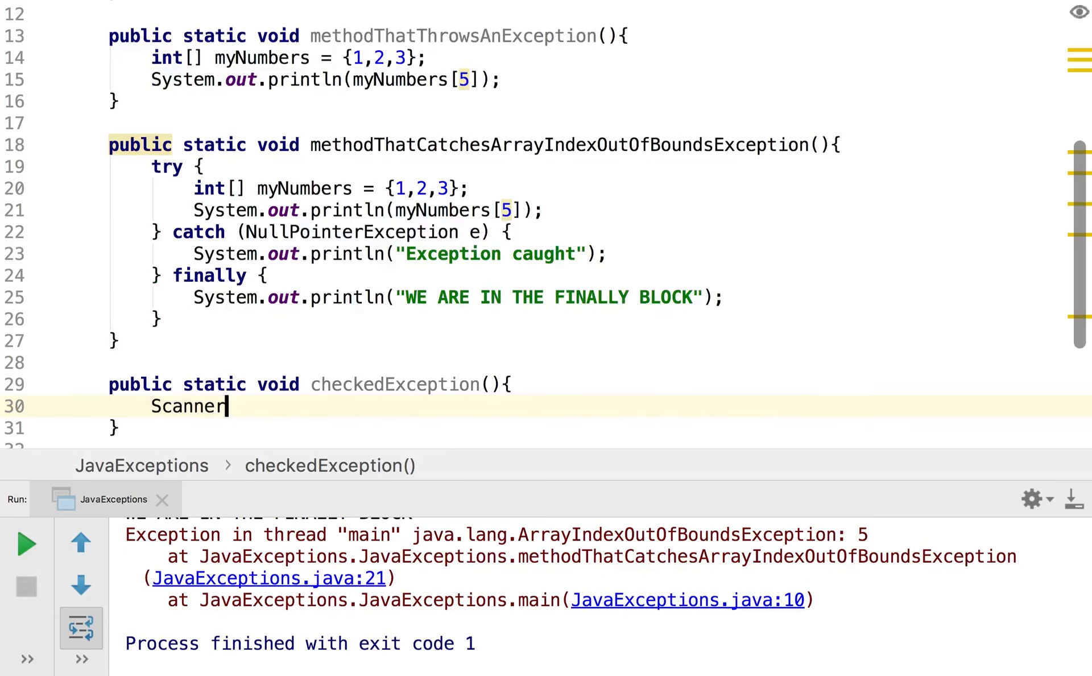
{"action": "type", "text": "s = new"}
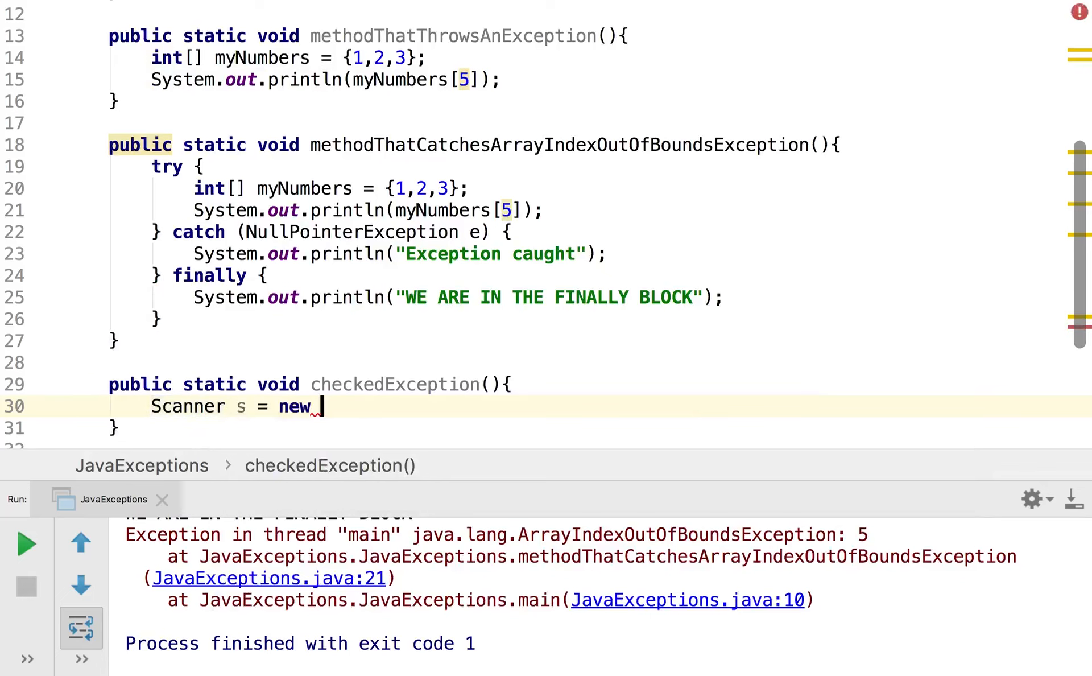
{"action": "type", "text": "Scanner("}
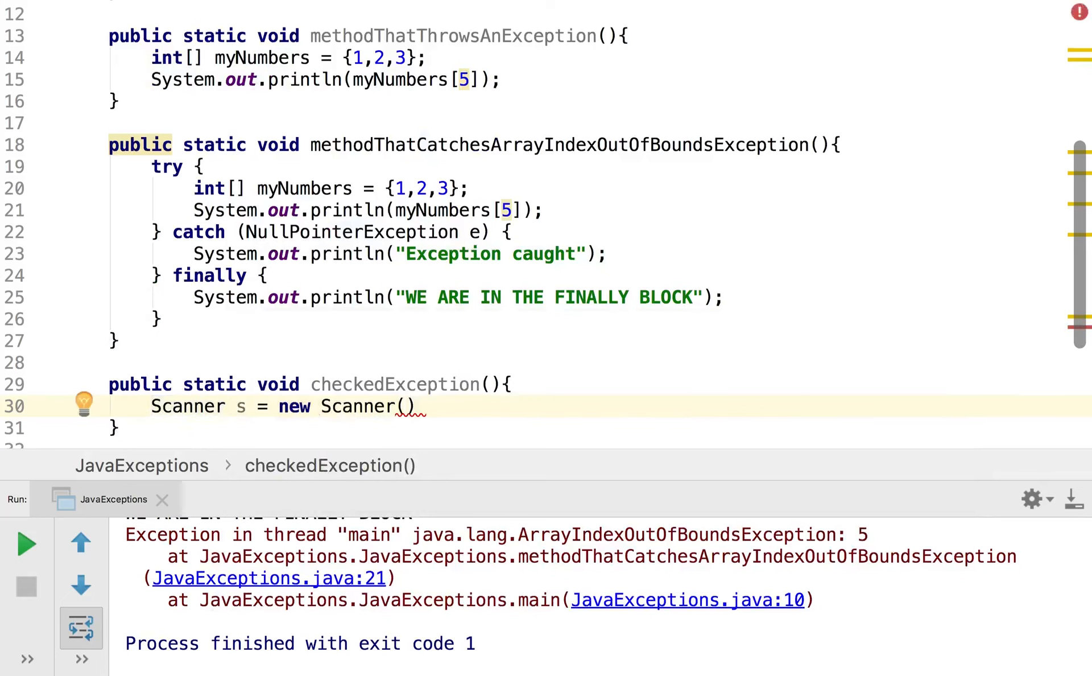
{"action": "type", "text": "F"}
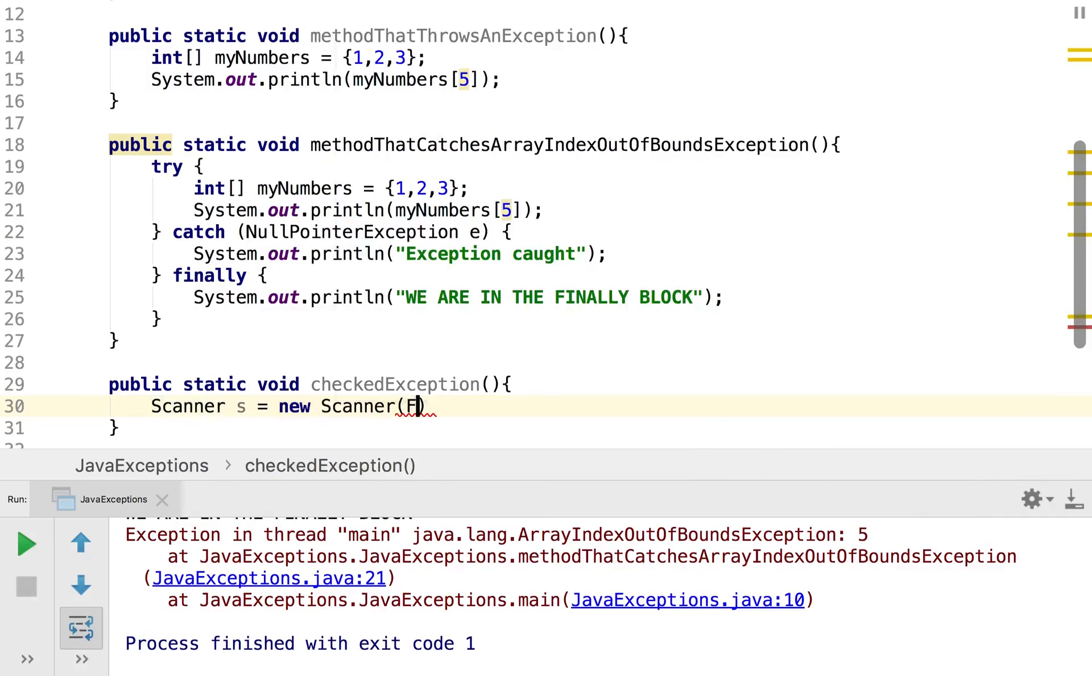
{"action": "type", "text": "new Di"}
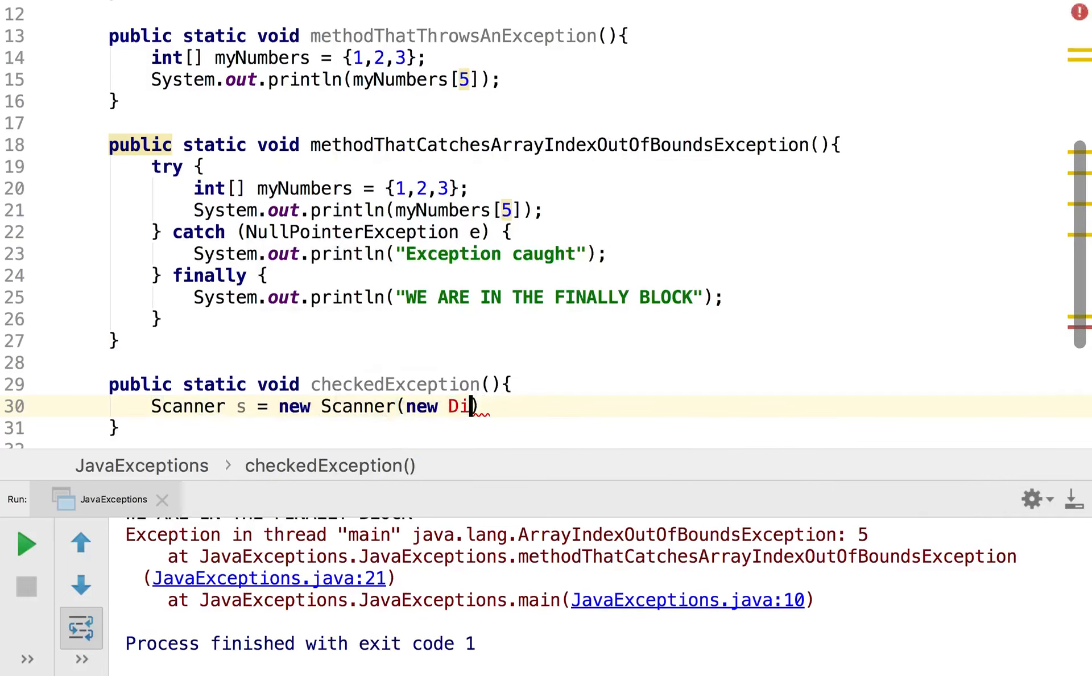
{"action": "type", "text": "ile(\""}
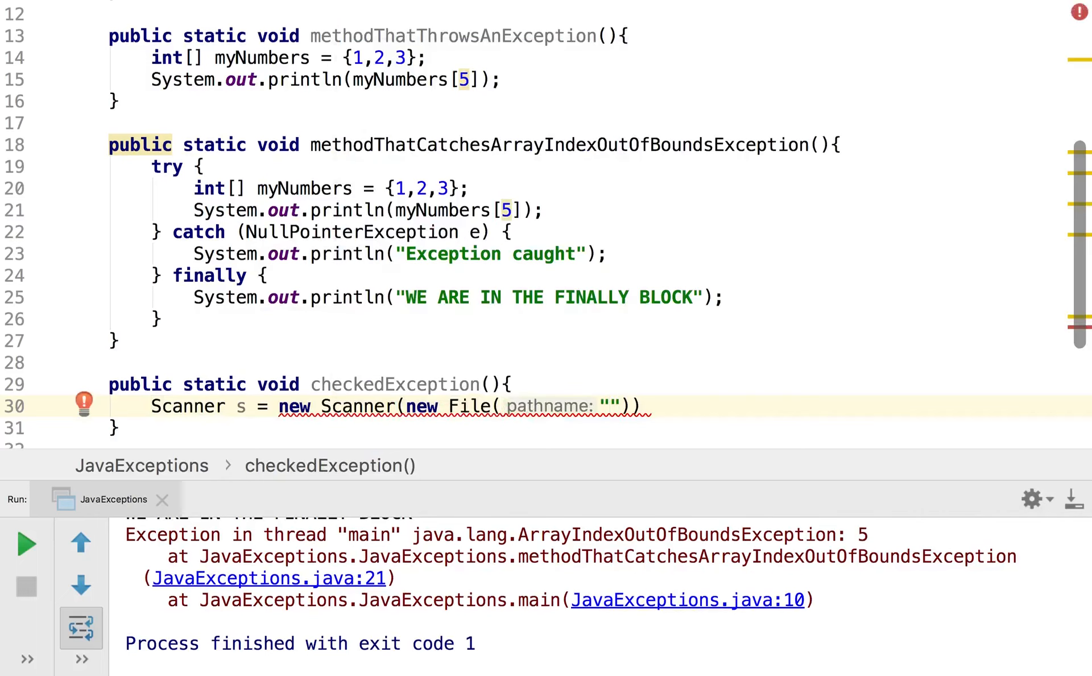
{"action": "type", "text": "fake"}
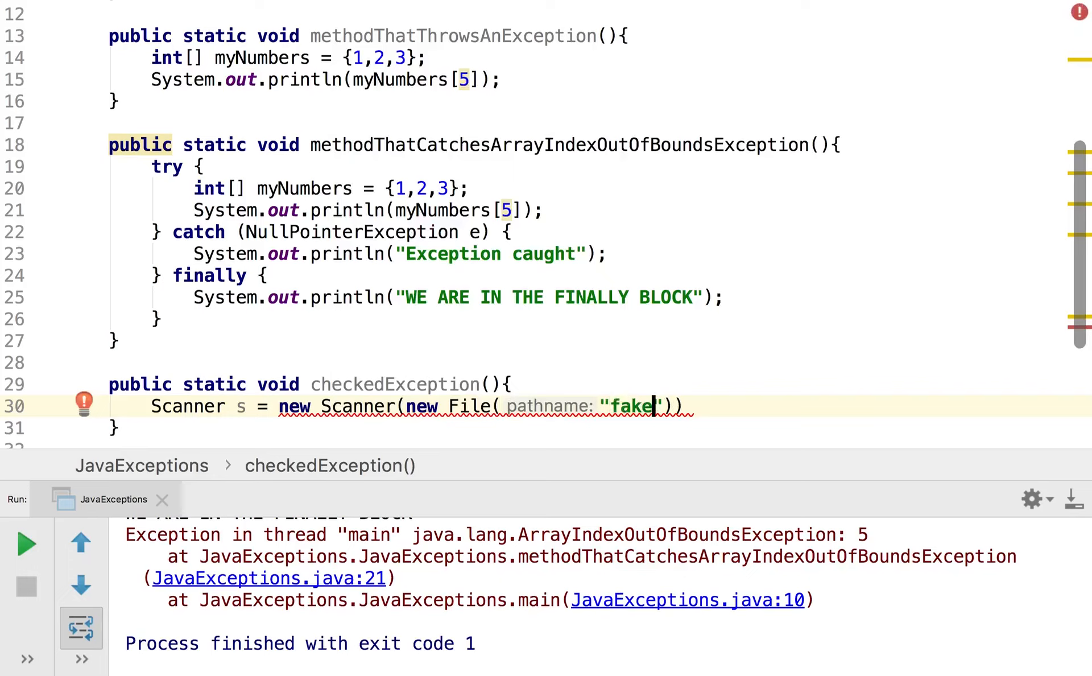
{"action": "type", "text": "File"}
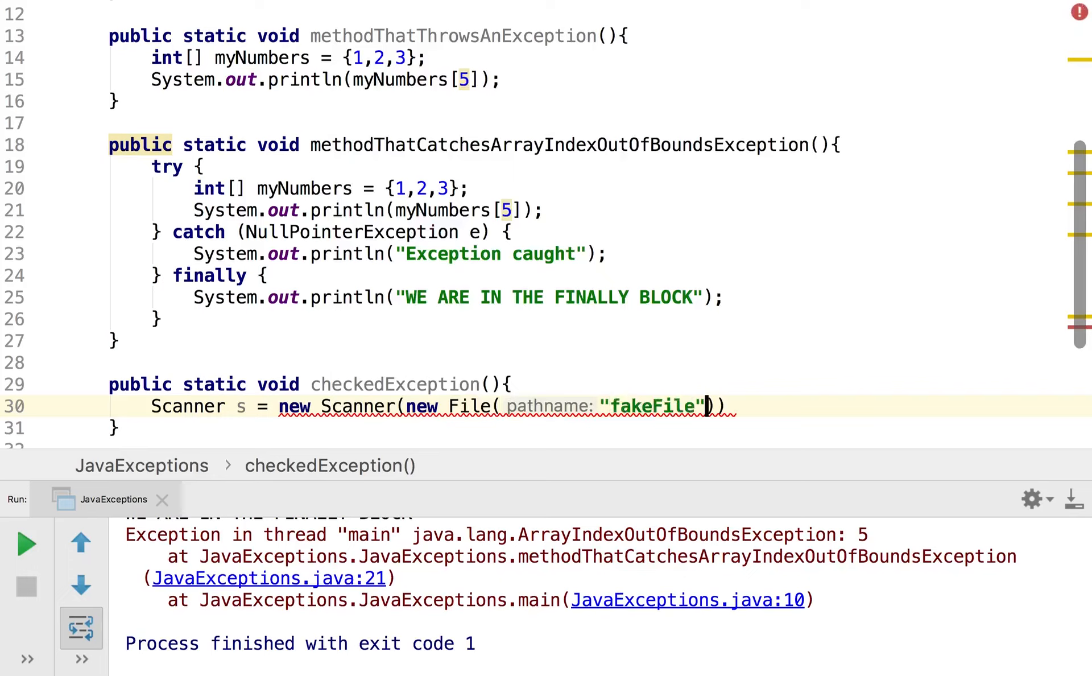
{"action": "mouse_move", "coordinate": [432, 403]}
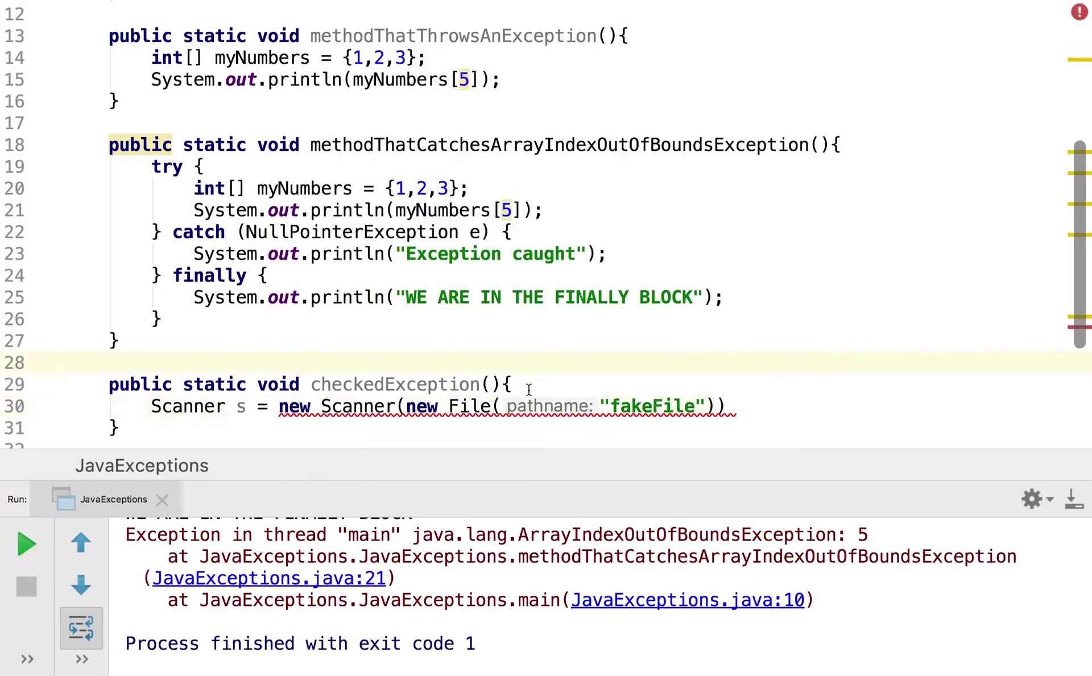
{"action": "mouse_move", "coordinate": [519, 402]}
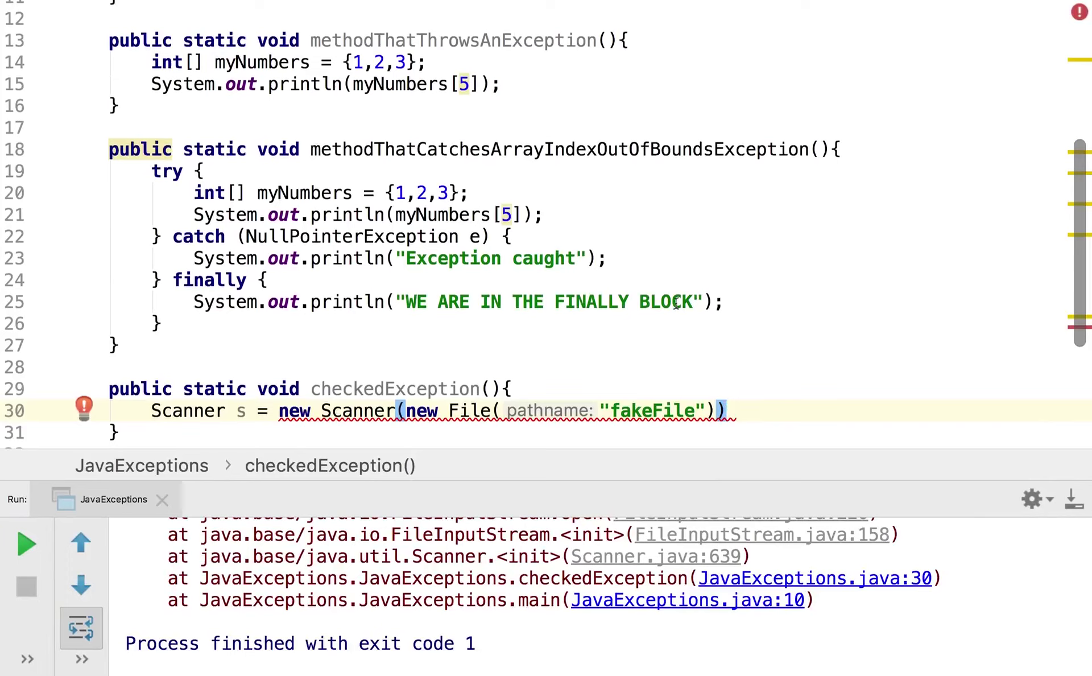
- End the Scanner statement with a semicolon and review the FileNotFoundException stack trace
{"action": "type", "text": ";"}
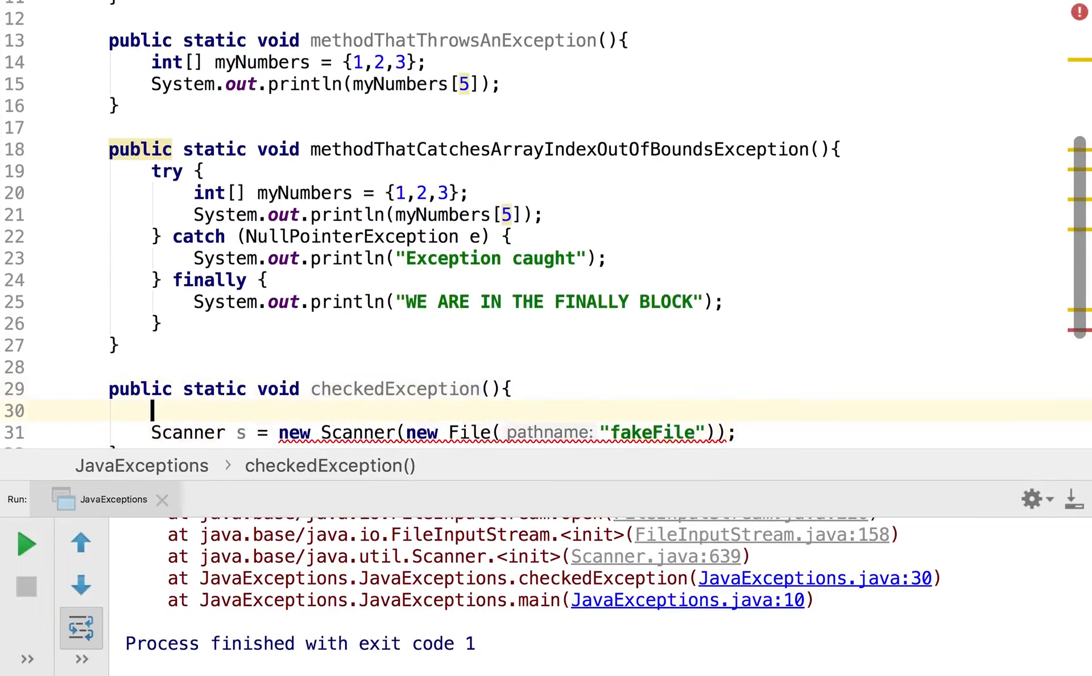
- Wrap the Scanner line in try and draft a catch(FileNotFoundException e) block
{"action": "type", "text": "try{"}
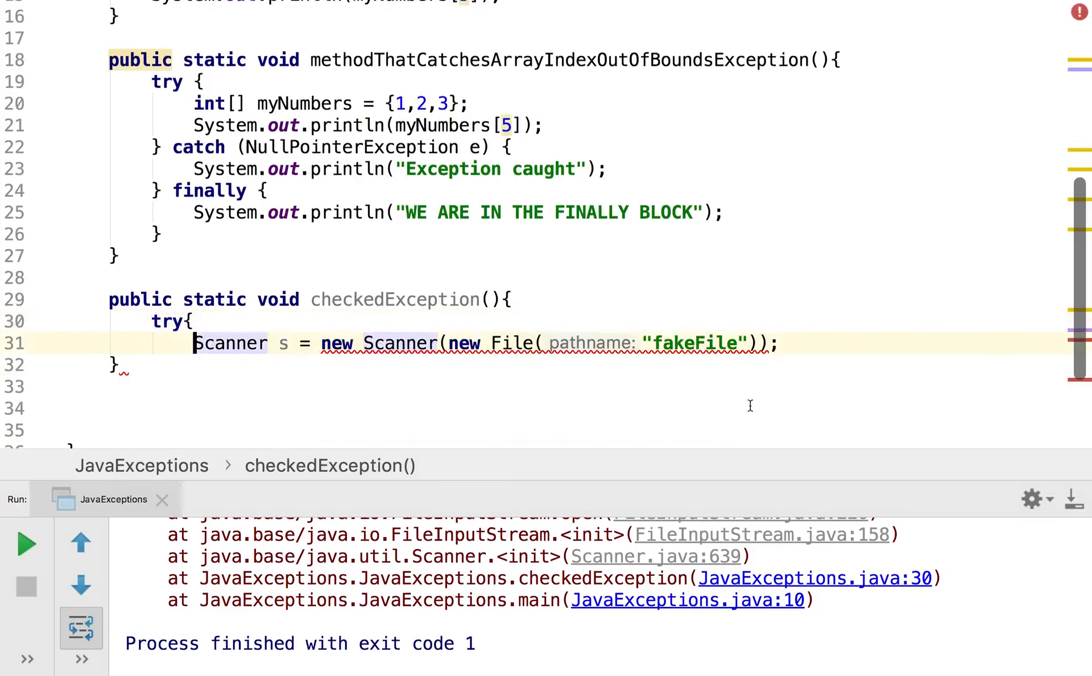
{"action": "left_click", "coordinate": [781, 343]}
{"action": "type", "text": "} c"}
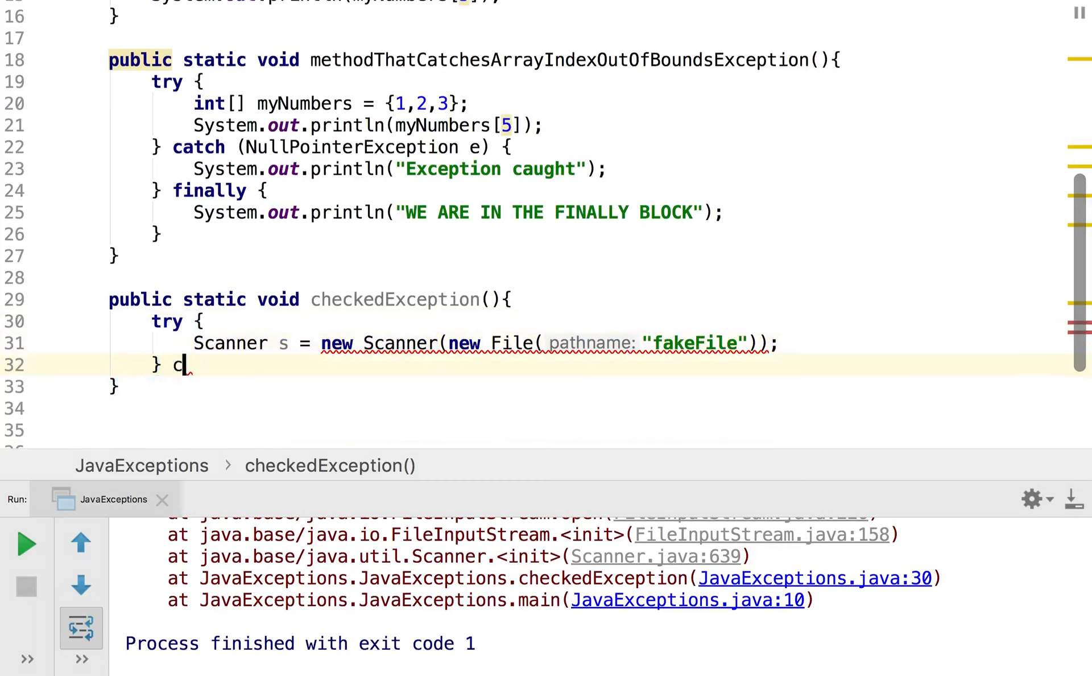
{"action": "type", "text": "atch()"}
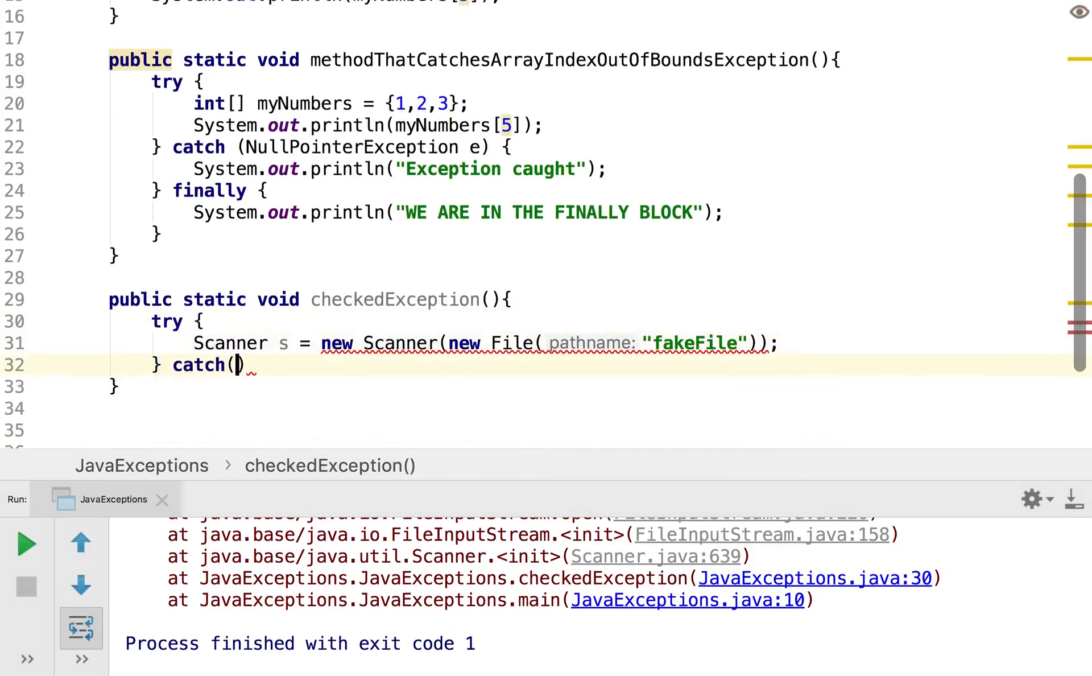
{"action": "type", "text": "FileNotFoundException"}
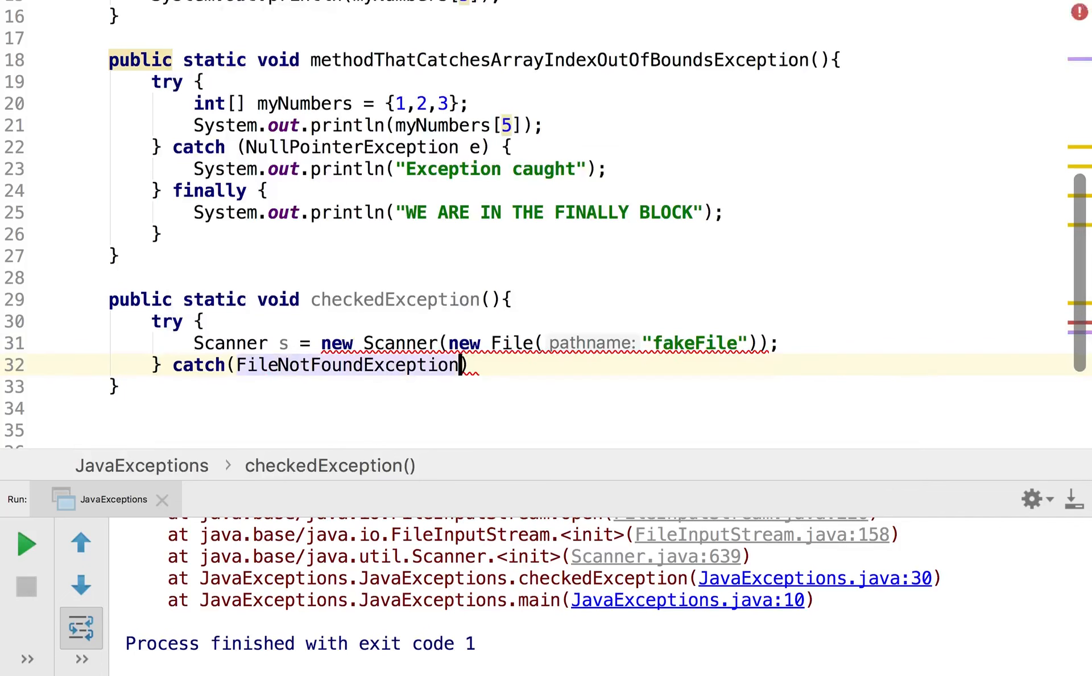
{"action": "type", "text": "e"}
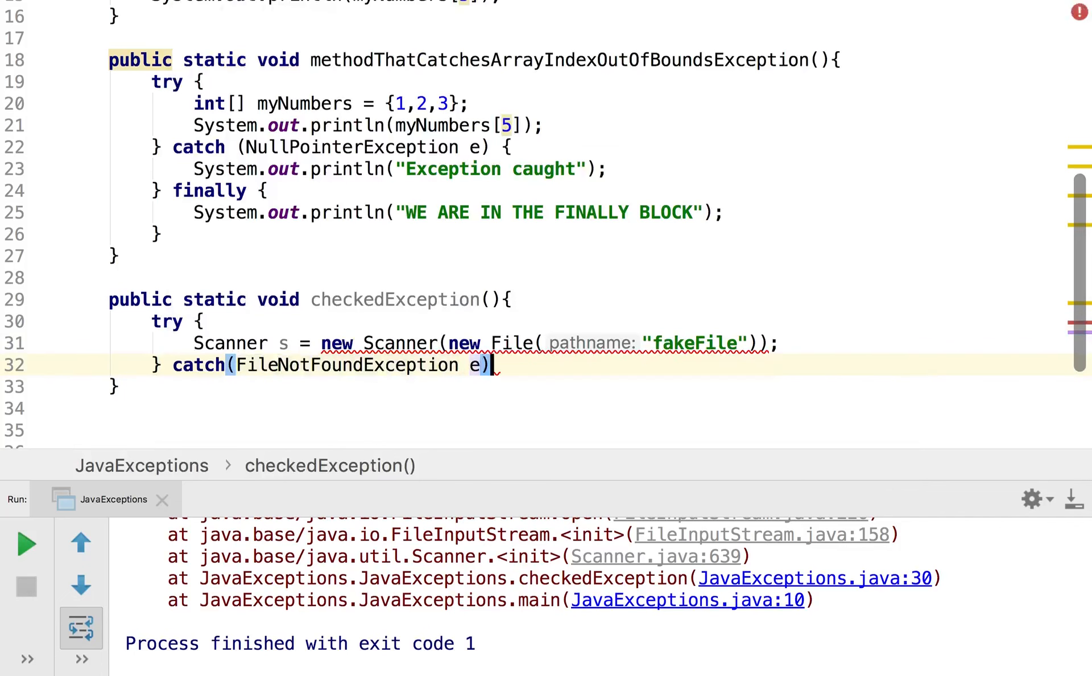
{"action": "type", "text": "{"}
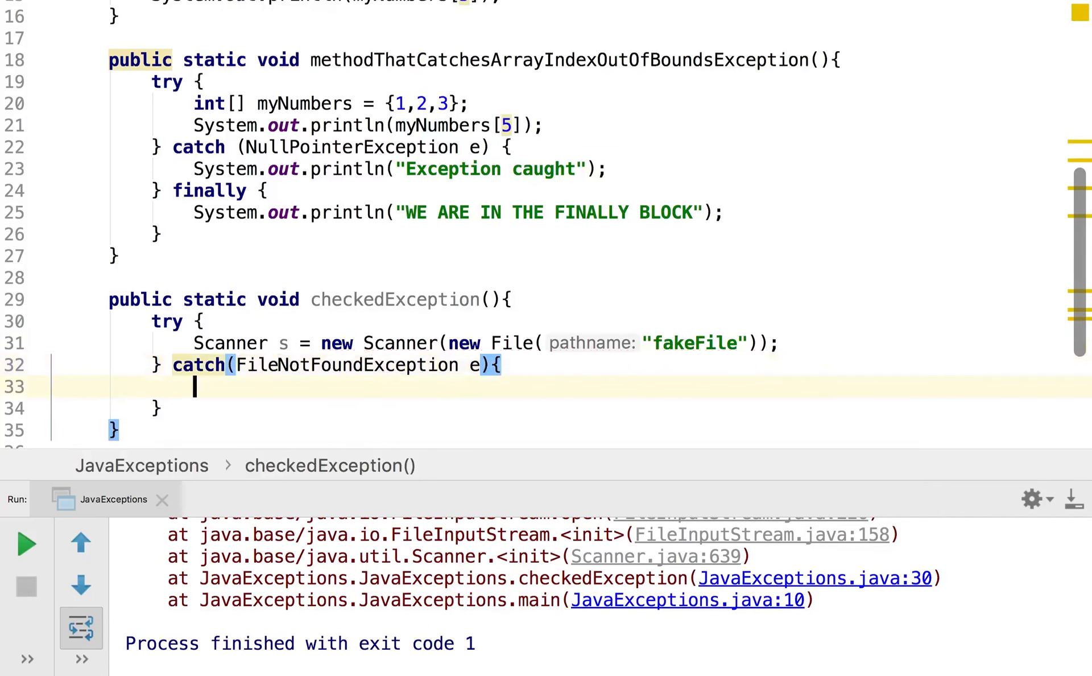
{"action": "type", "text": "Sy"}
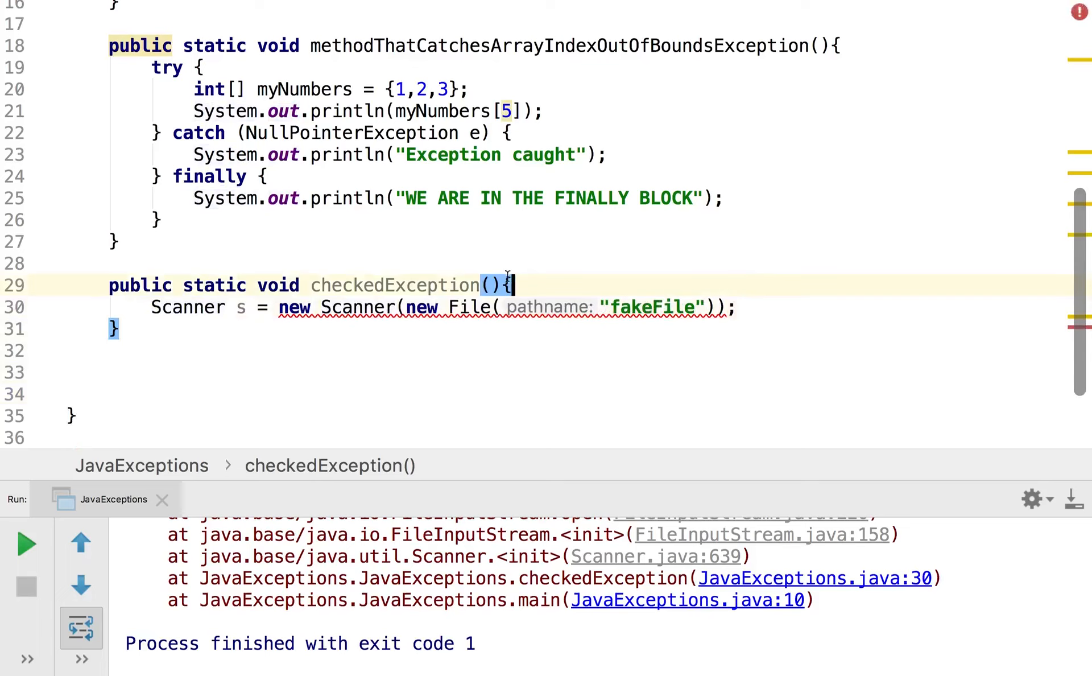
- Add throws FileNotFoundException to the checkedException signature in place of the try/catch
{"action": "type", "text": "trh"}
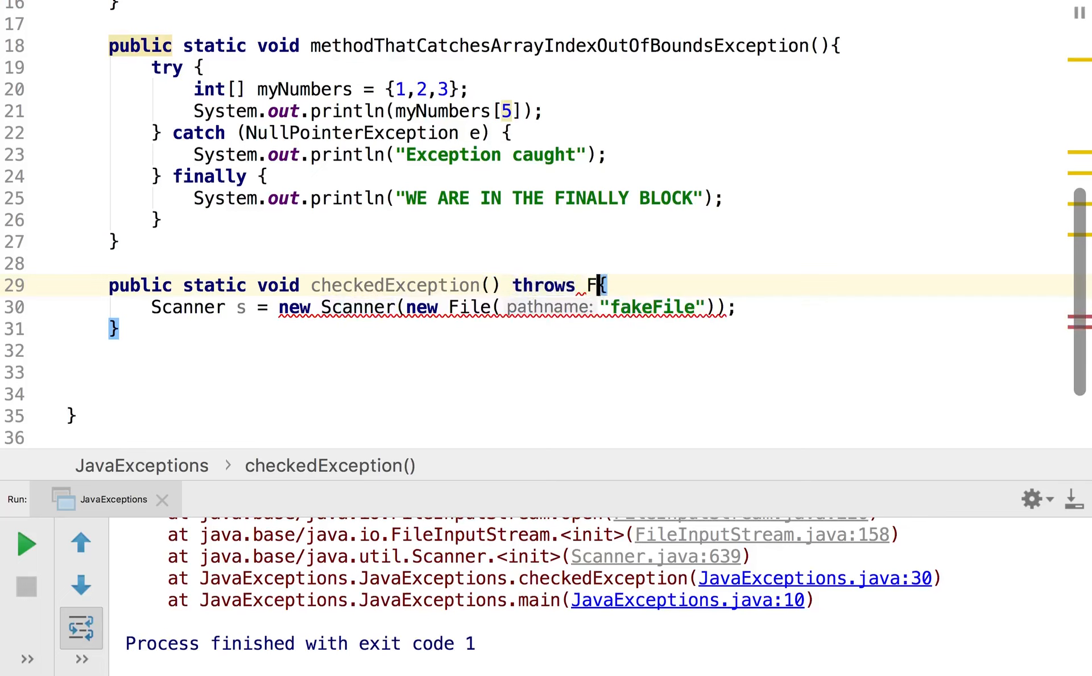
{"action": "type", "text": "ileNotFoundException"}
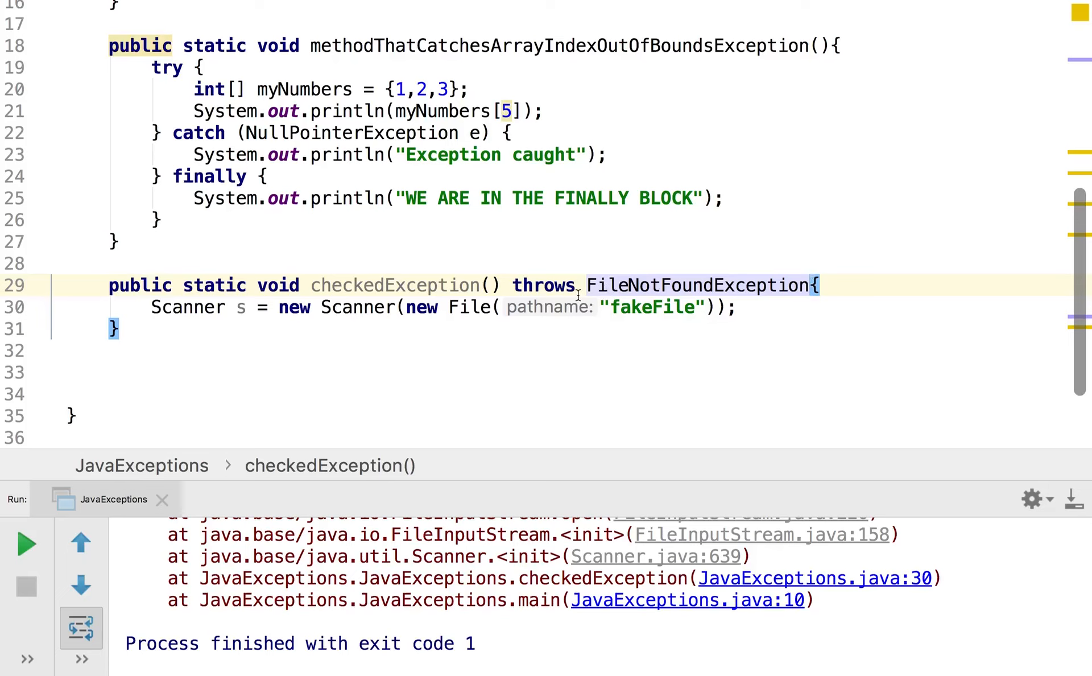
{"action": "scroll", "scroll_direction": "up", "scroll_amount": 3}
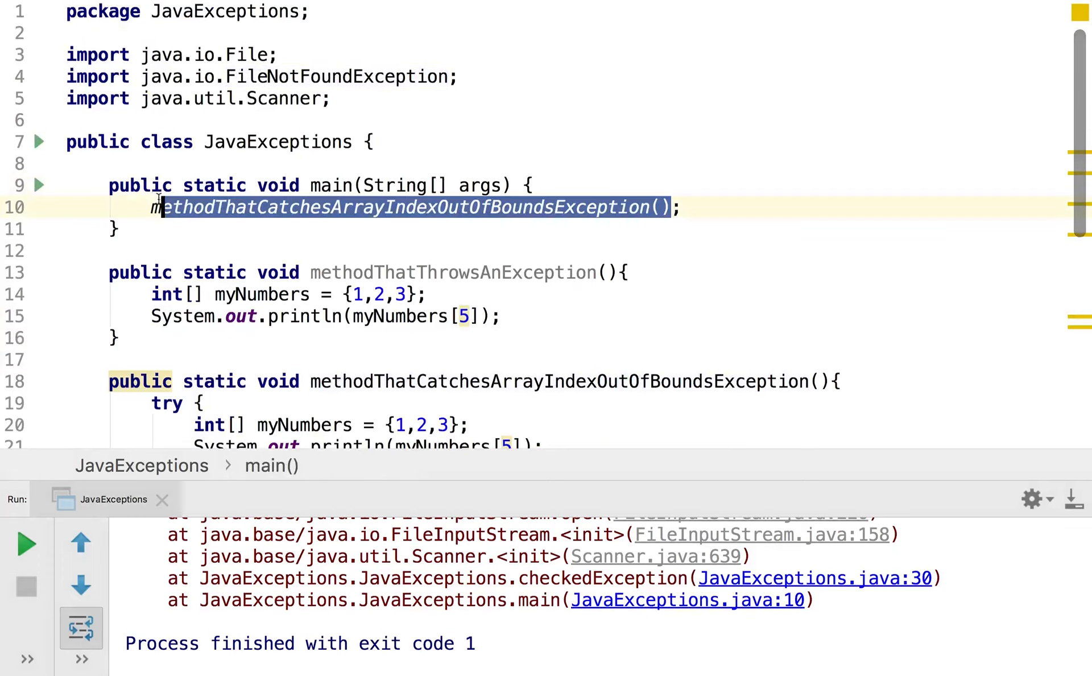
- Wrap main's checkedException() call in a try with a catch for FileNotFoundException e
{"action": "type", "text": "checkedException();"}
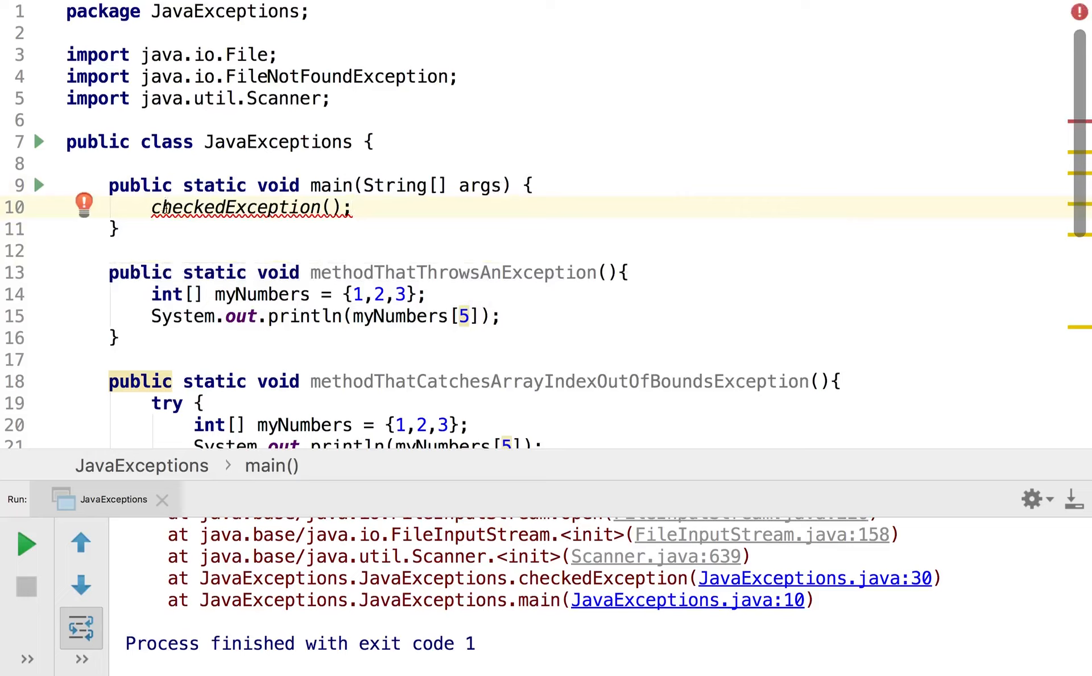
{"action": "mouse_move", "coordinate": [515, 185]}
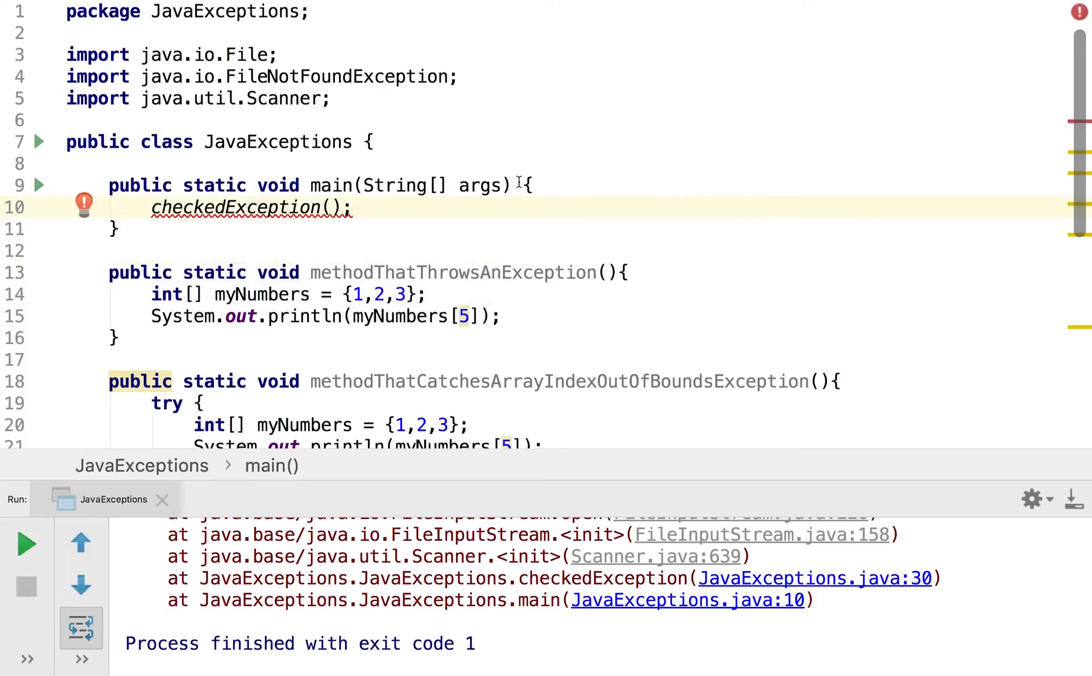
{"action": "left_click", "coordinate": [521, 186]}
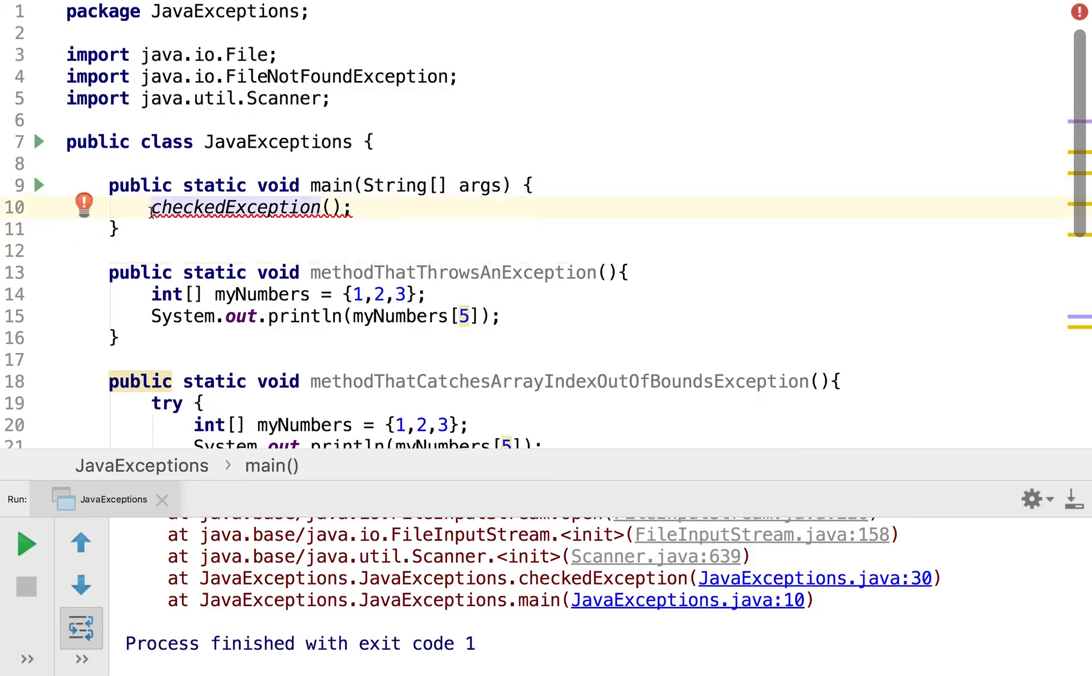
{"action": "type", "text": "try"}
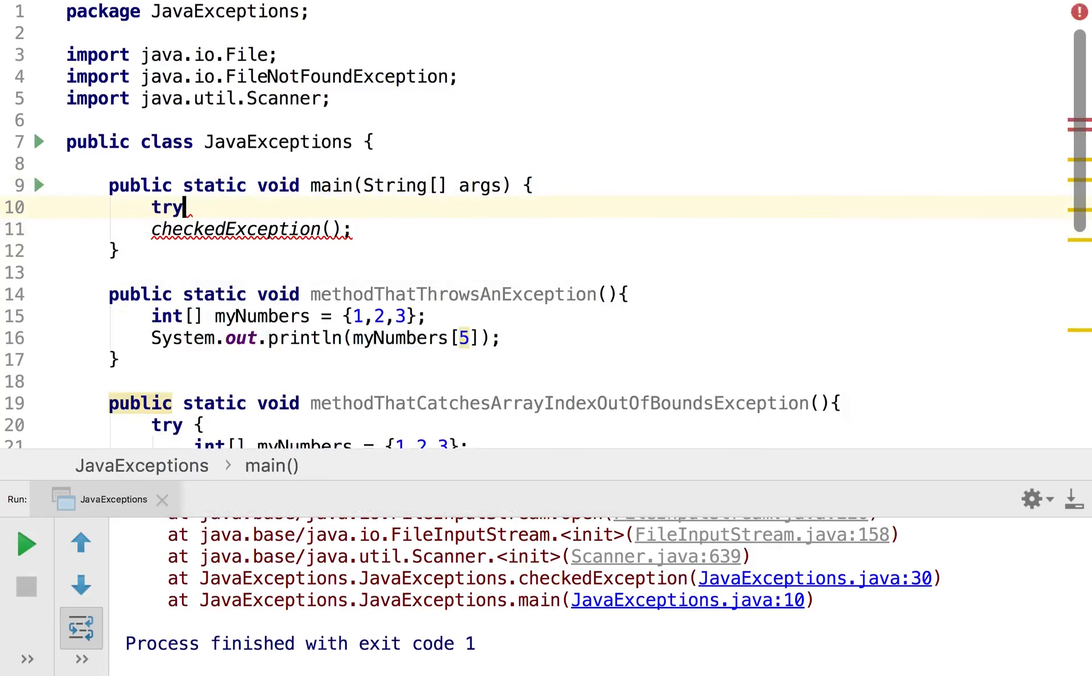
{"action": "key", "text": "shift shift"}
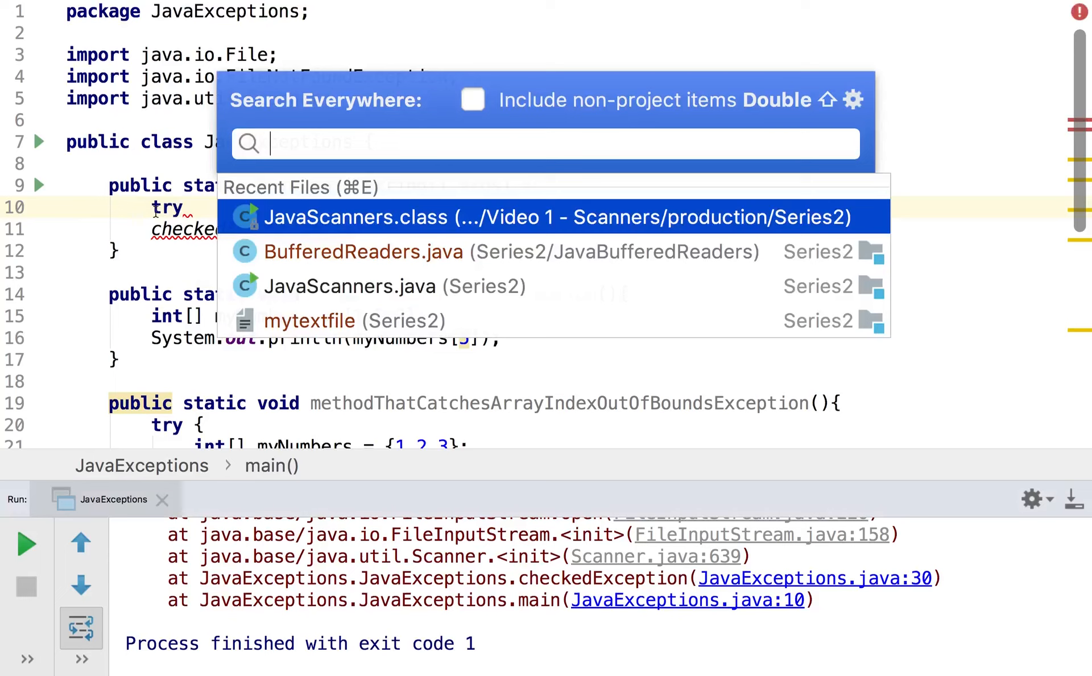
{"action": "key", "text": "Escape"}
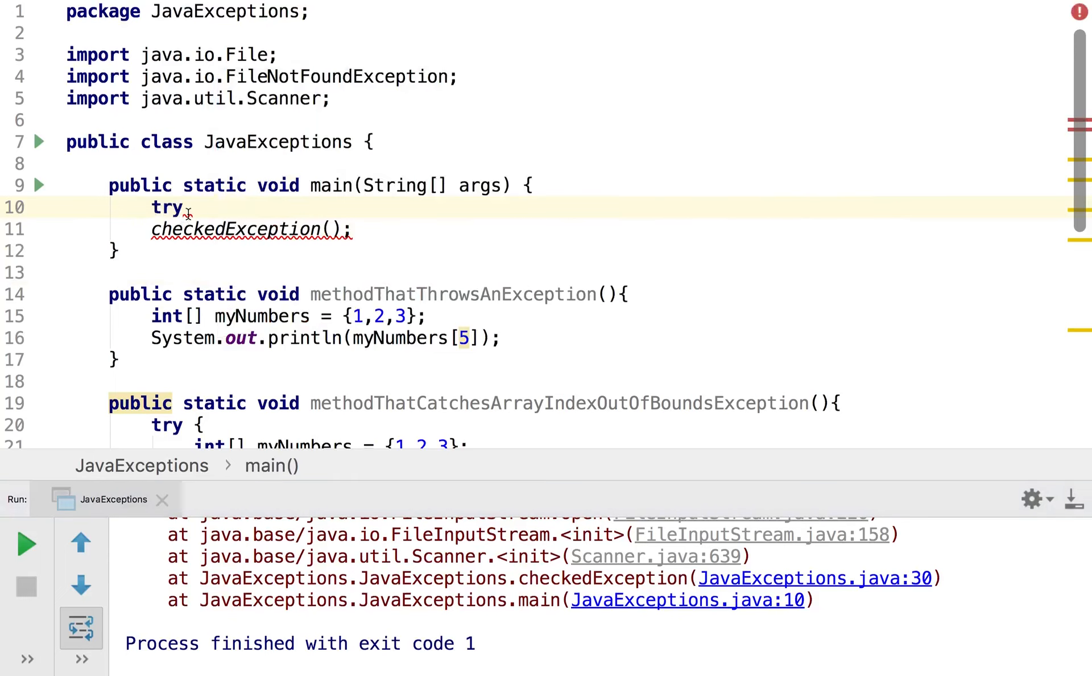
{"action": "type", "text": "{"}
{"action": "type", "text": "}catch (   "}
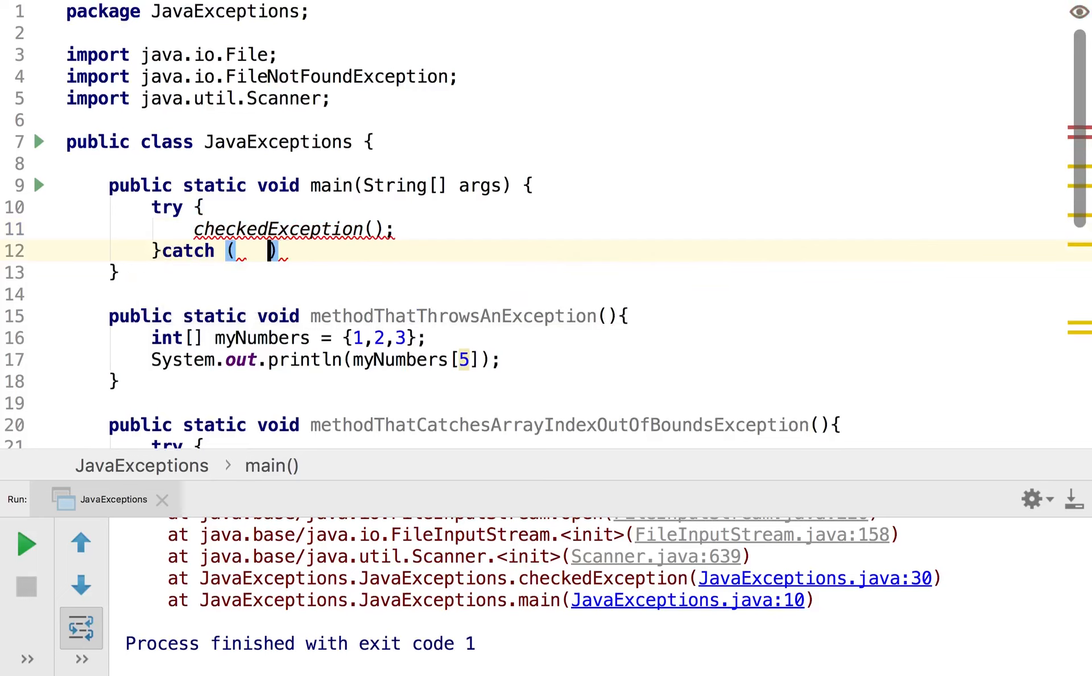
{"action": "type", "text": "FileNotFoundException"}
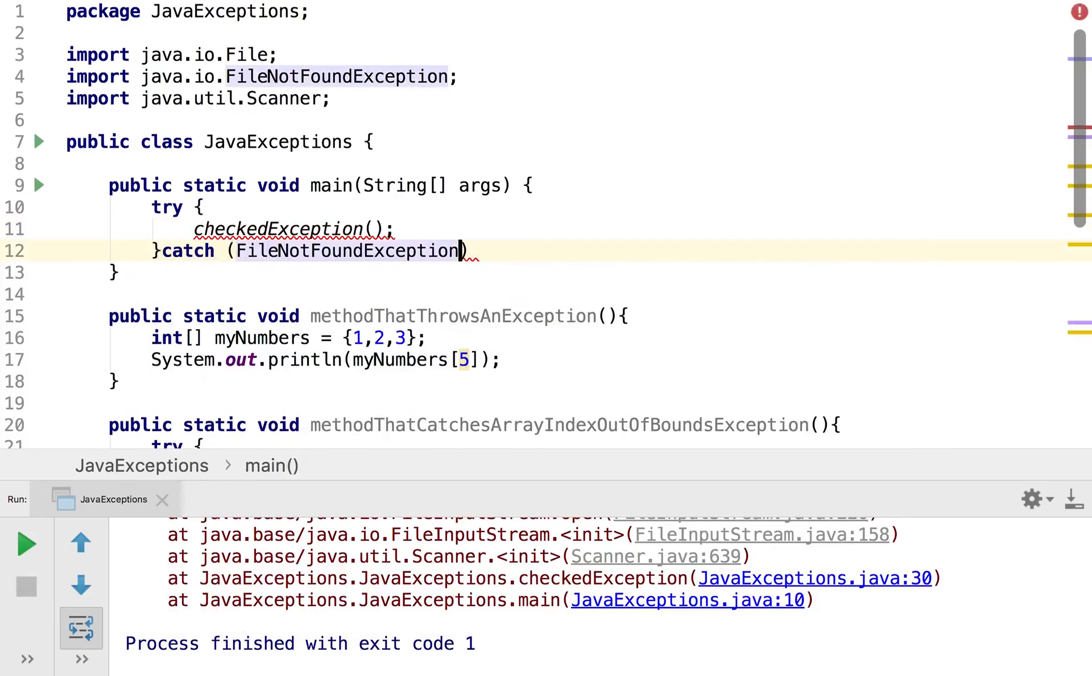
{"action": "type", "text": "e"}
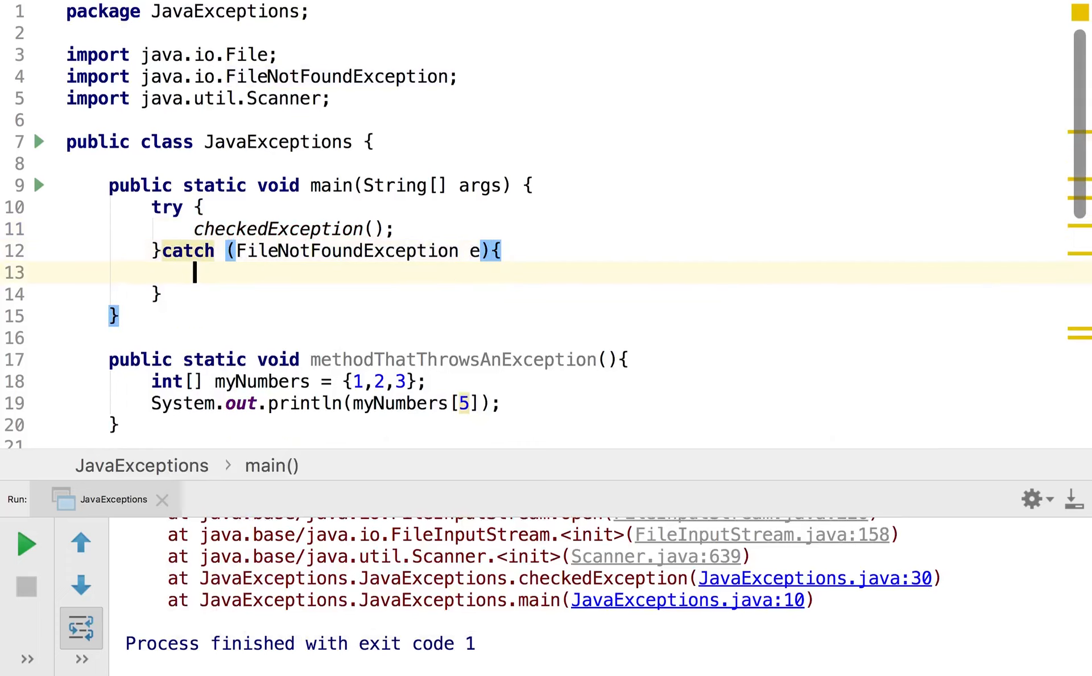
- Print "File has not been found" in the catch block and run the program
{"action": "type", "text": "System.out."}
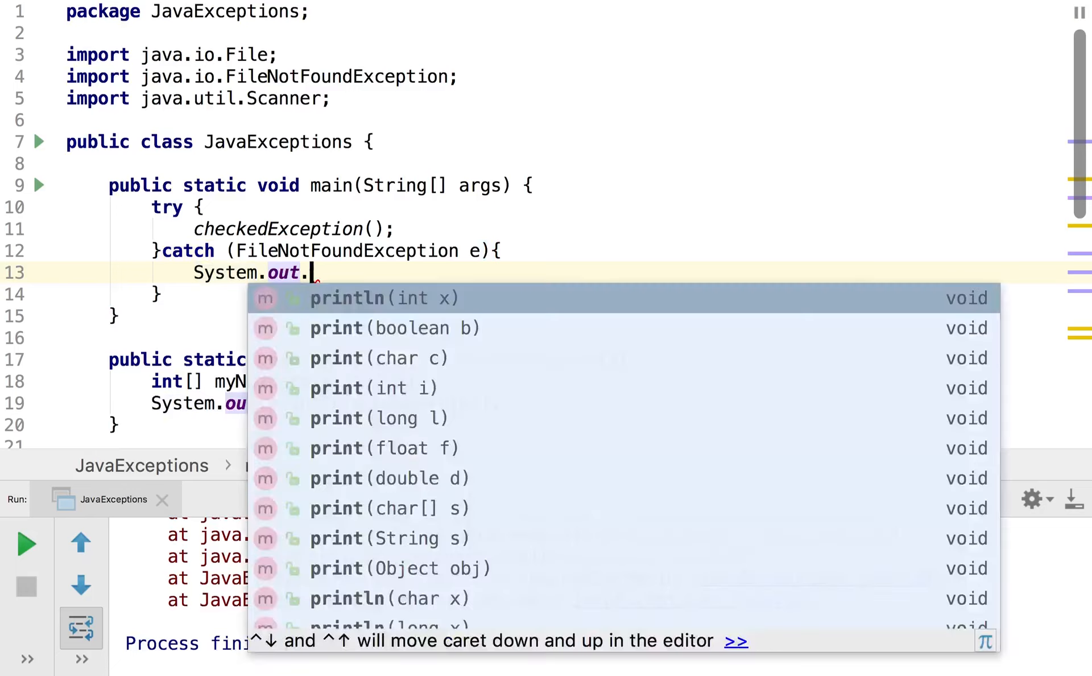
{"action": "left_click", "coordinate": [384, 298]}
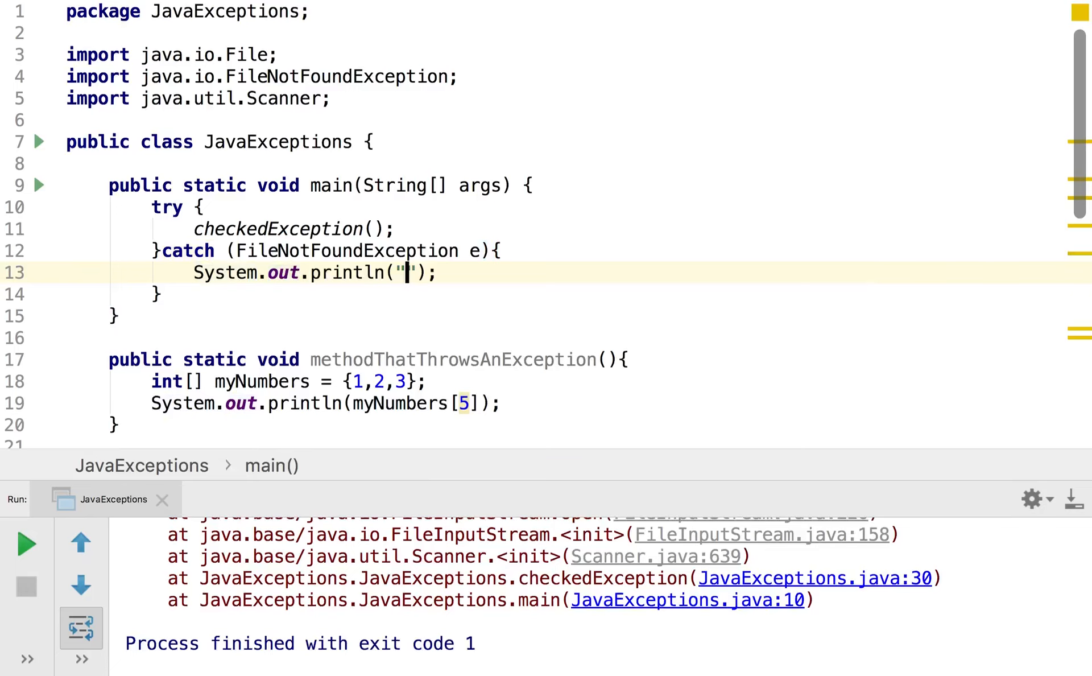
{"action": "type", "text": "File has no"}
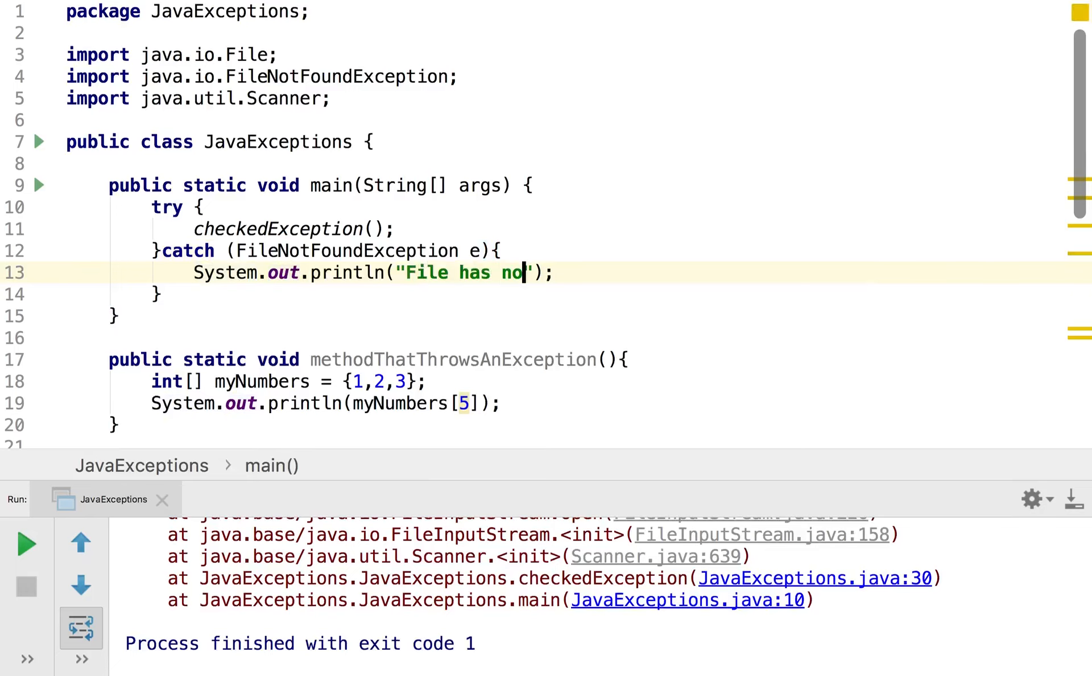
{"action": "type", "text": "t been found"}
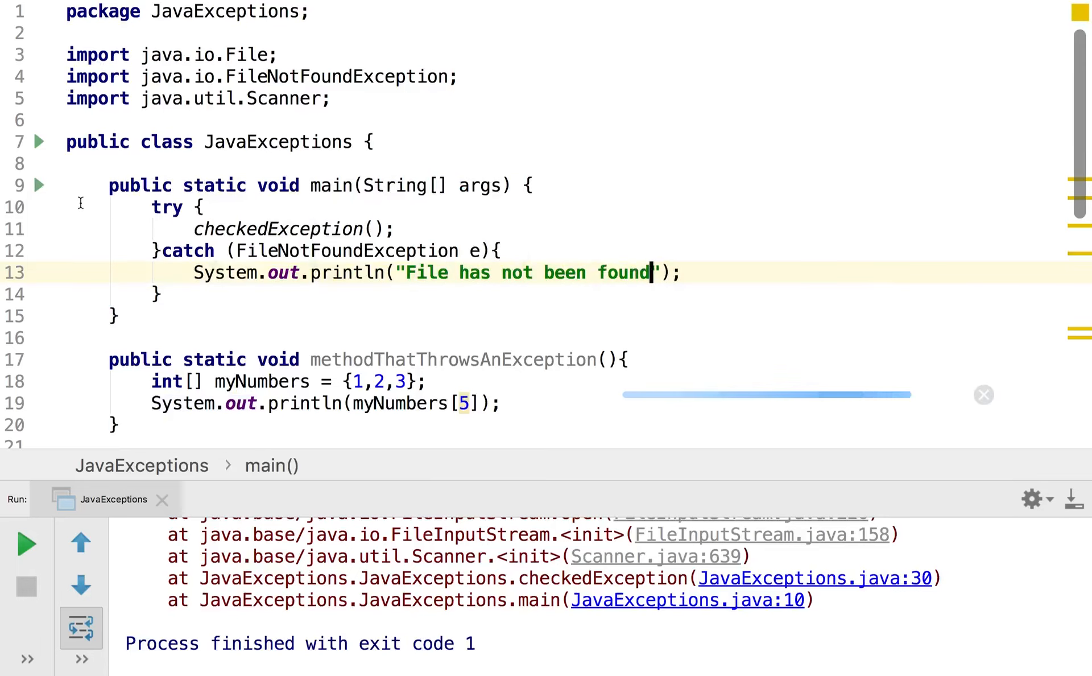
{"action": "left_click", "coordinate": [25, 544]}
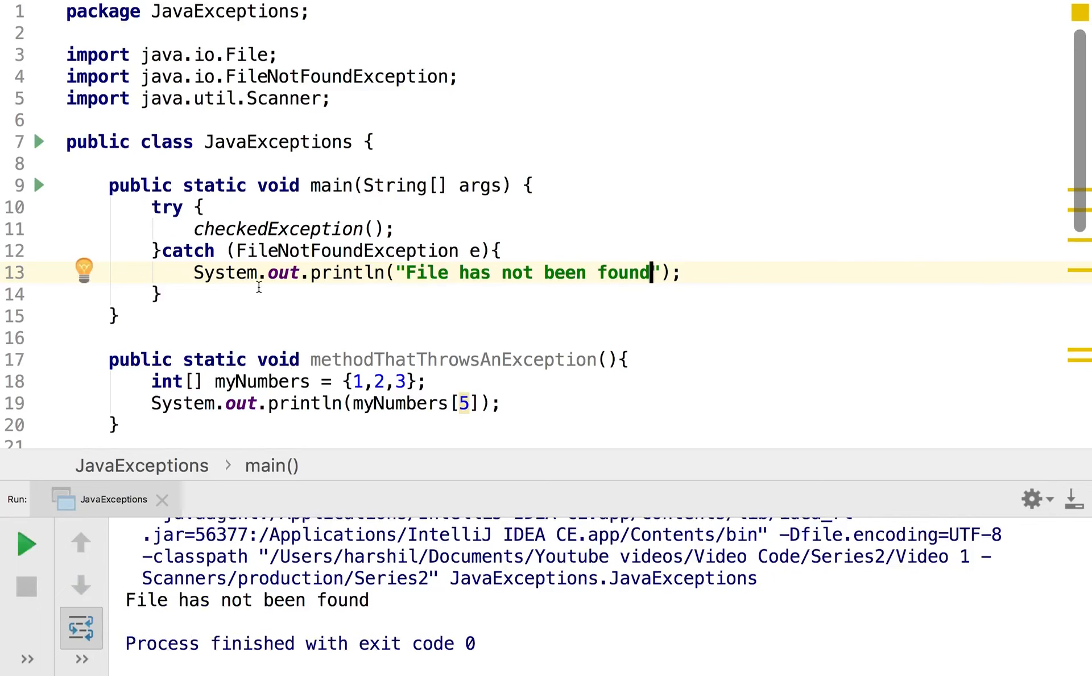
- Declare a new public static void ourOwnException() method
{"action": "scroll", "scroll_direction": "down", "scroll_amount": 3}
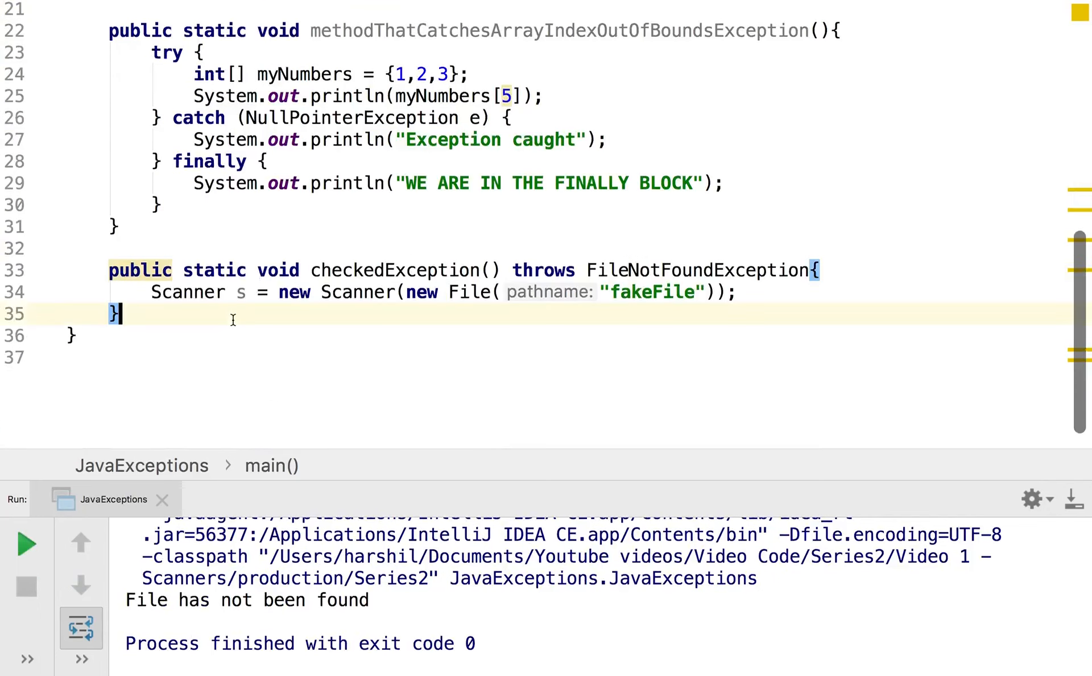
{"action": "type", "text": "pu"}
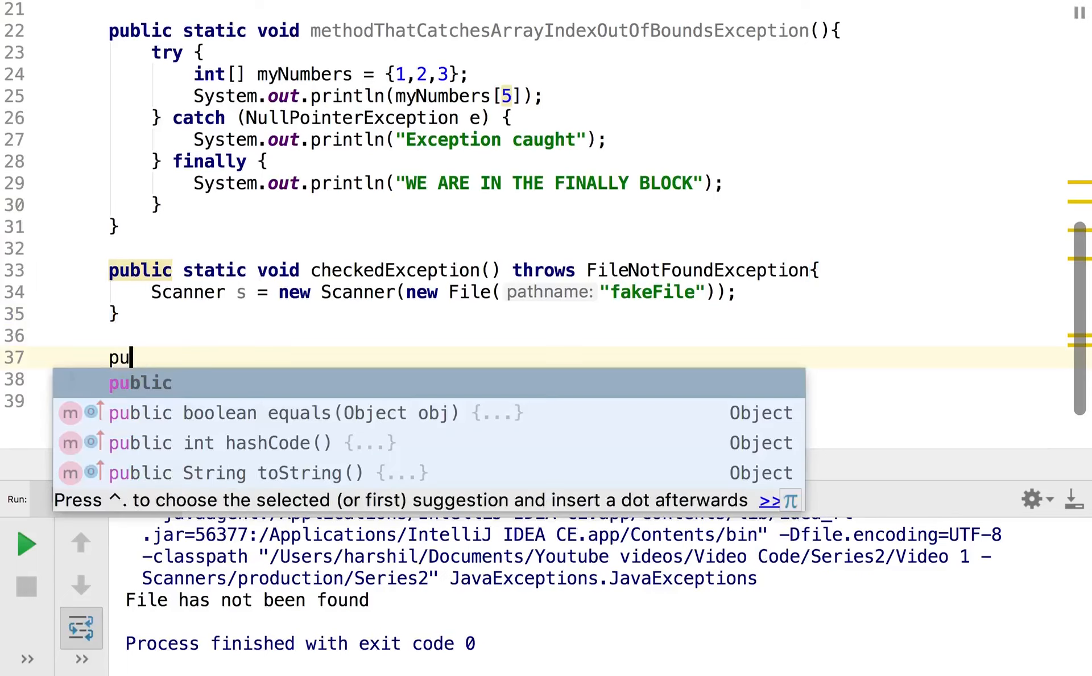
{"action": "type", "text": "blic static v"}
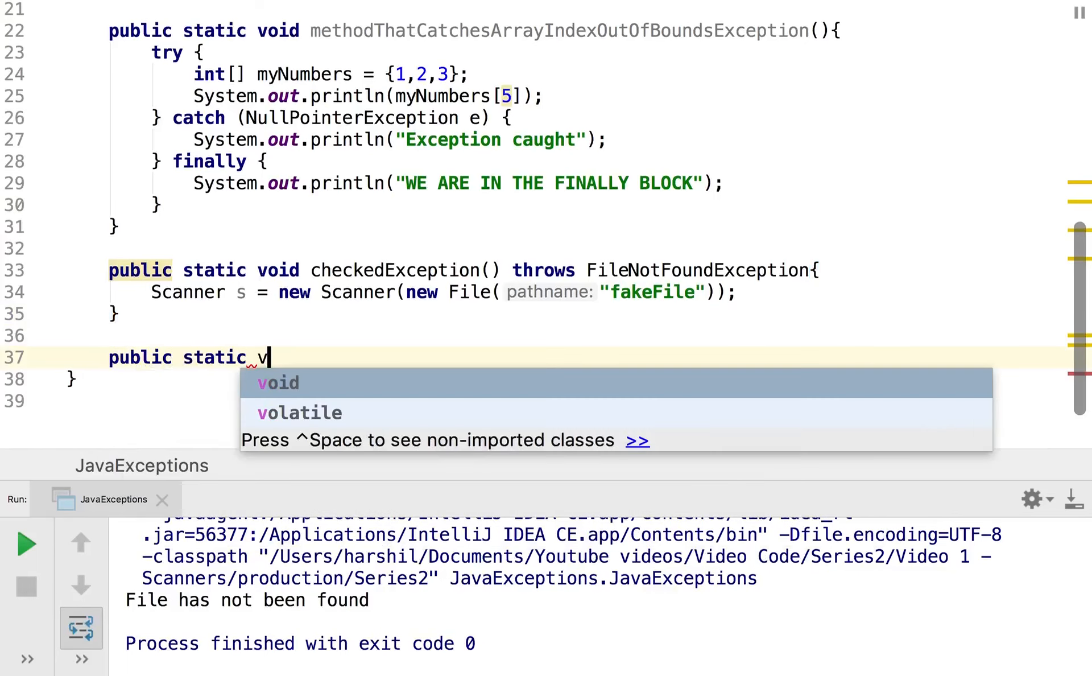
{"action": "type", "text": "oid ourO"}
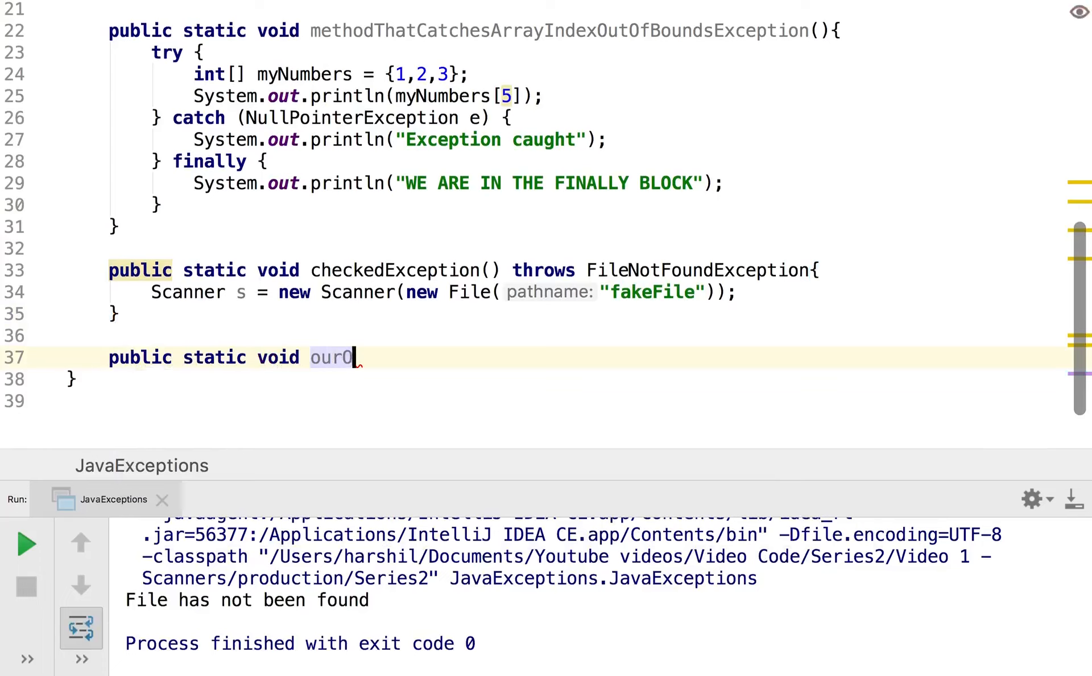
{"action": "type", "text": "wnExce"}
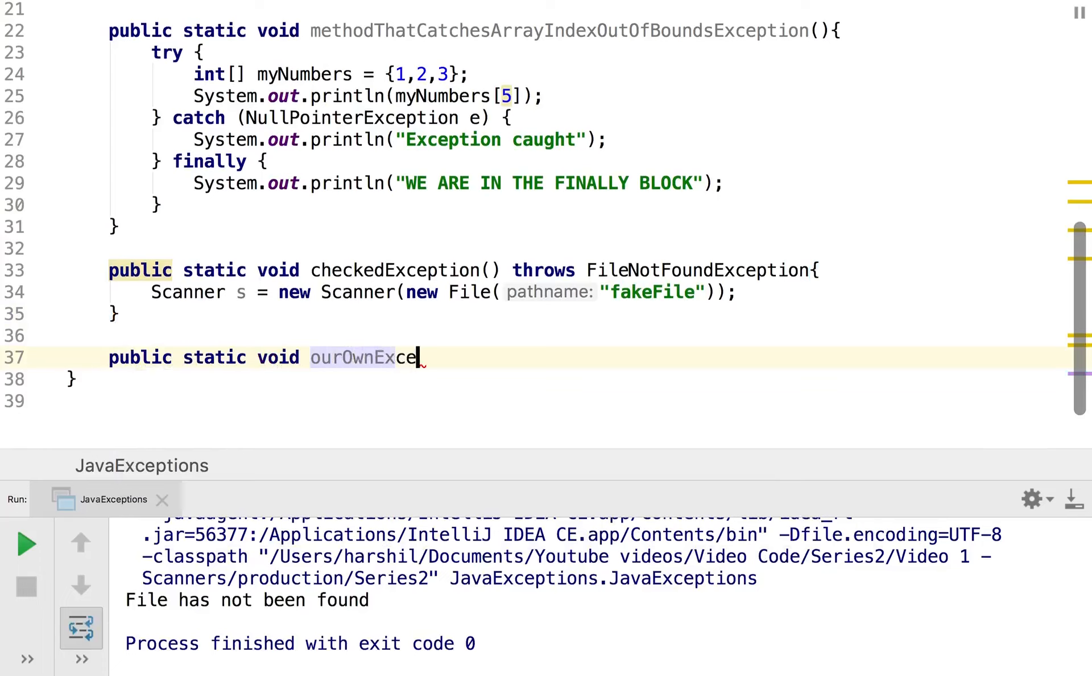
{"action": "type", "text": "ption()"}
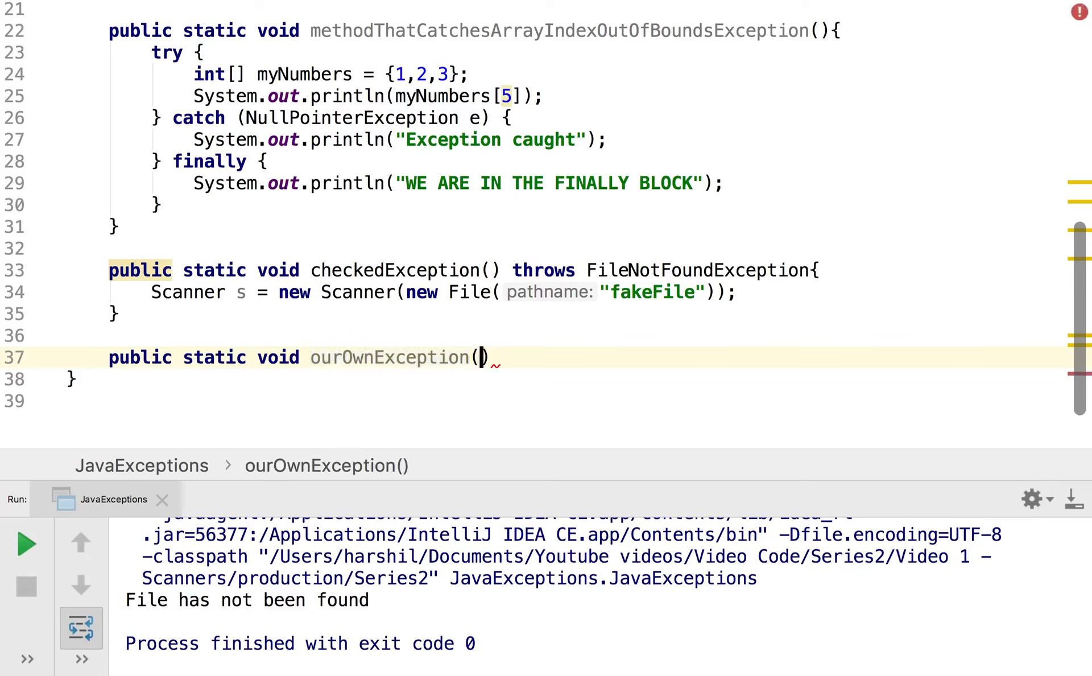
{"action": "type", "text": ") {"}
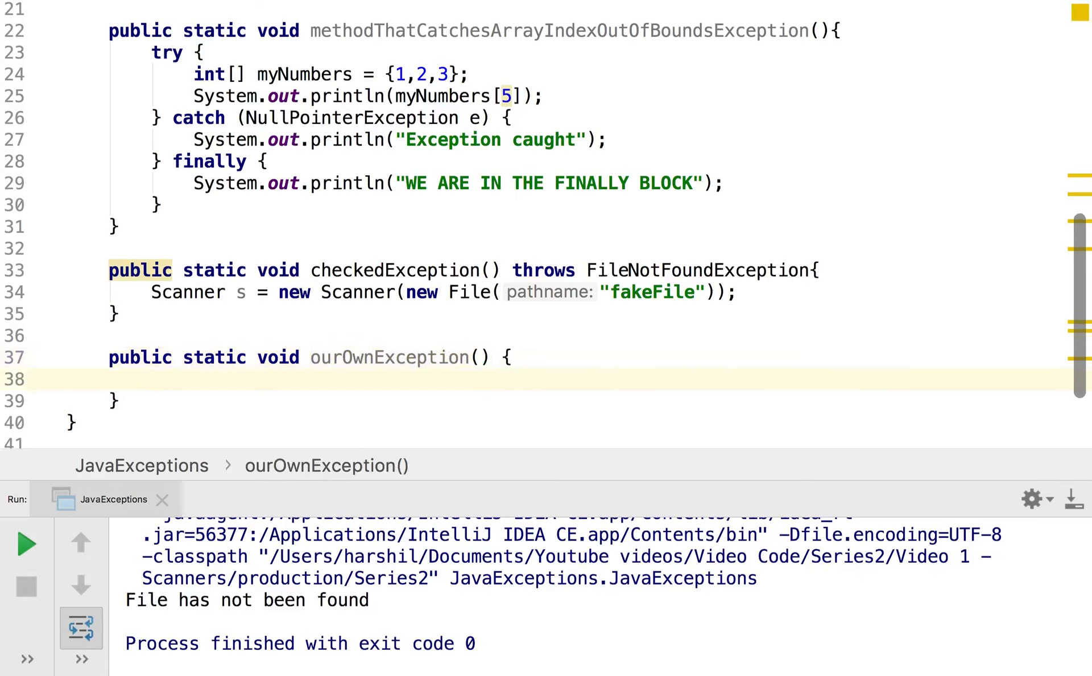
- Inside a try block, throw new Exception("This is our exception") when true
{"action": "type", "text": "try"}
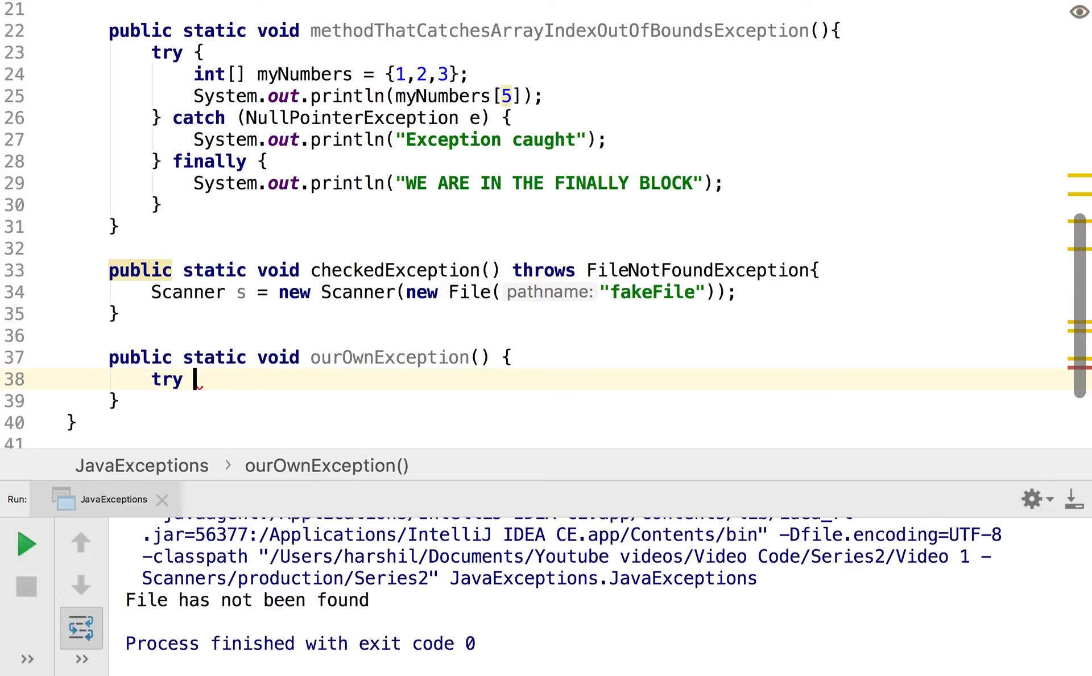
{"action": "type", "text": "{"}
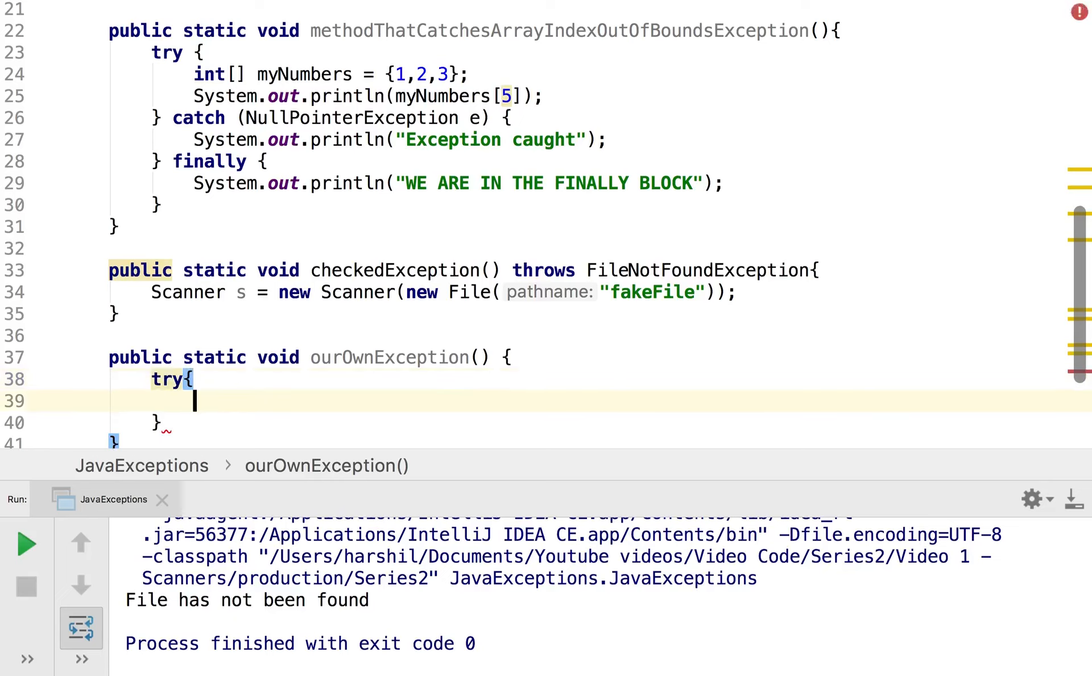
{"action": "type", "text": "if"}
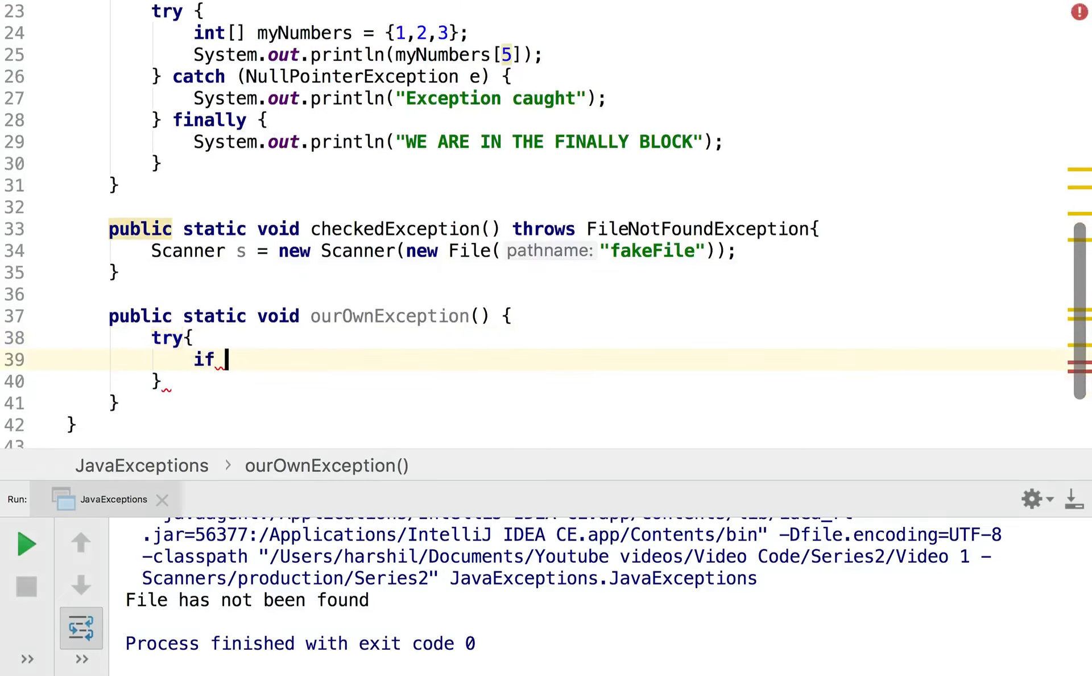
{"action": "type", "text": "(true)"}
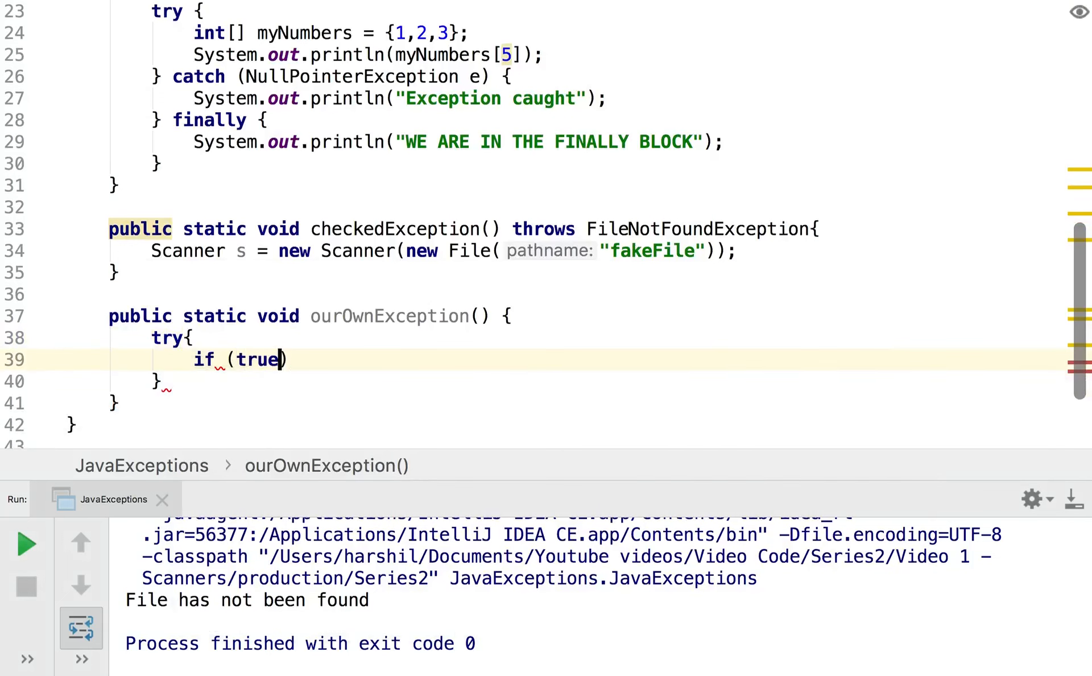
{"action": "type", "text": "throw new Exception()"}
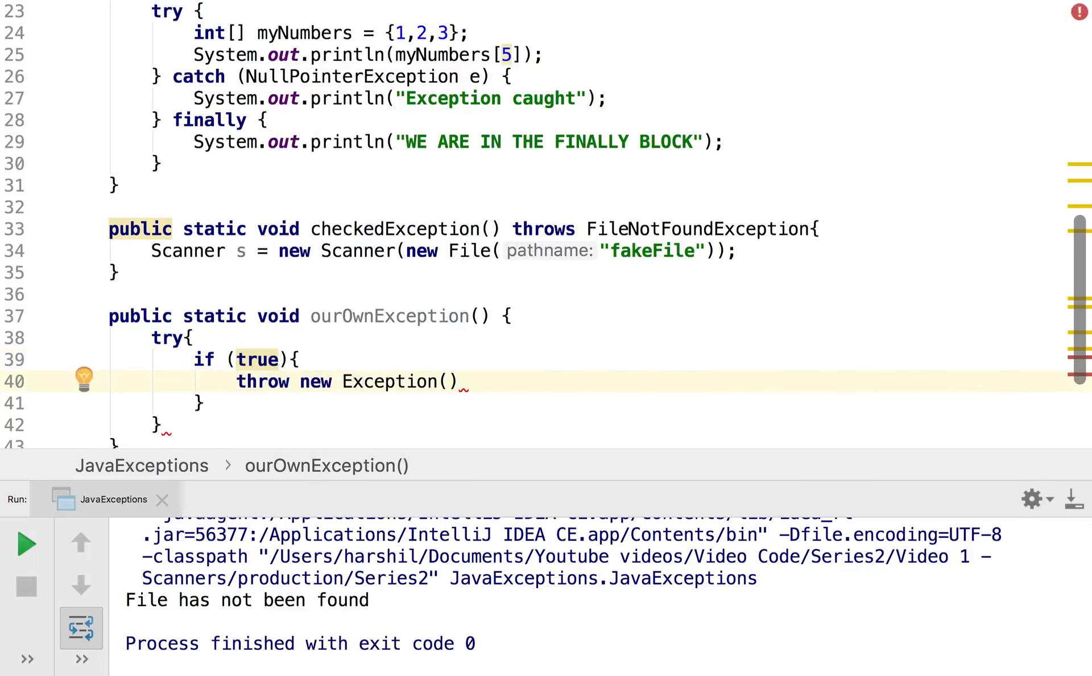
{"action": "type", "text": "\"\""}
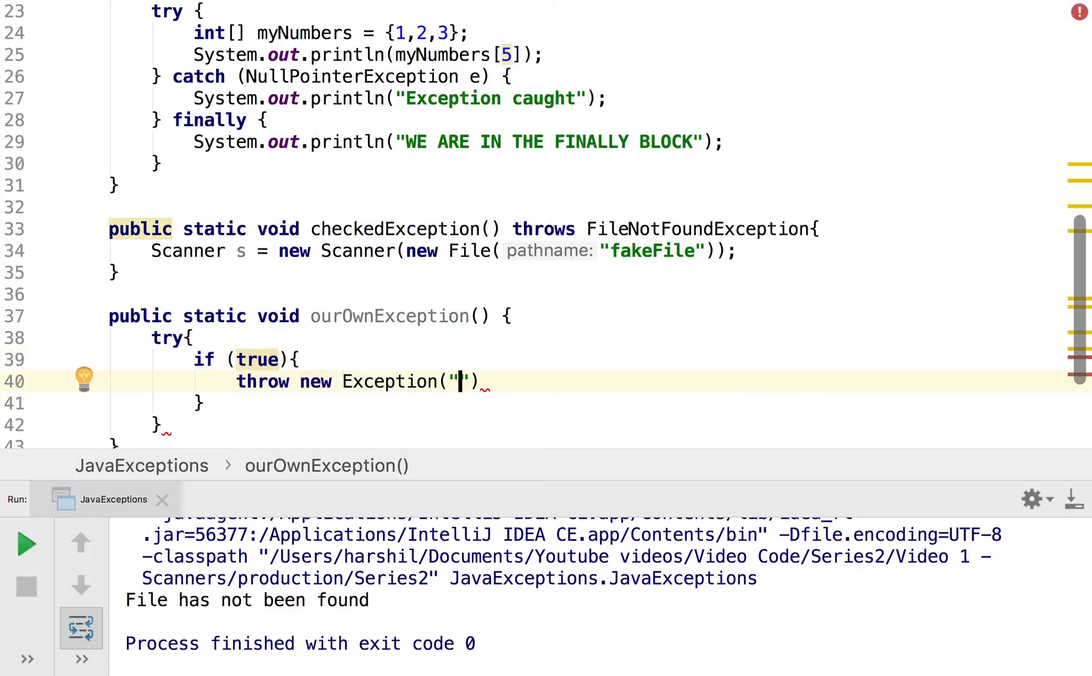
{"action": "type", "text": "This is out"}
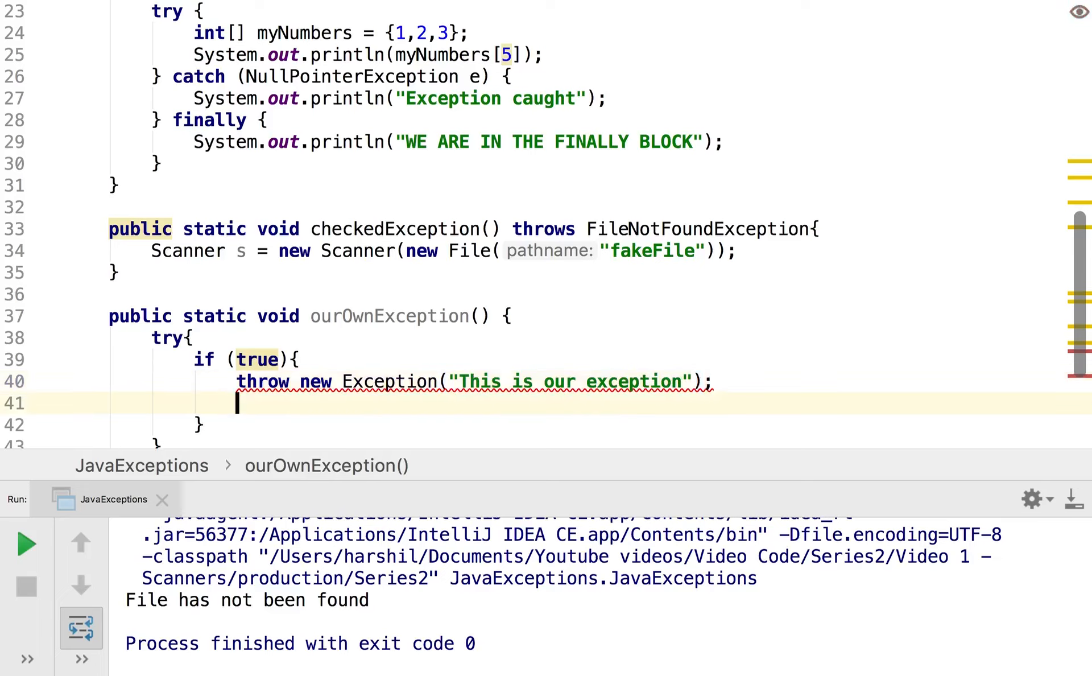
- Catch the Exception and print "Our own exception"
{"action": "type", "text": "} c"}
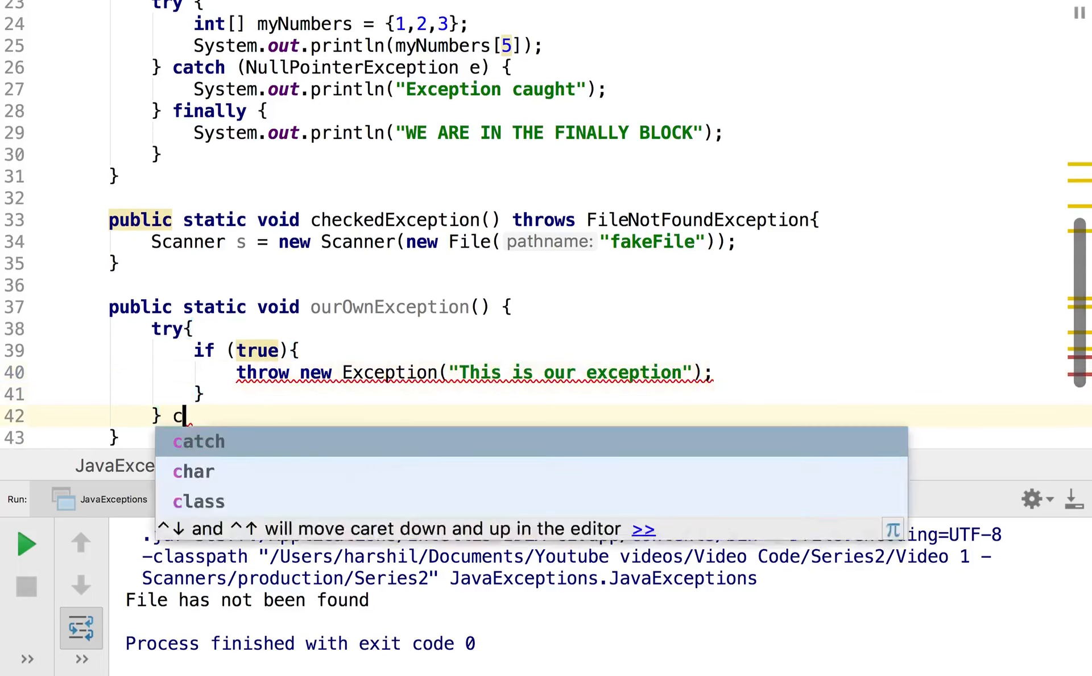
{"action": "type", "text": "atch (Exception e){"}
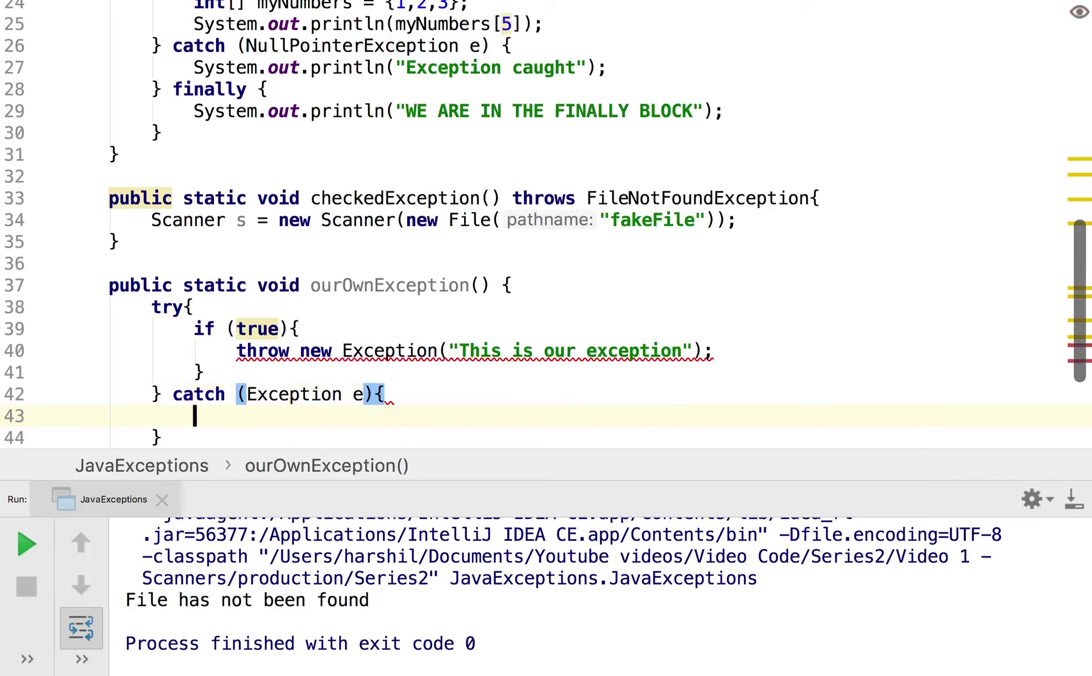
{"action": "type", "text": "S"}
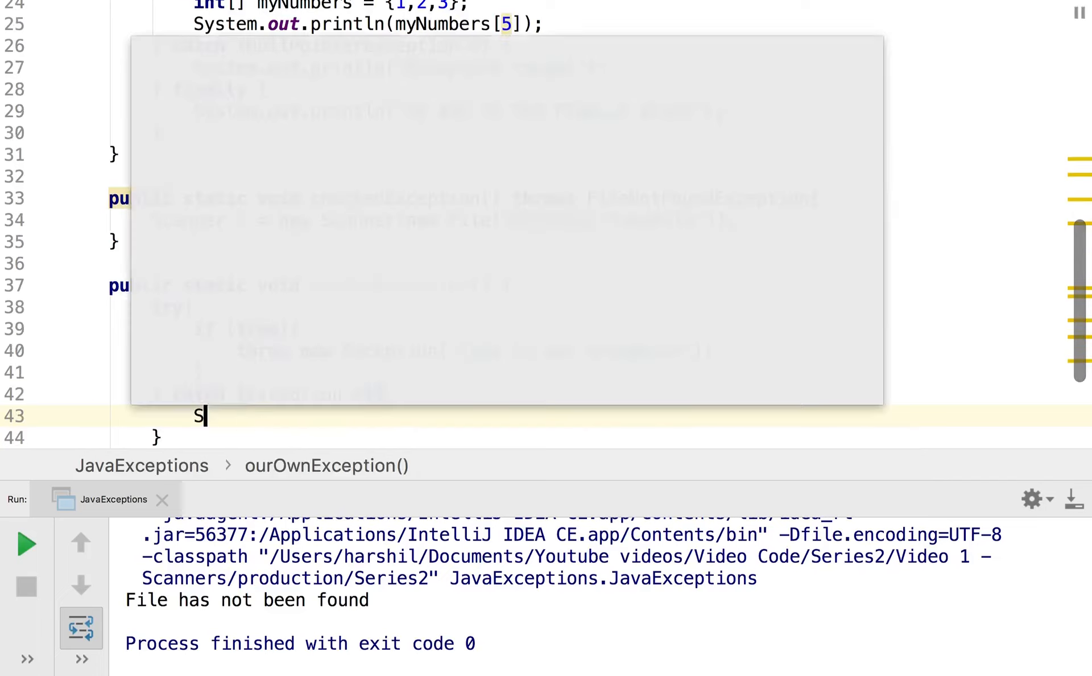
{"action": "type", "text": "ystem.out.println(\"Our o\");"}
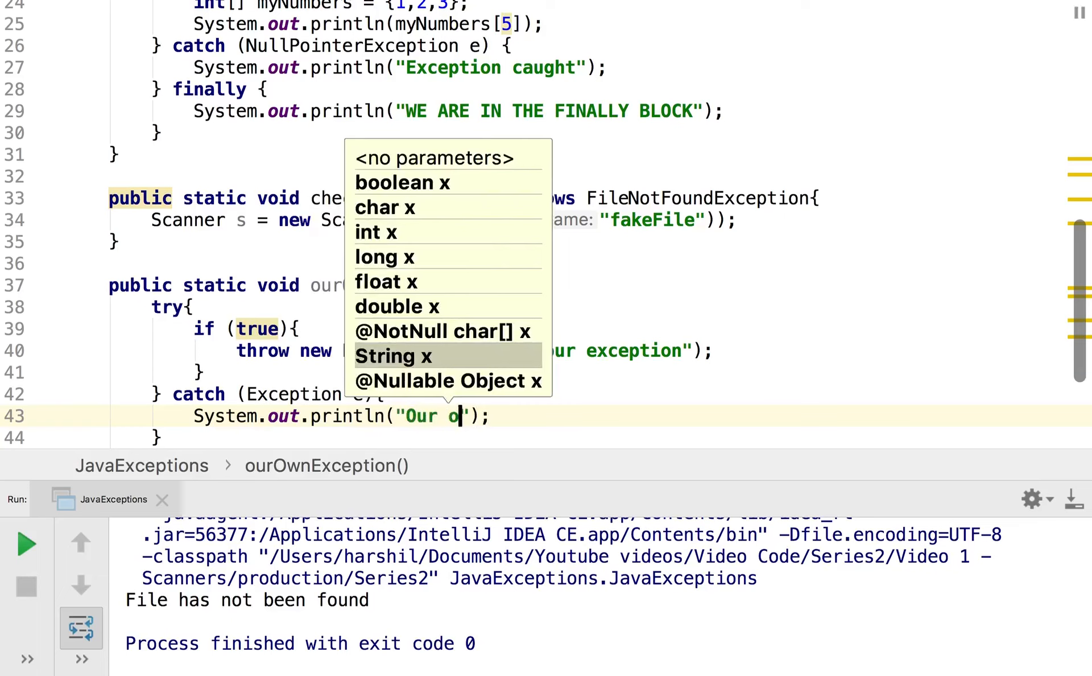
{"action": "type", "text": "wn exception"}
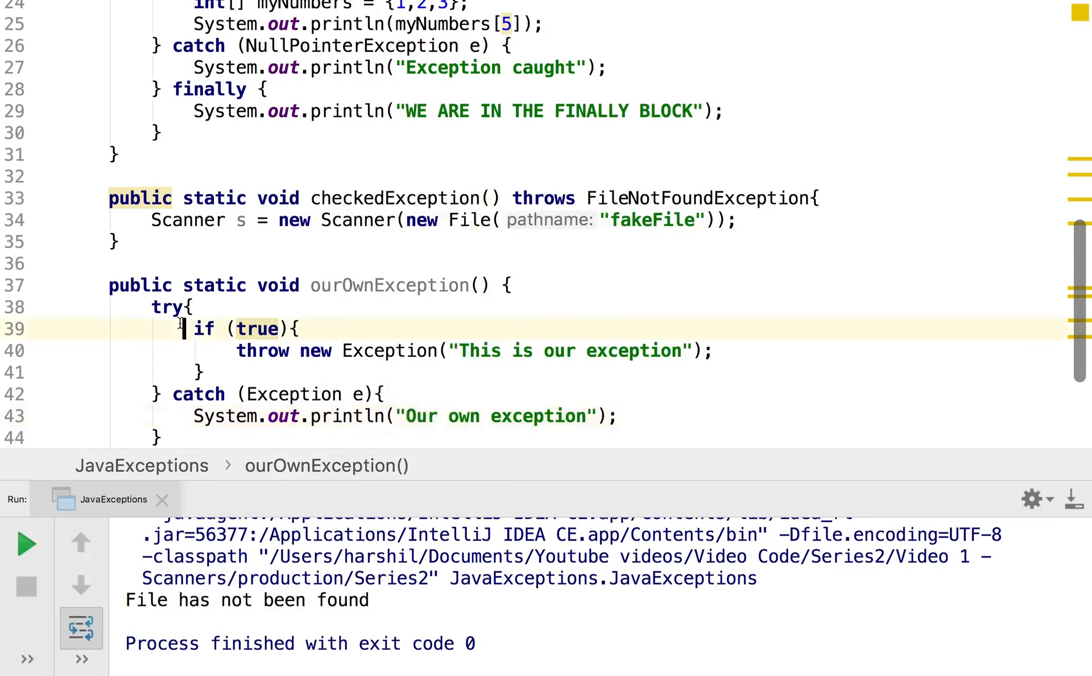
{"action": "scroll", "scroll_direction": "up", "scroll_amount": 3}
{"action": "type", "text": "ourOwnException();"}
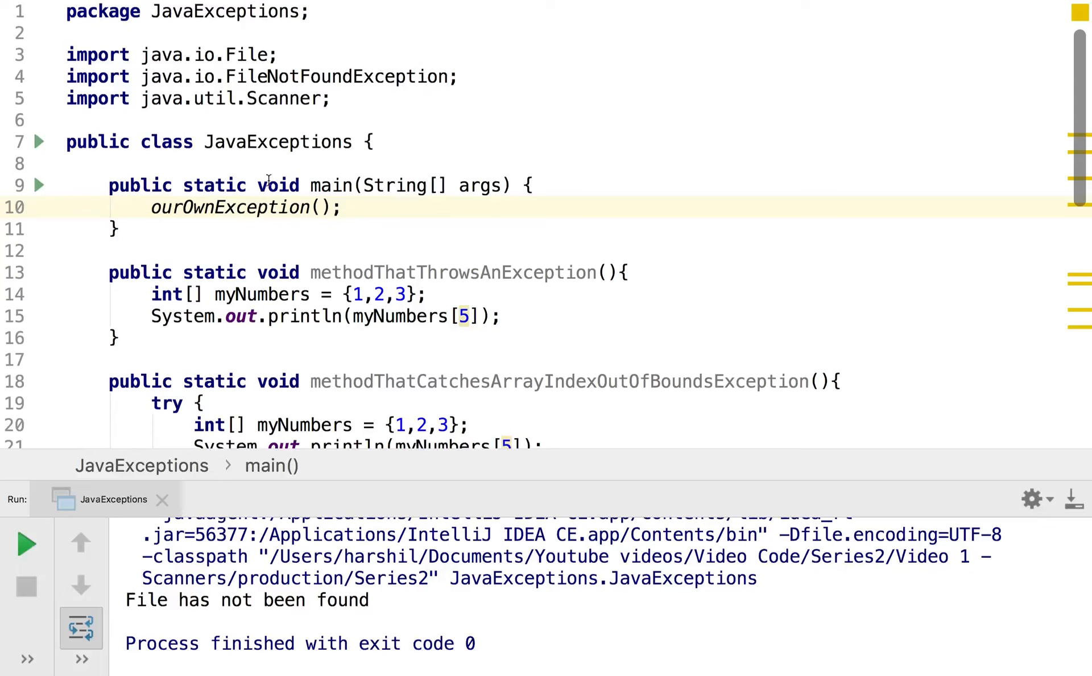
- Run the program with main calling ourOwnException() and check the "Our own exception" output
{"action": "left_click", "coordinate": [40, 185]}
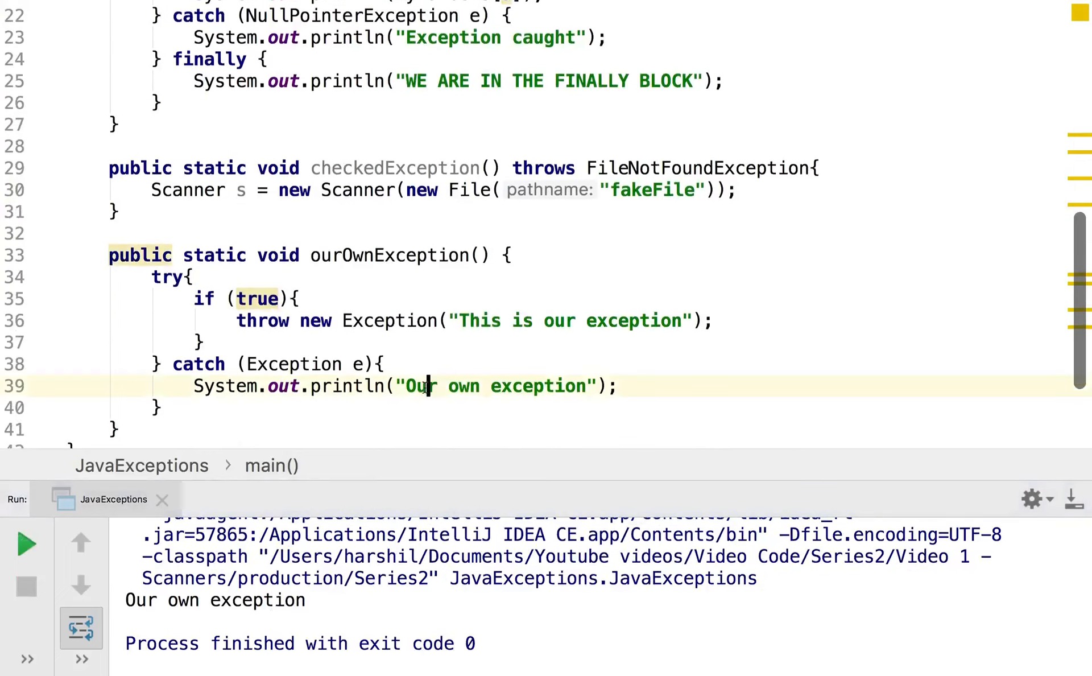
{"action": "scroll", "scroll_direction": "up", "scroll_amount": 3}
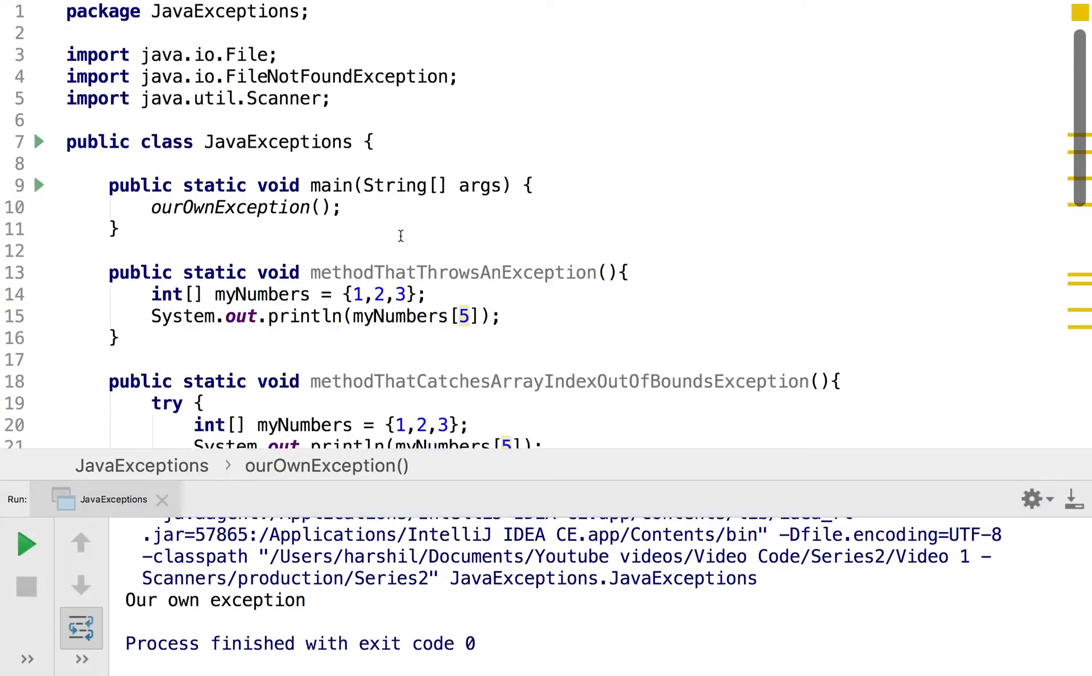
{"action": "left_click", "coordinate": [344, 207]}
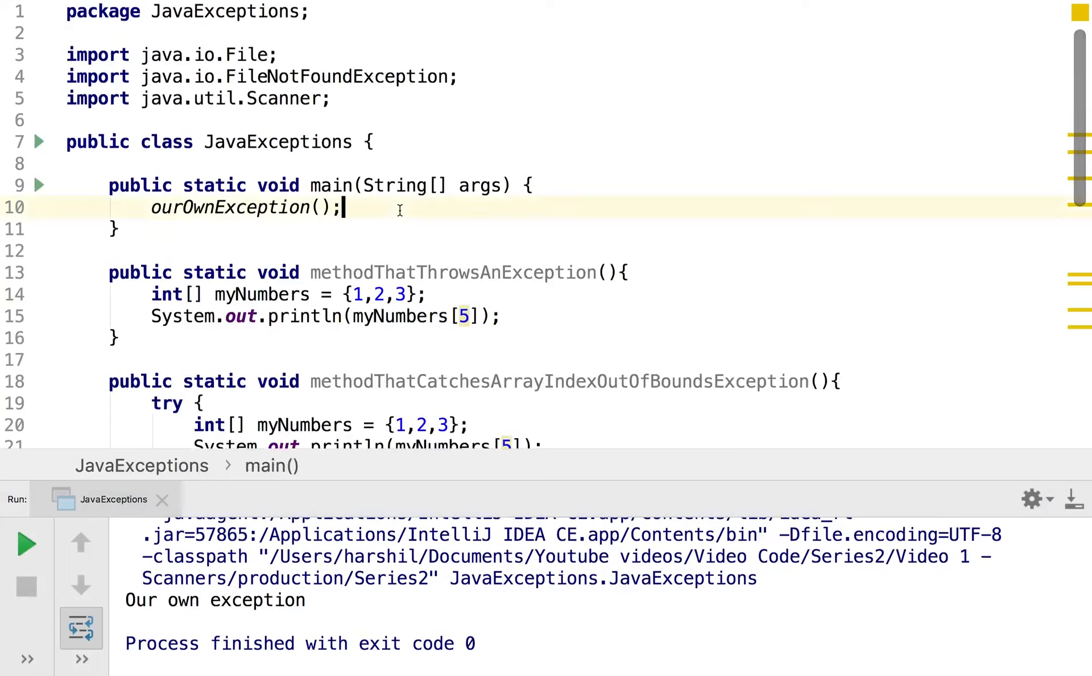